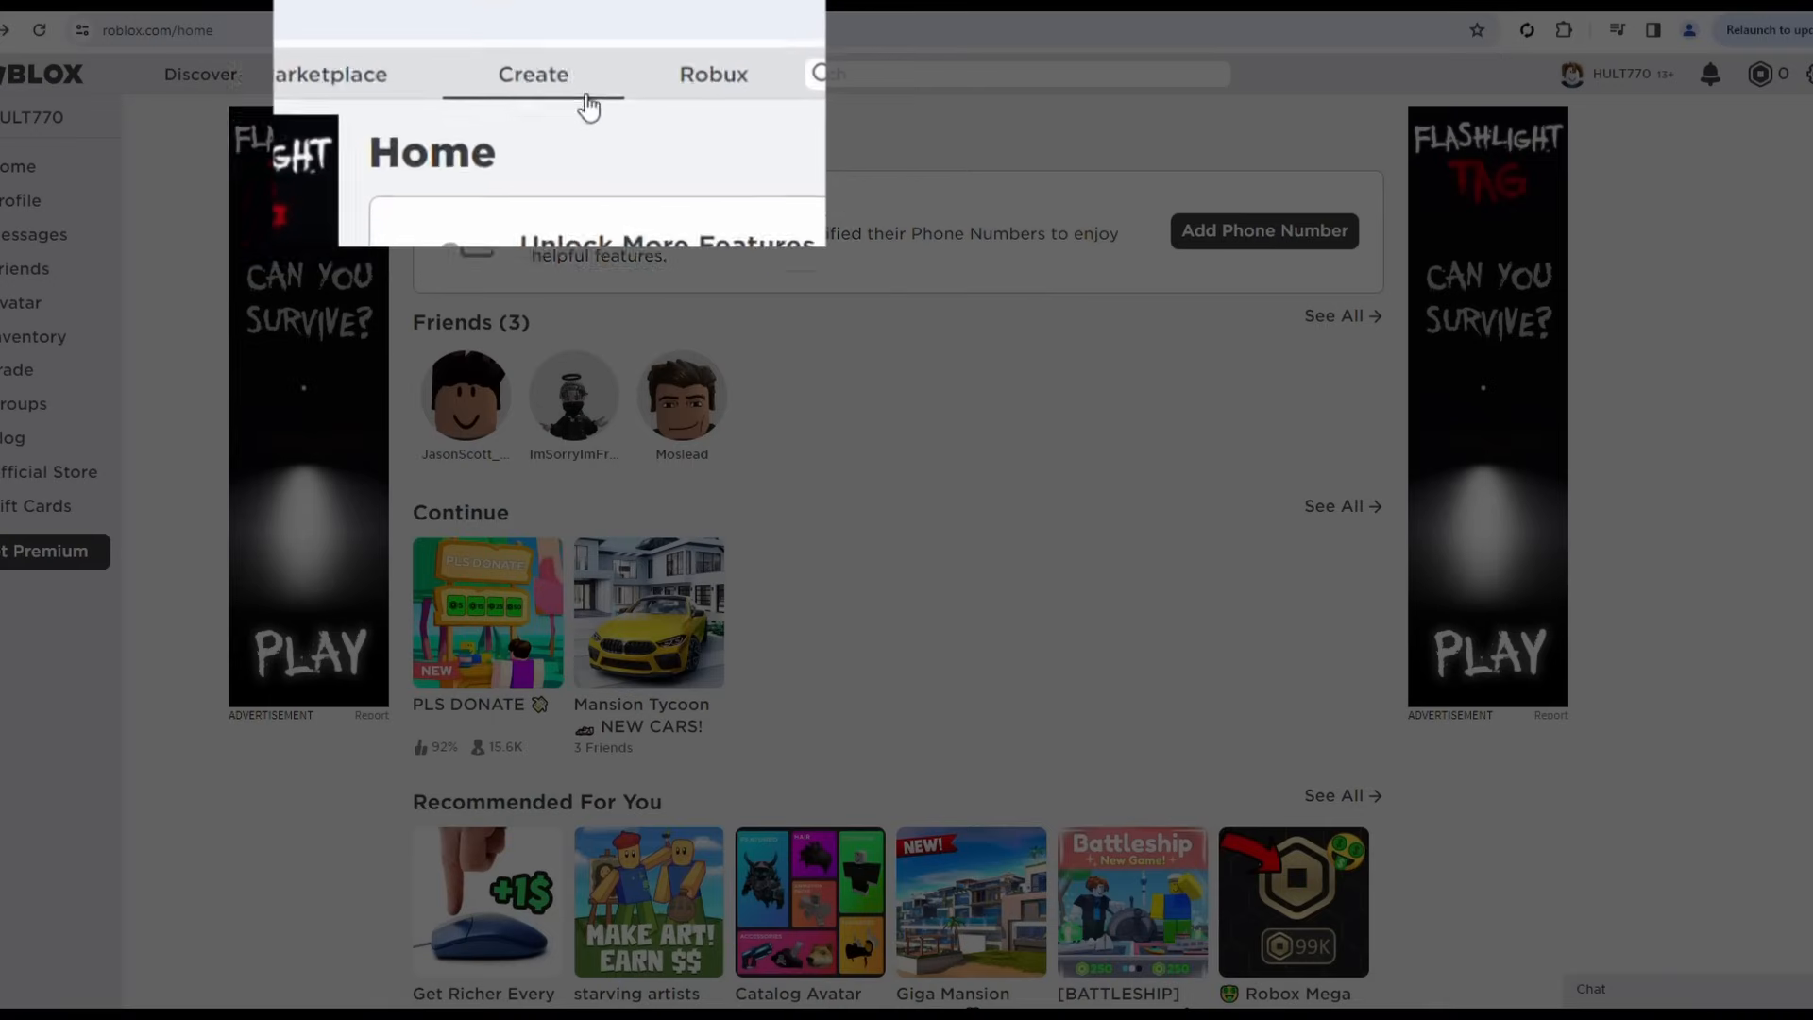
- Go to Creator Hub's Creations page listing HULT770's Place
left_click(533, 73)
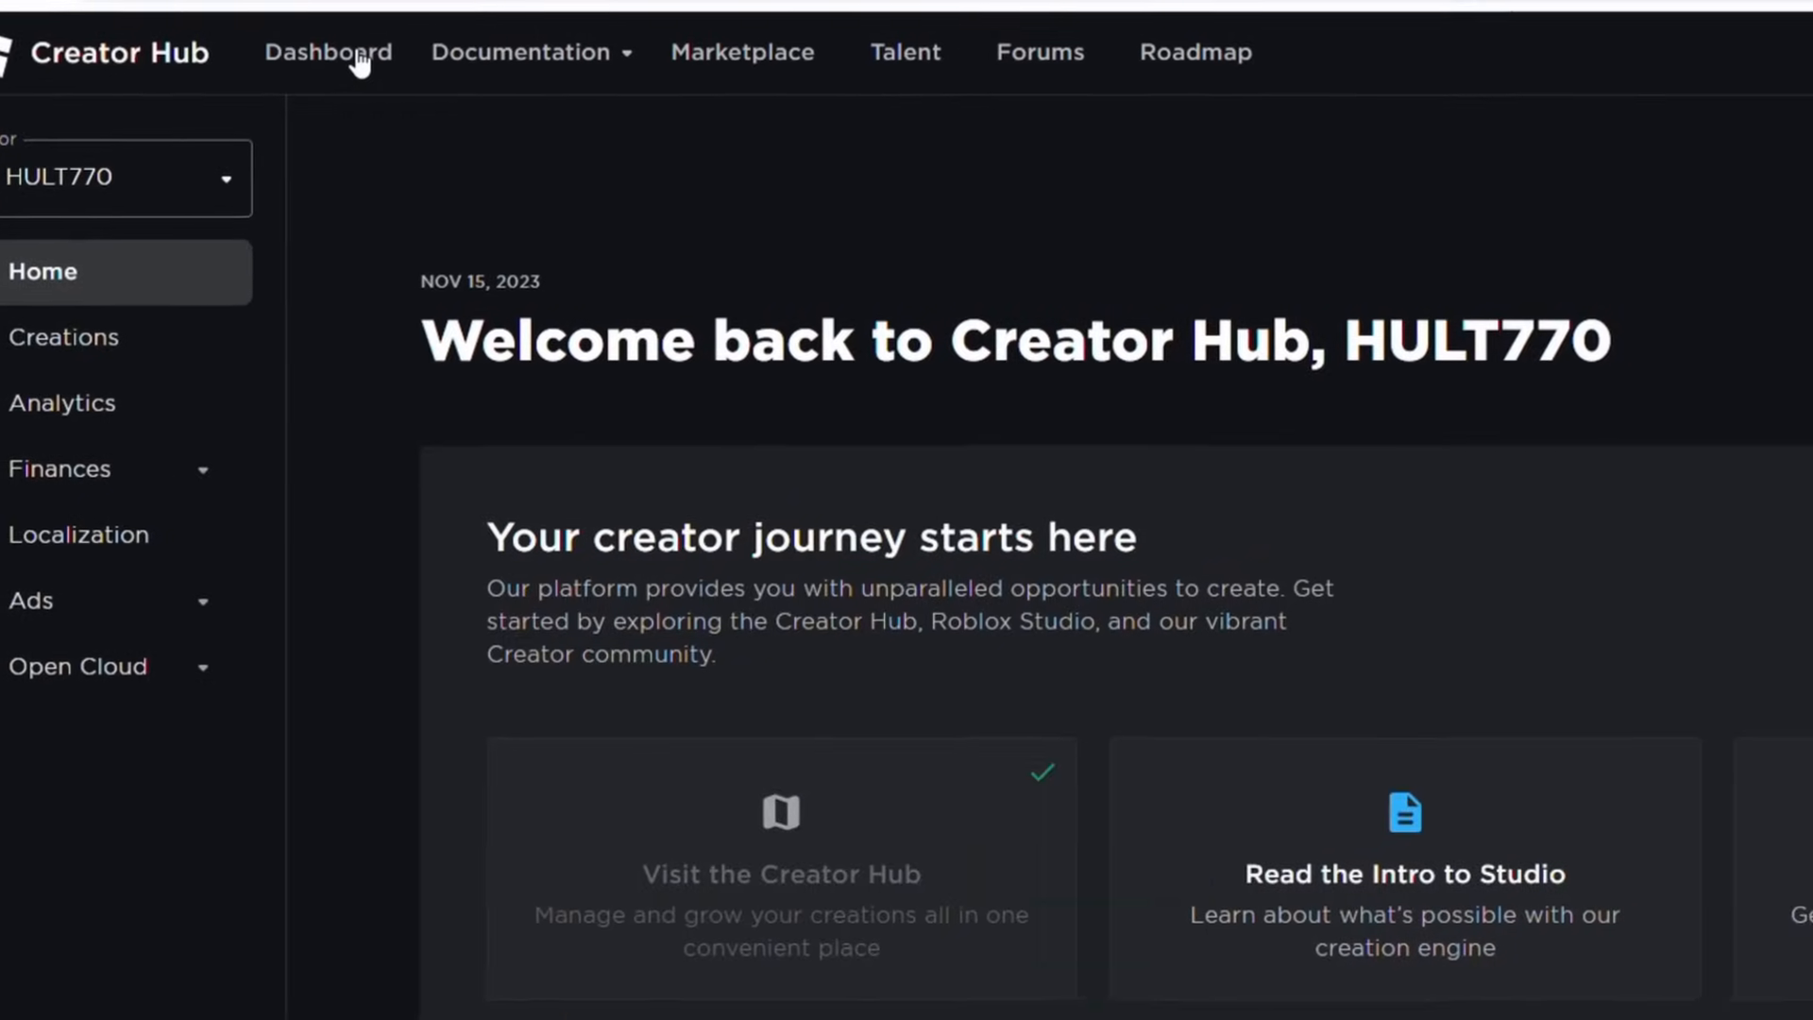
left_click(328, 52)
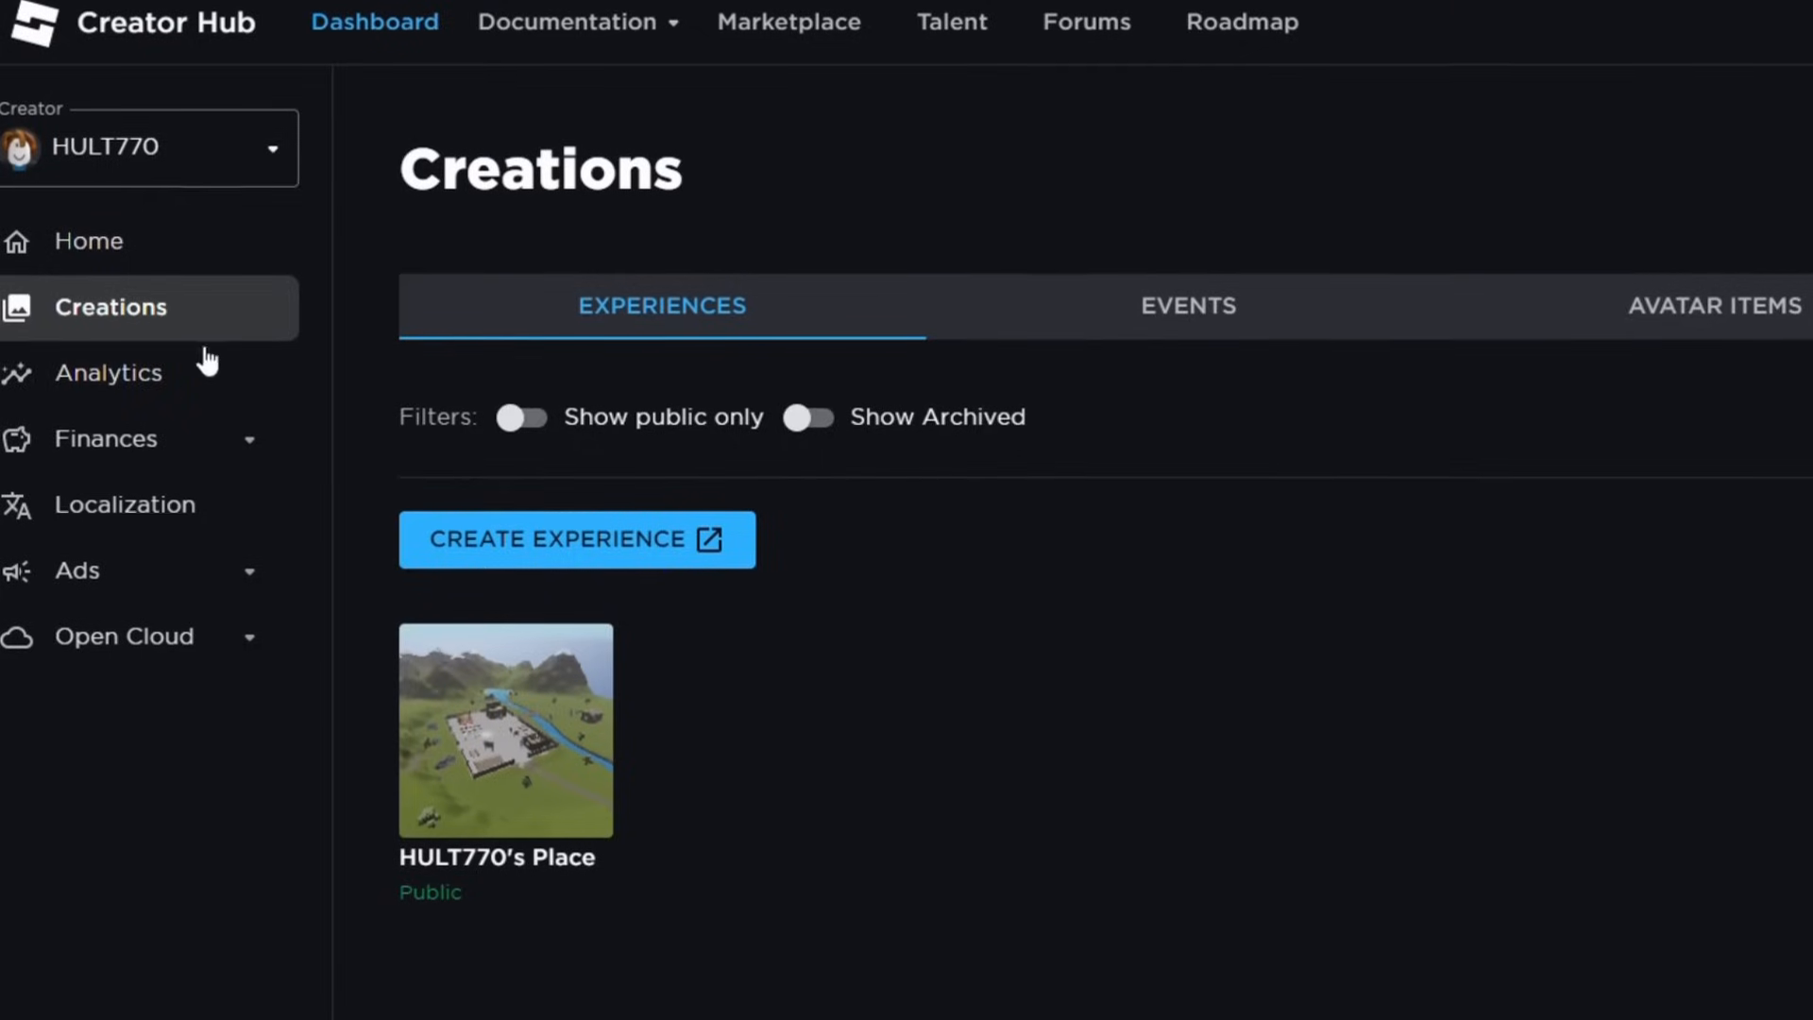
- Open HULT770's Place and go to its Passes page under Monetization Products
left_click(504, 728)
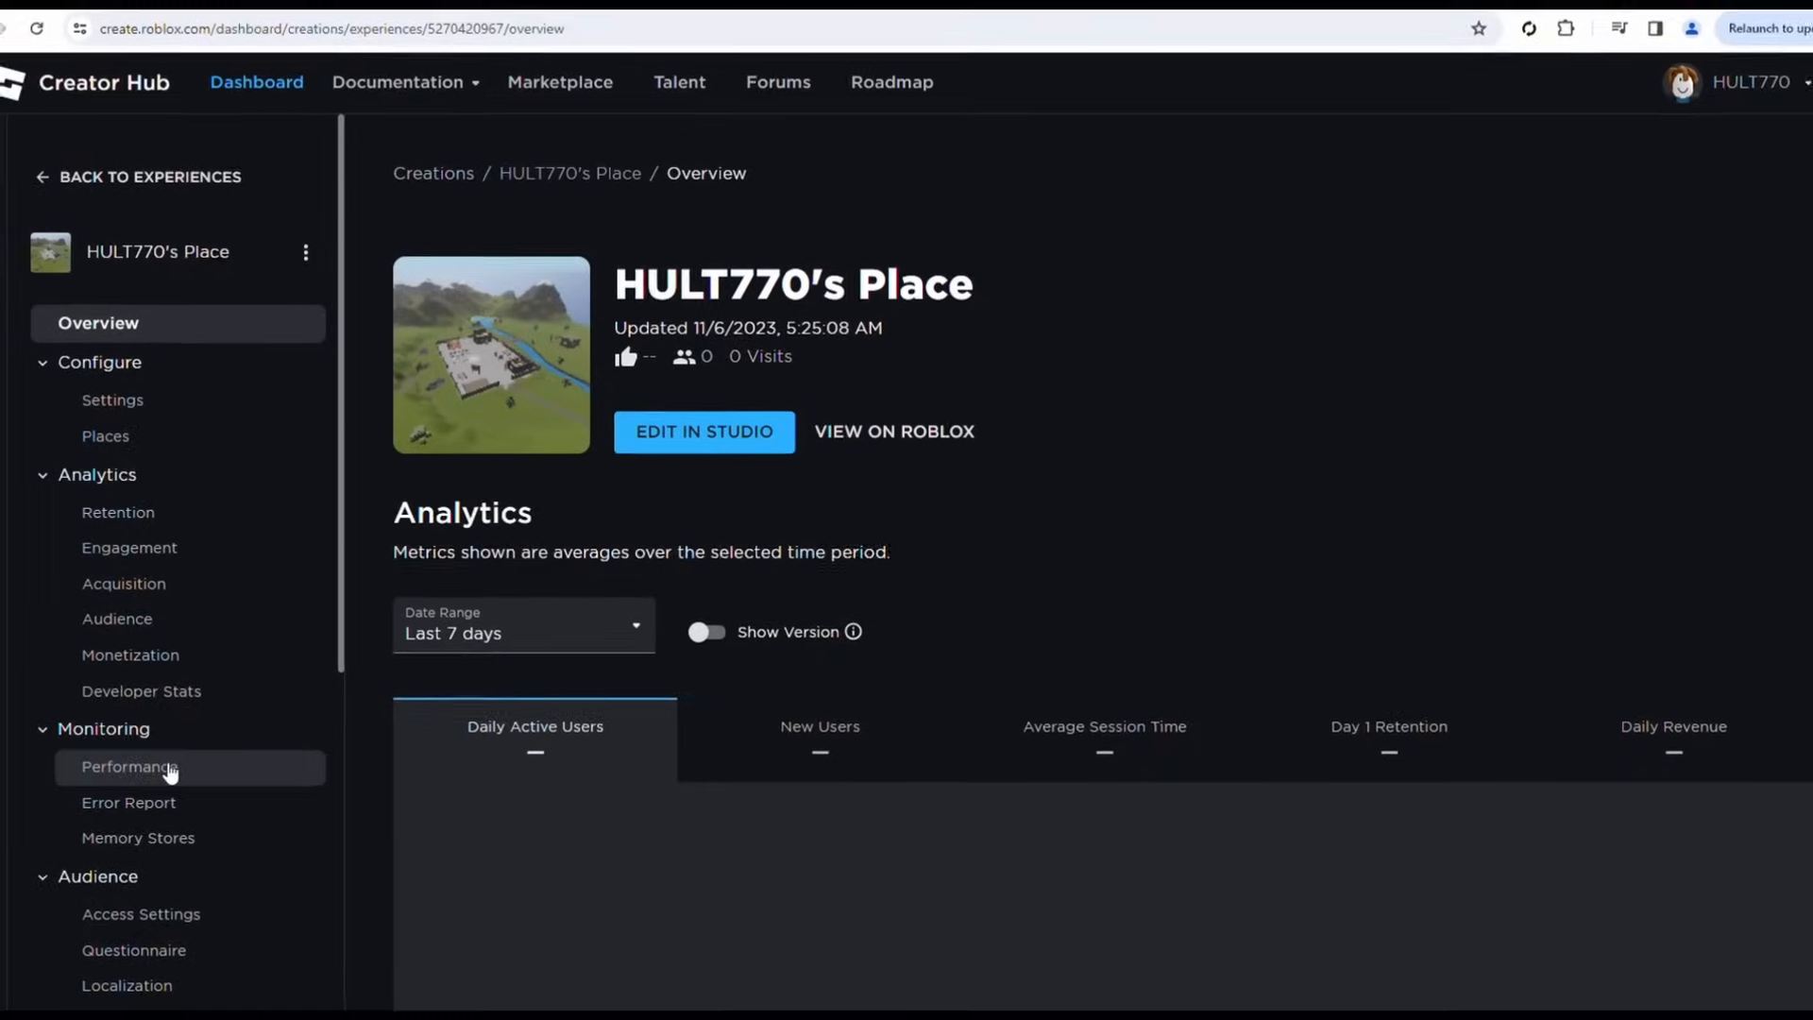
scroll("down", 3)
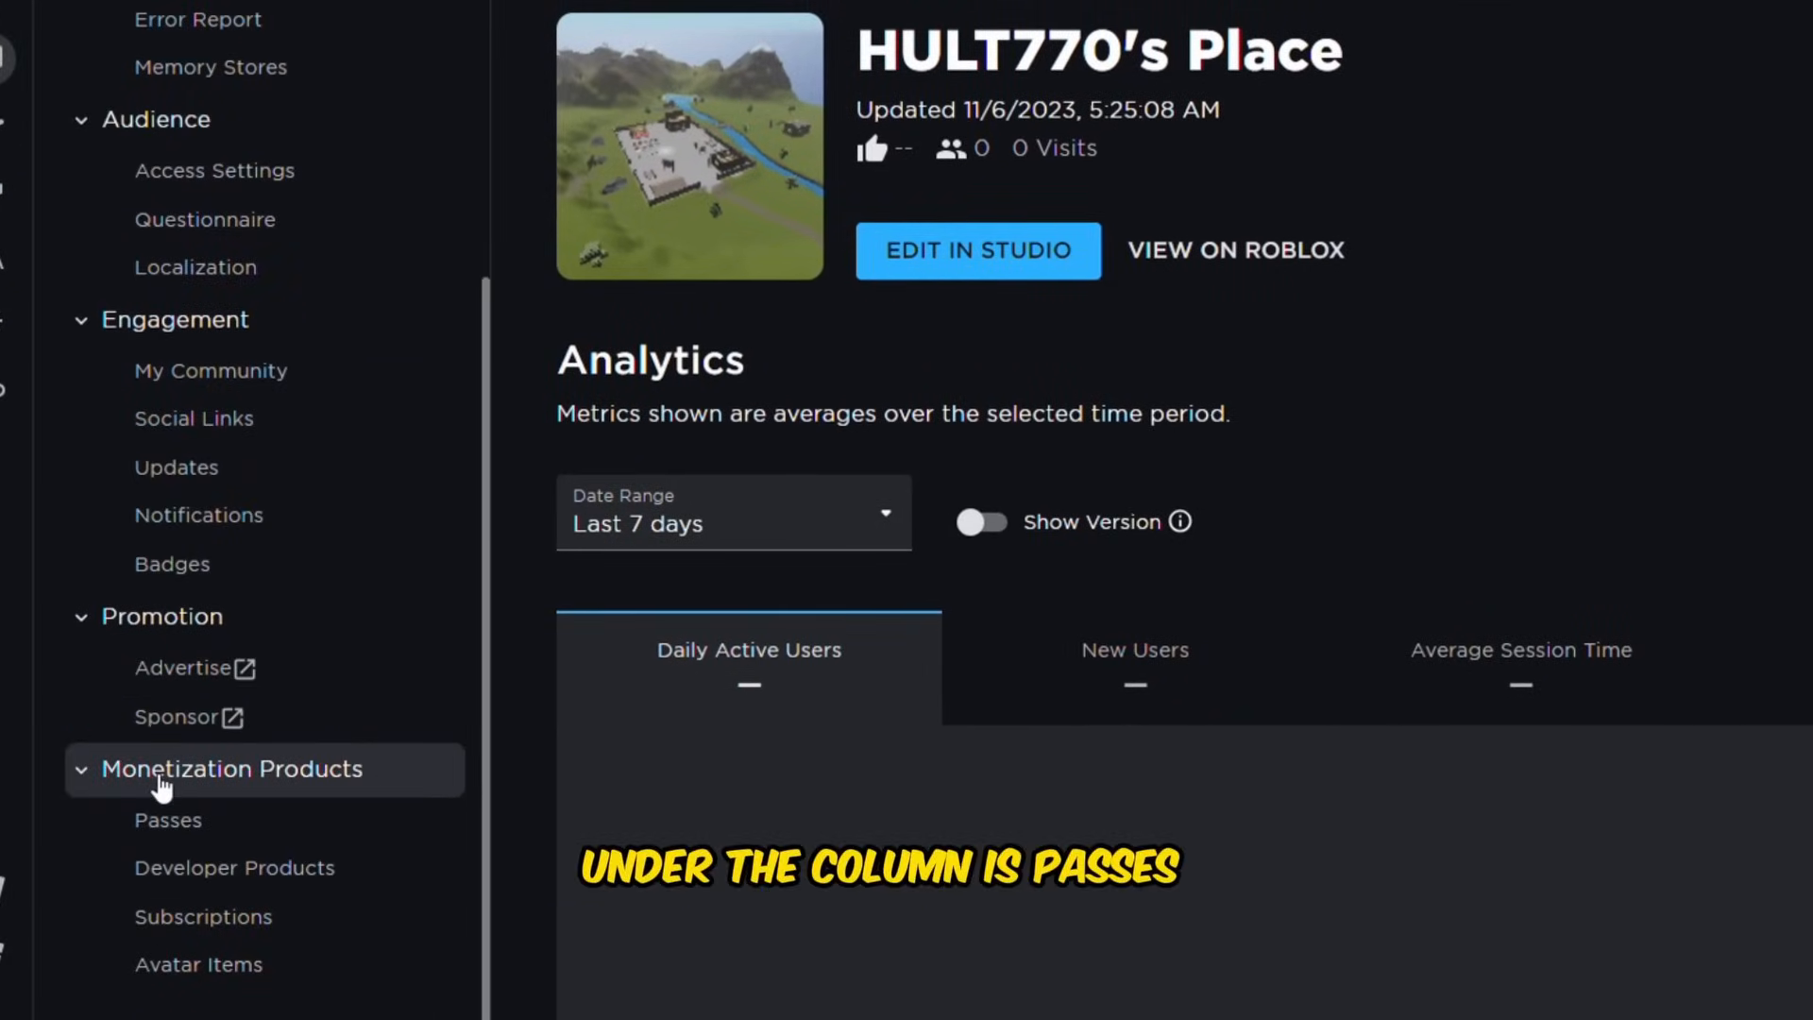
left_click(168, 820)
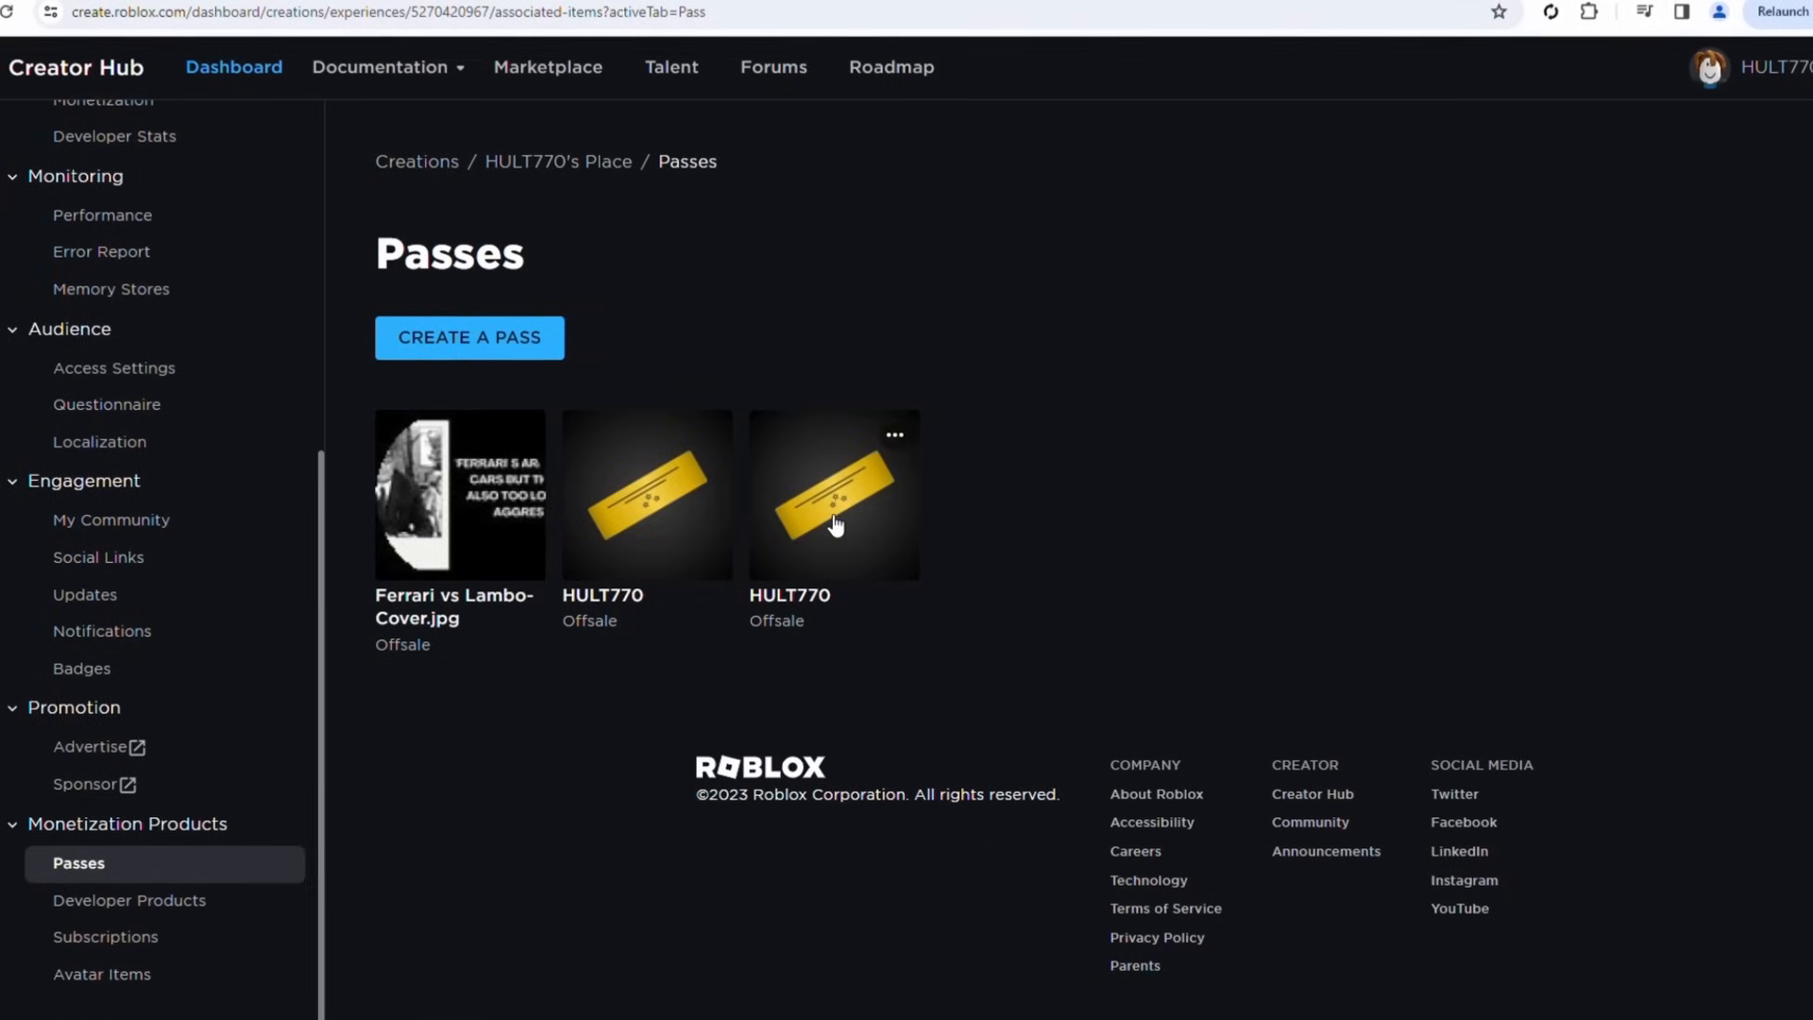
- Start a new pass and name it 'One in a Million'
left_click(468, 336)
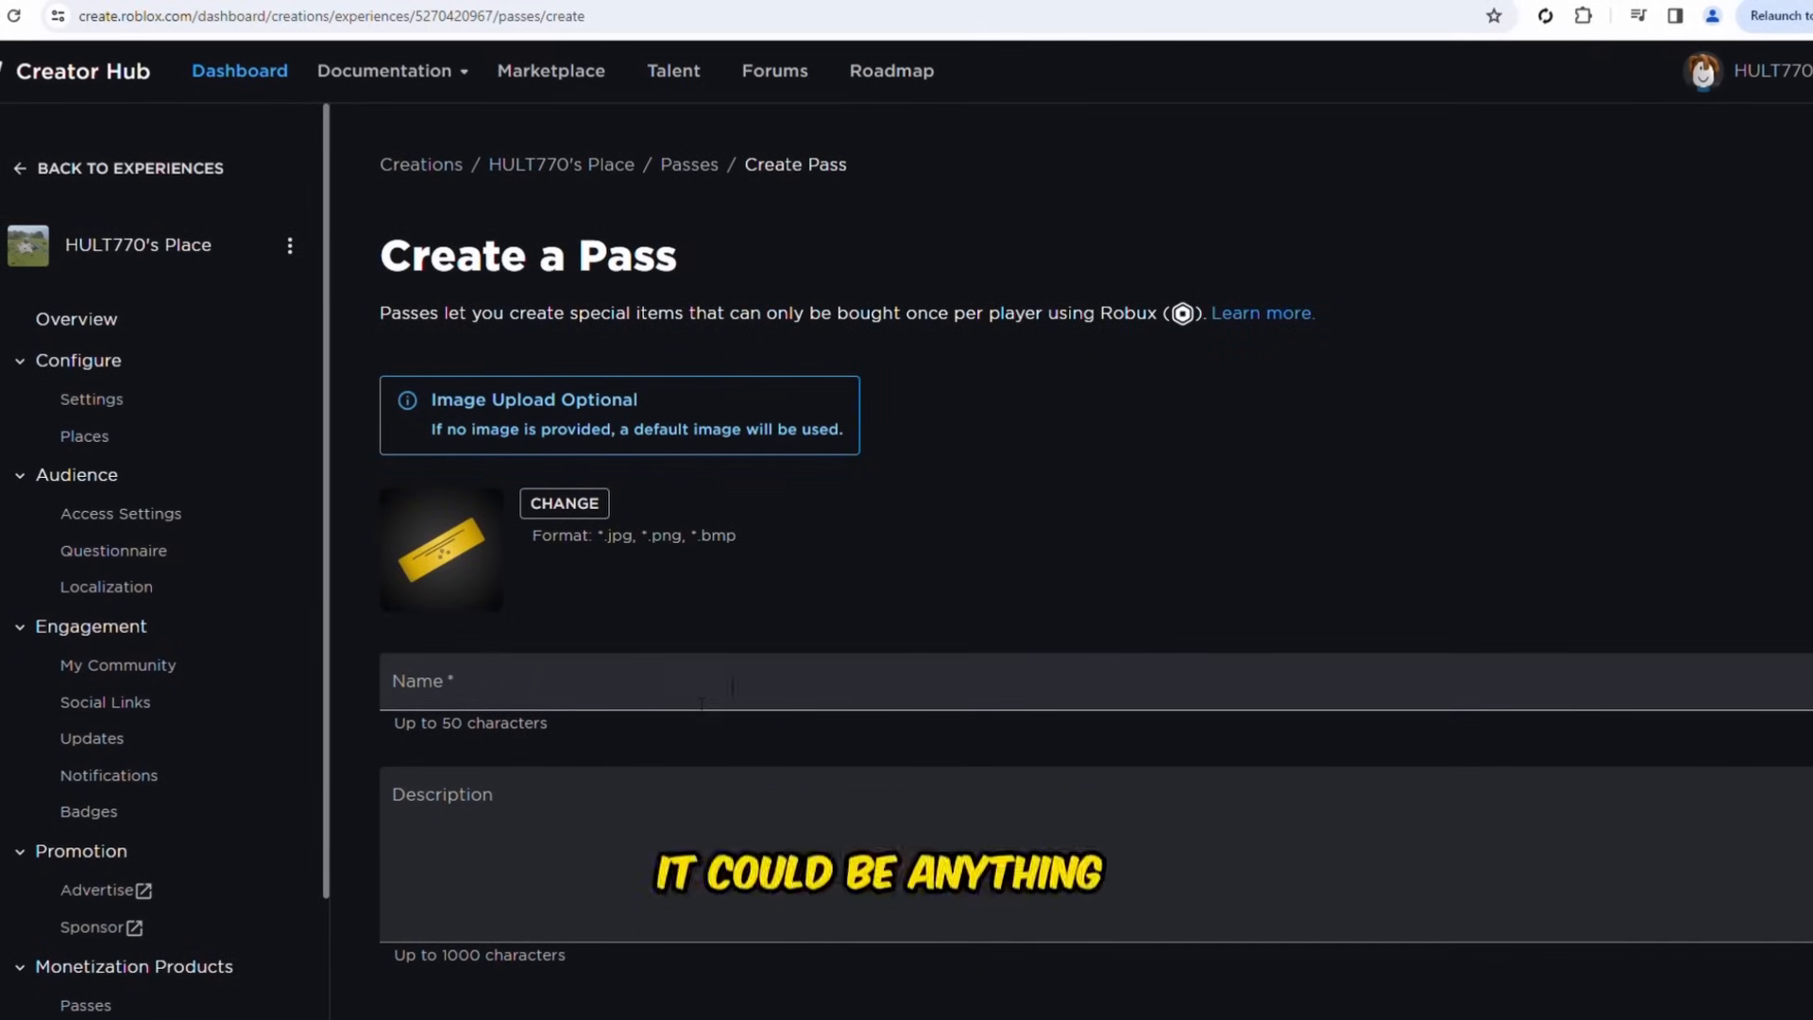
left_click(544, 689)
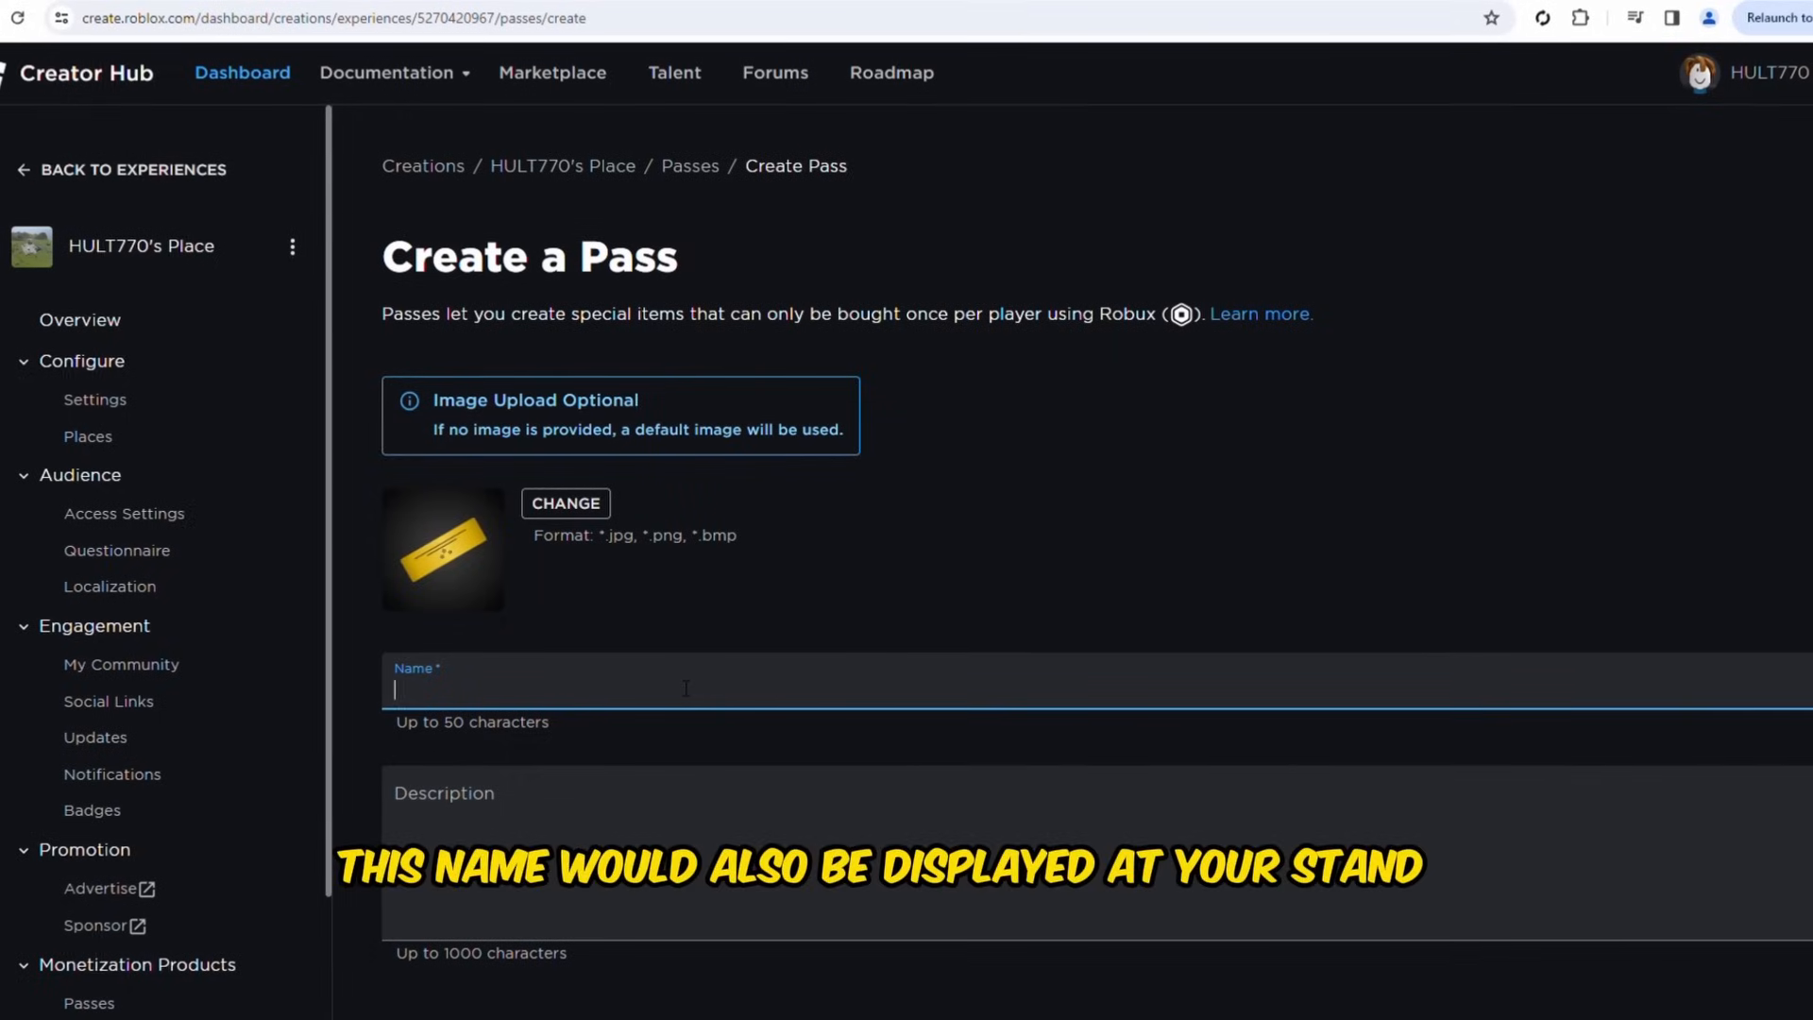
type("One in a Million")
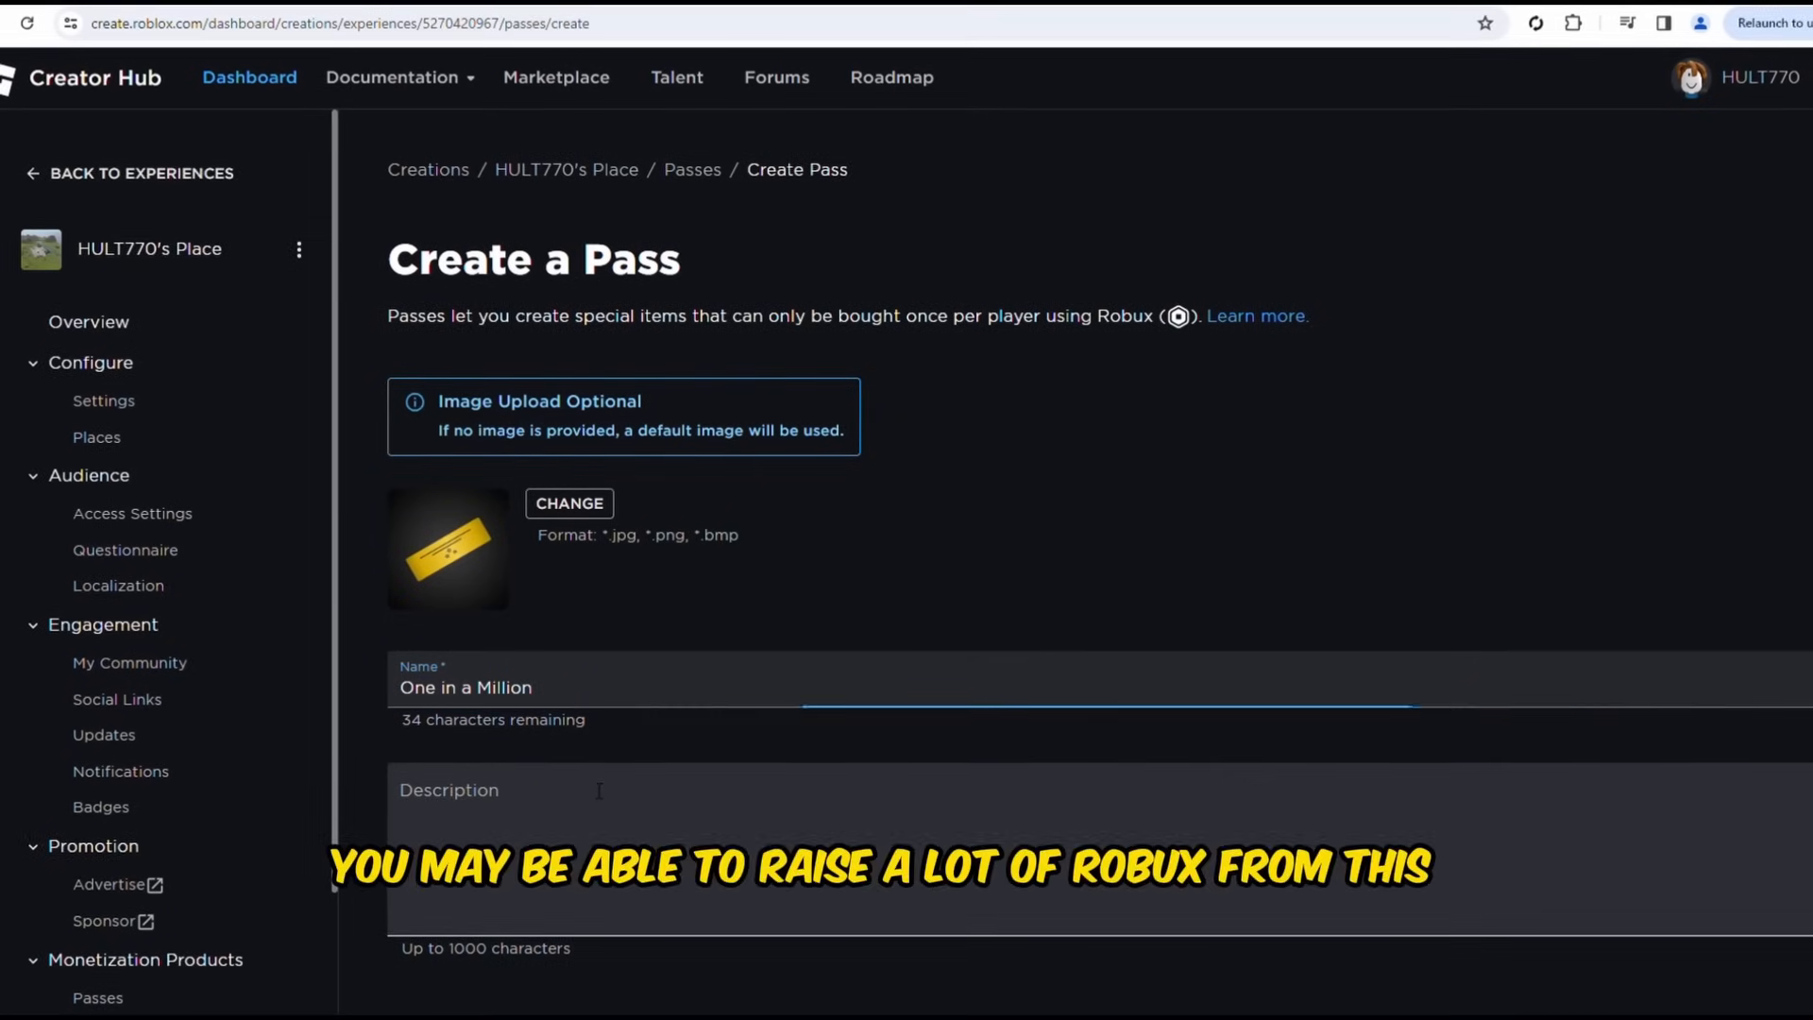
- Add the description 'You're Awesome!!' and create the pass
left_click(809, 844)
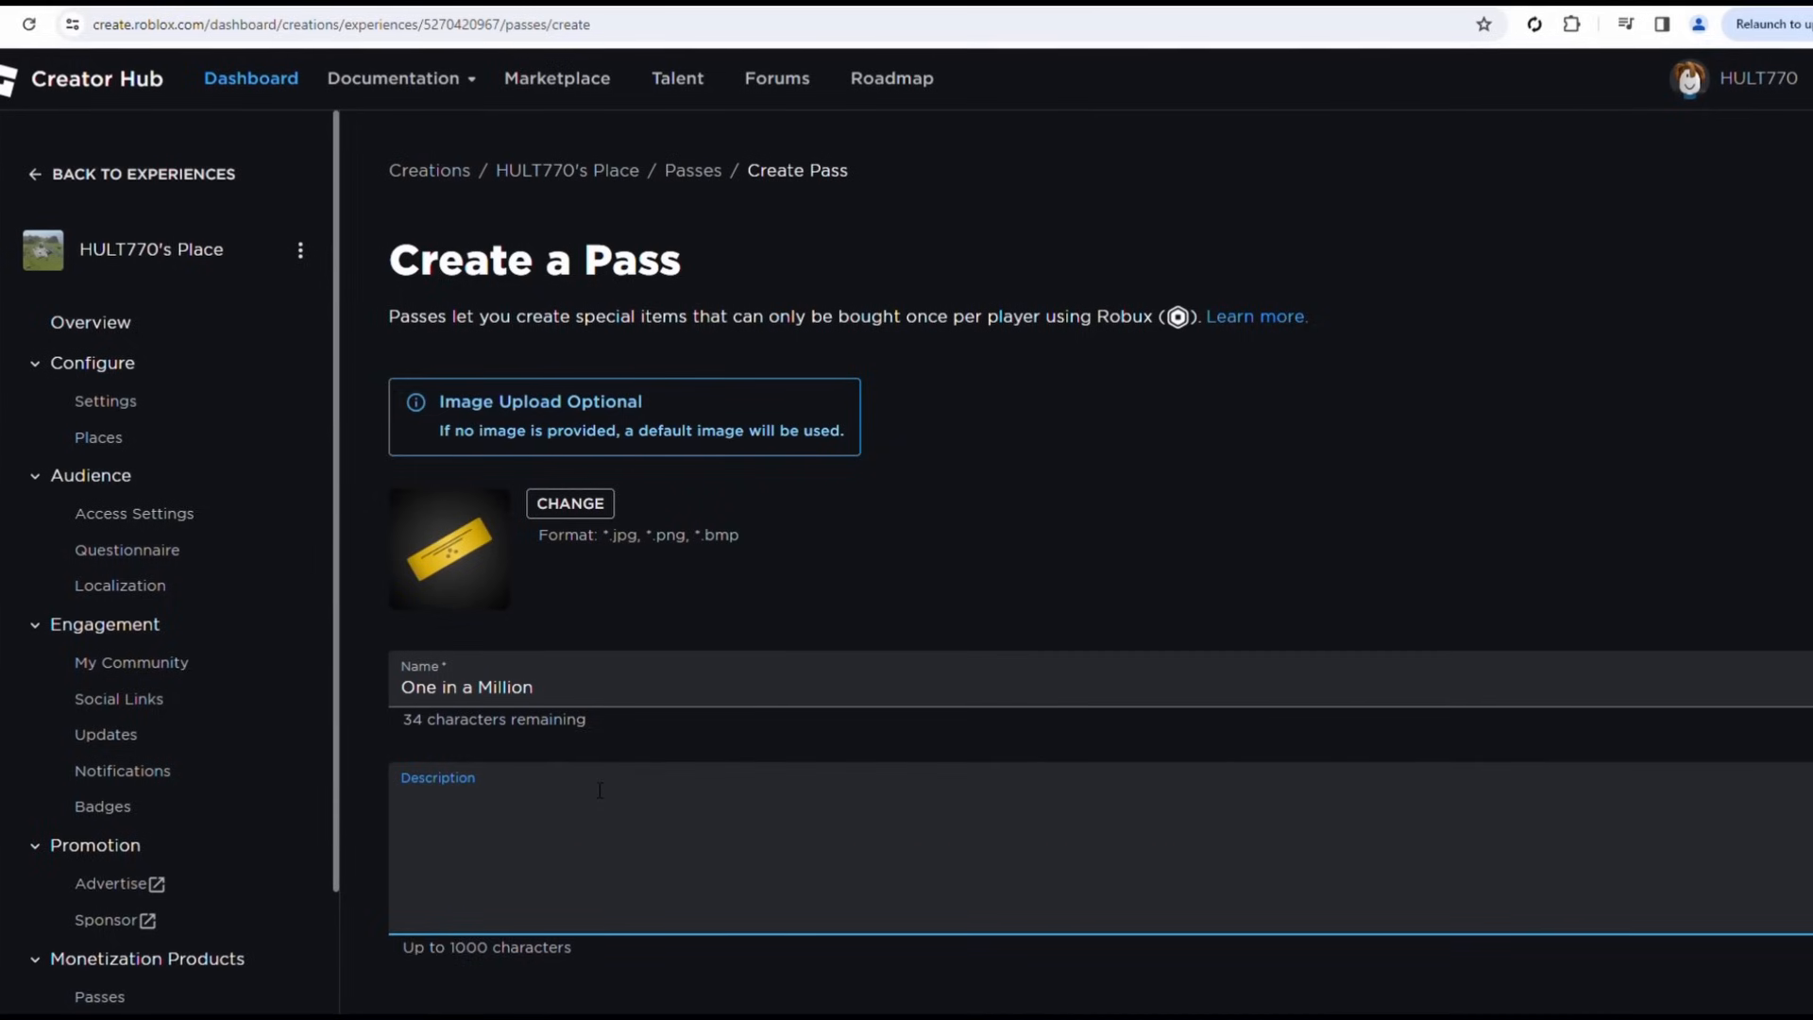
type("You")
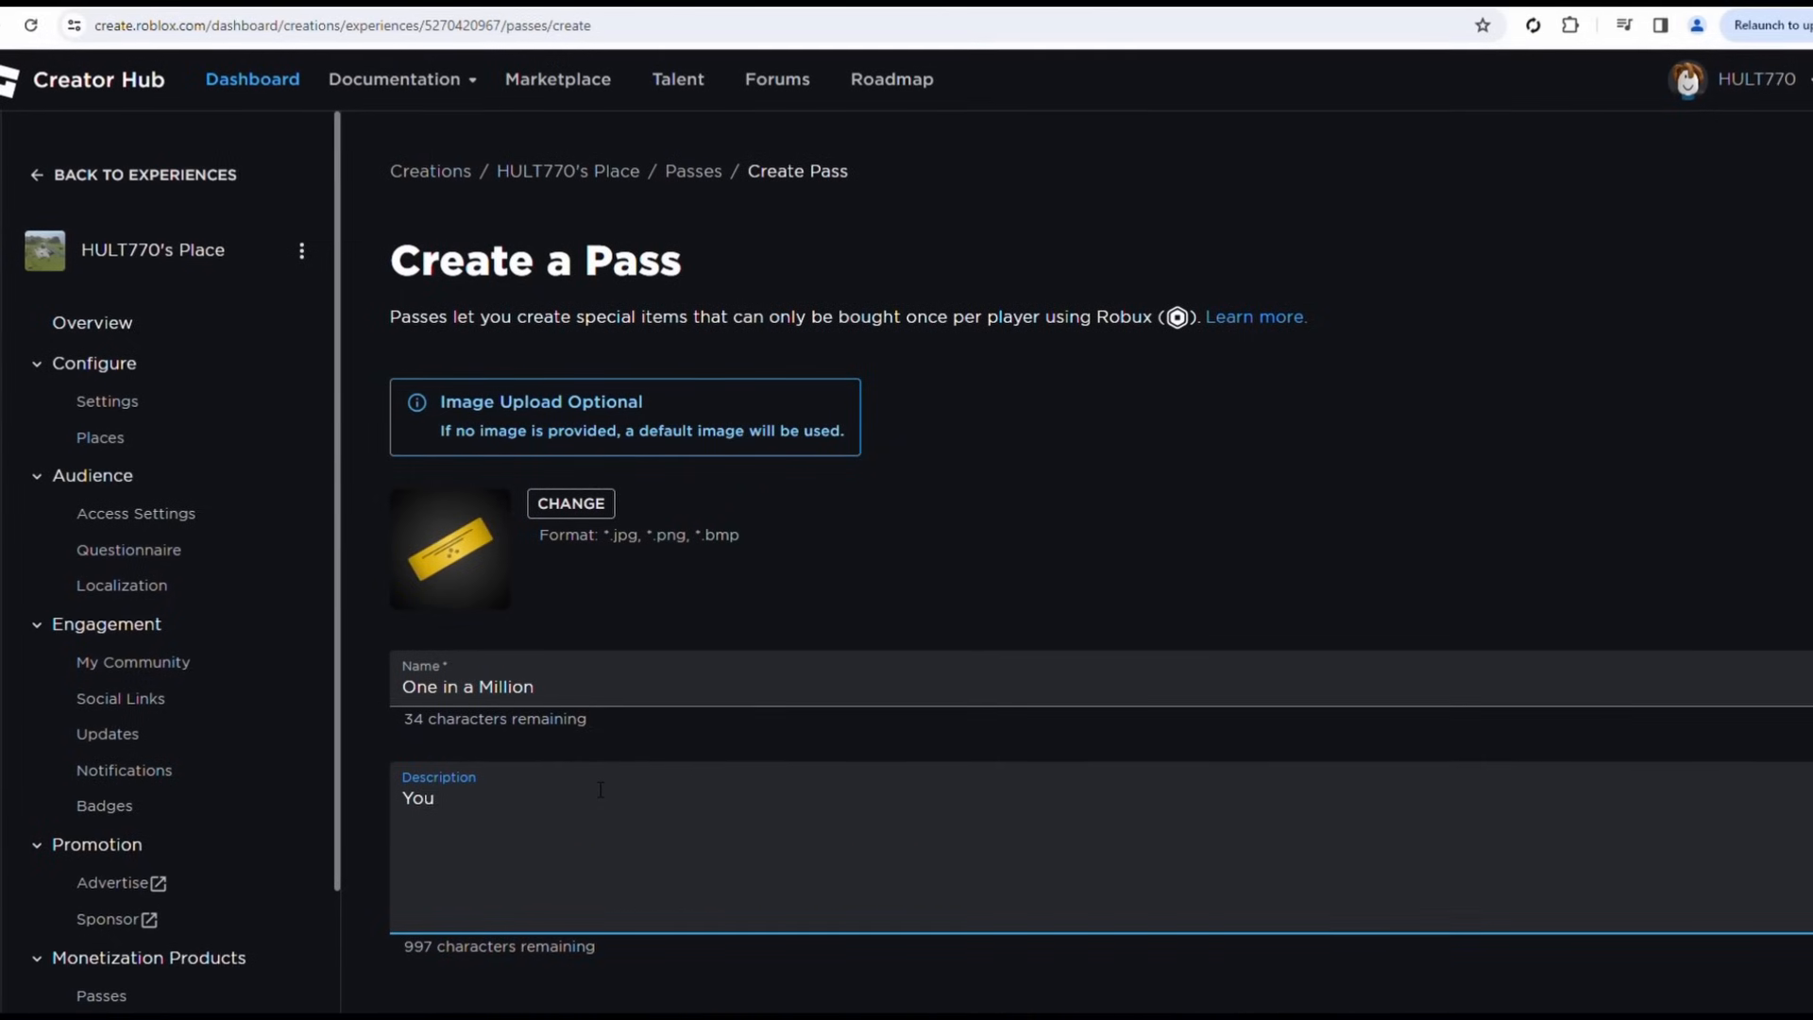
type("'")
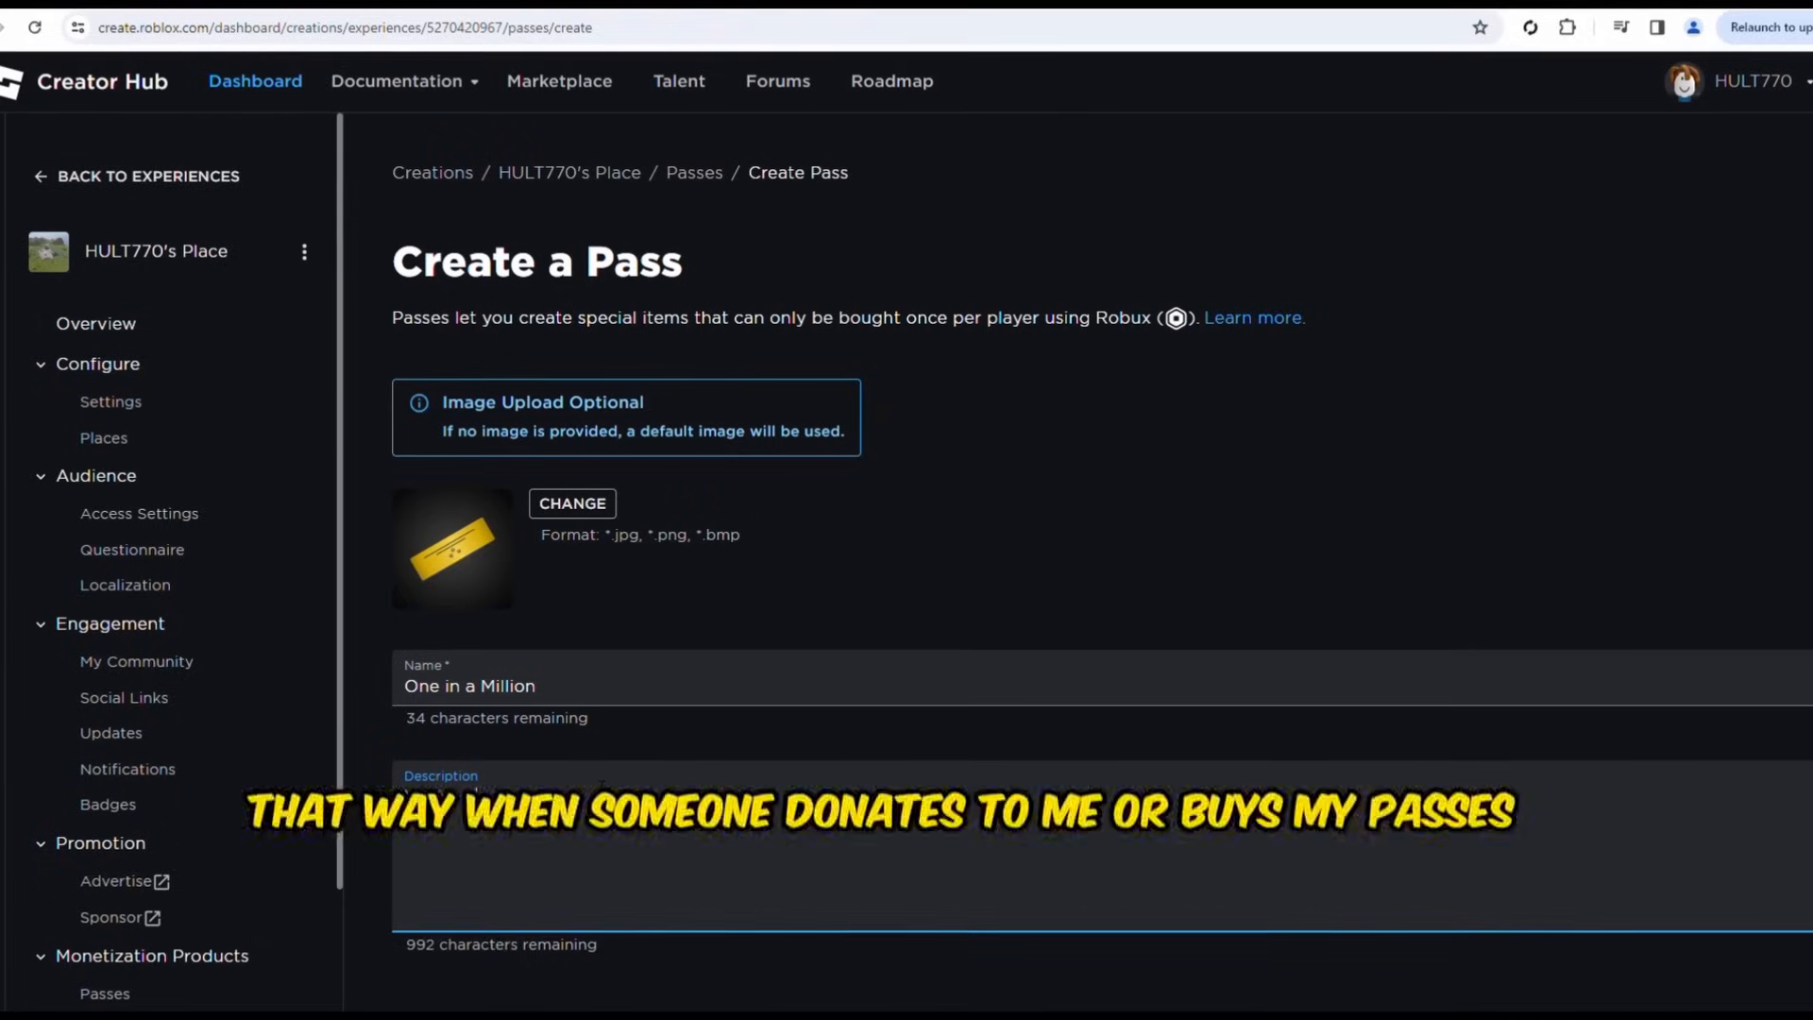
type("You're Awesome")
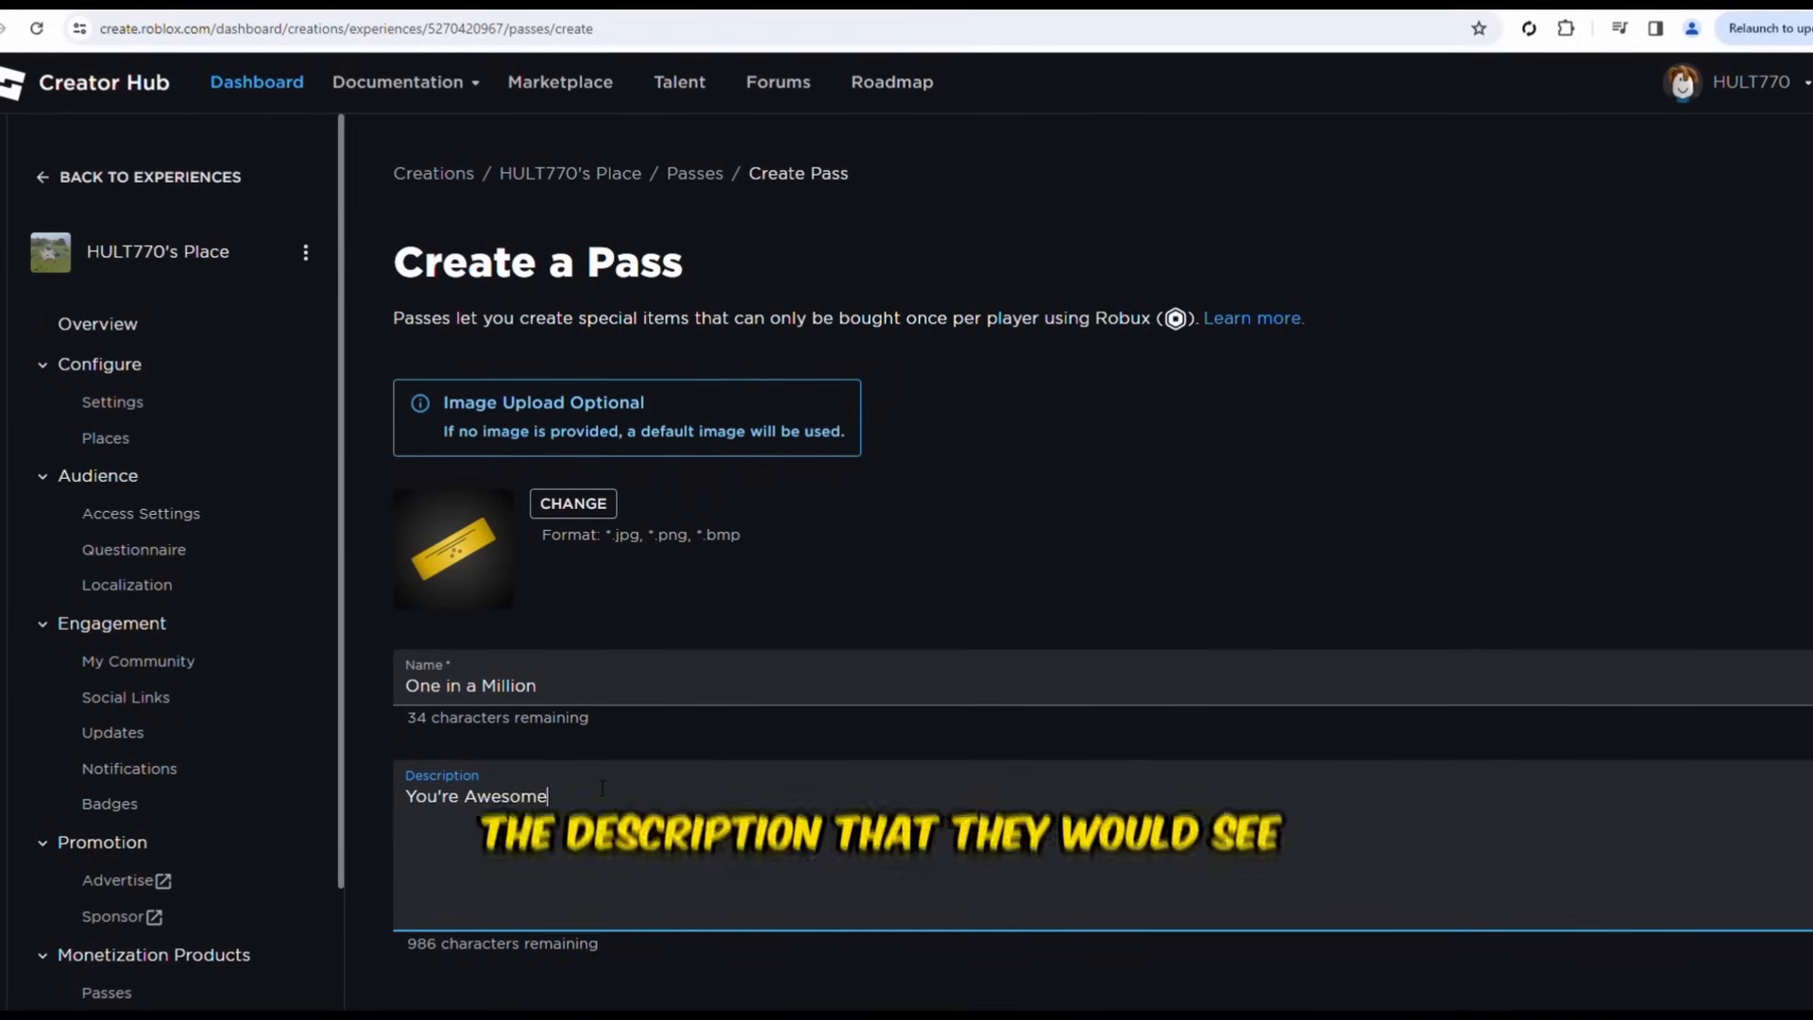
type("!!")
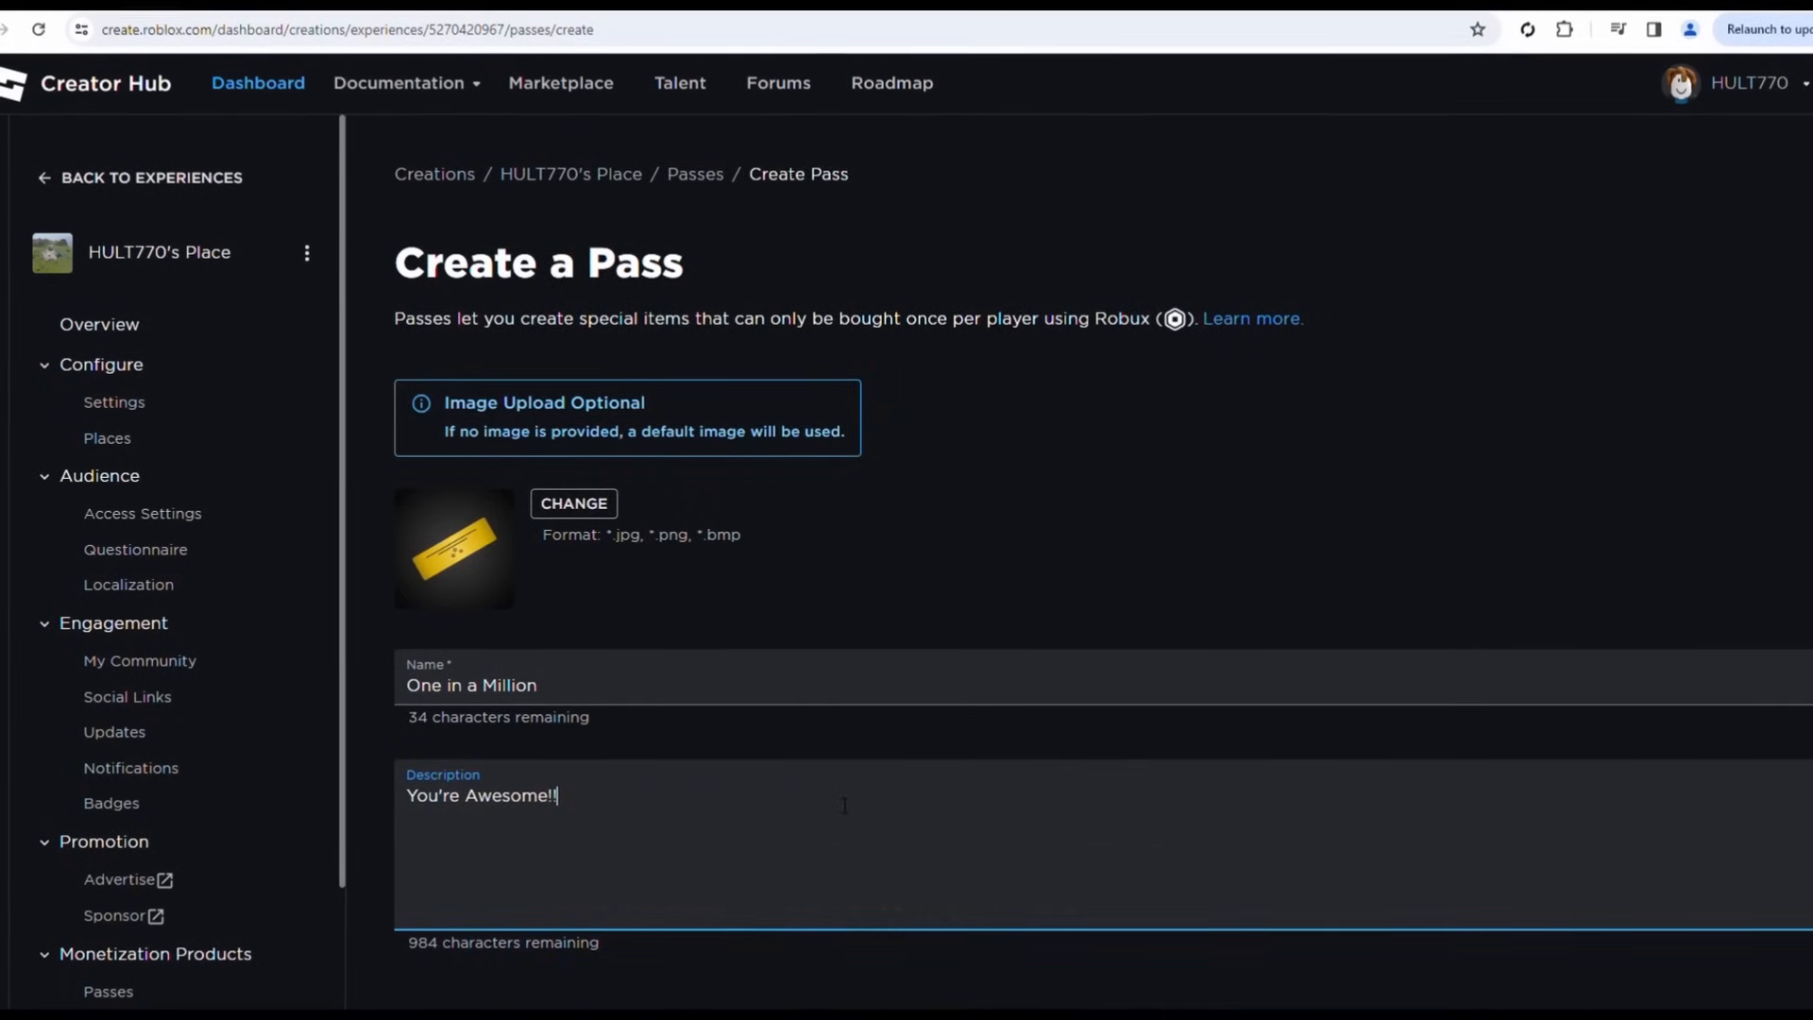
scroll("down", 3)
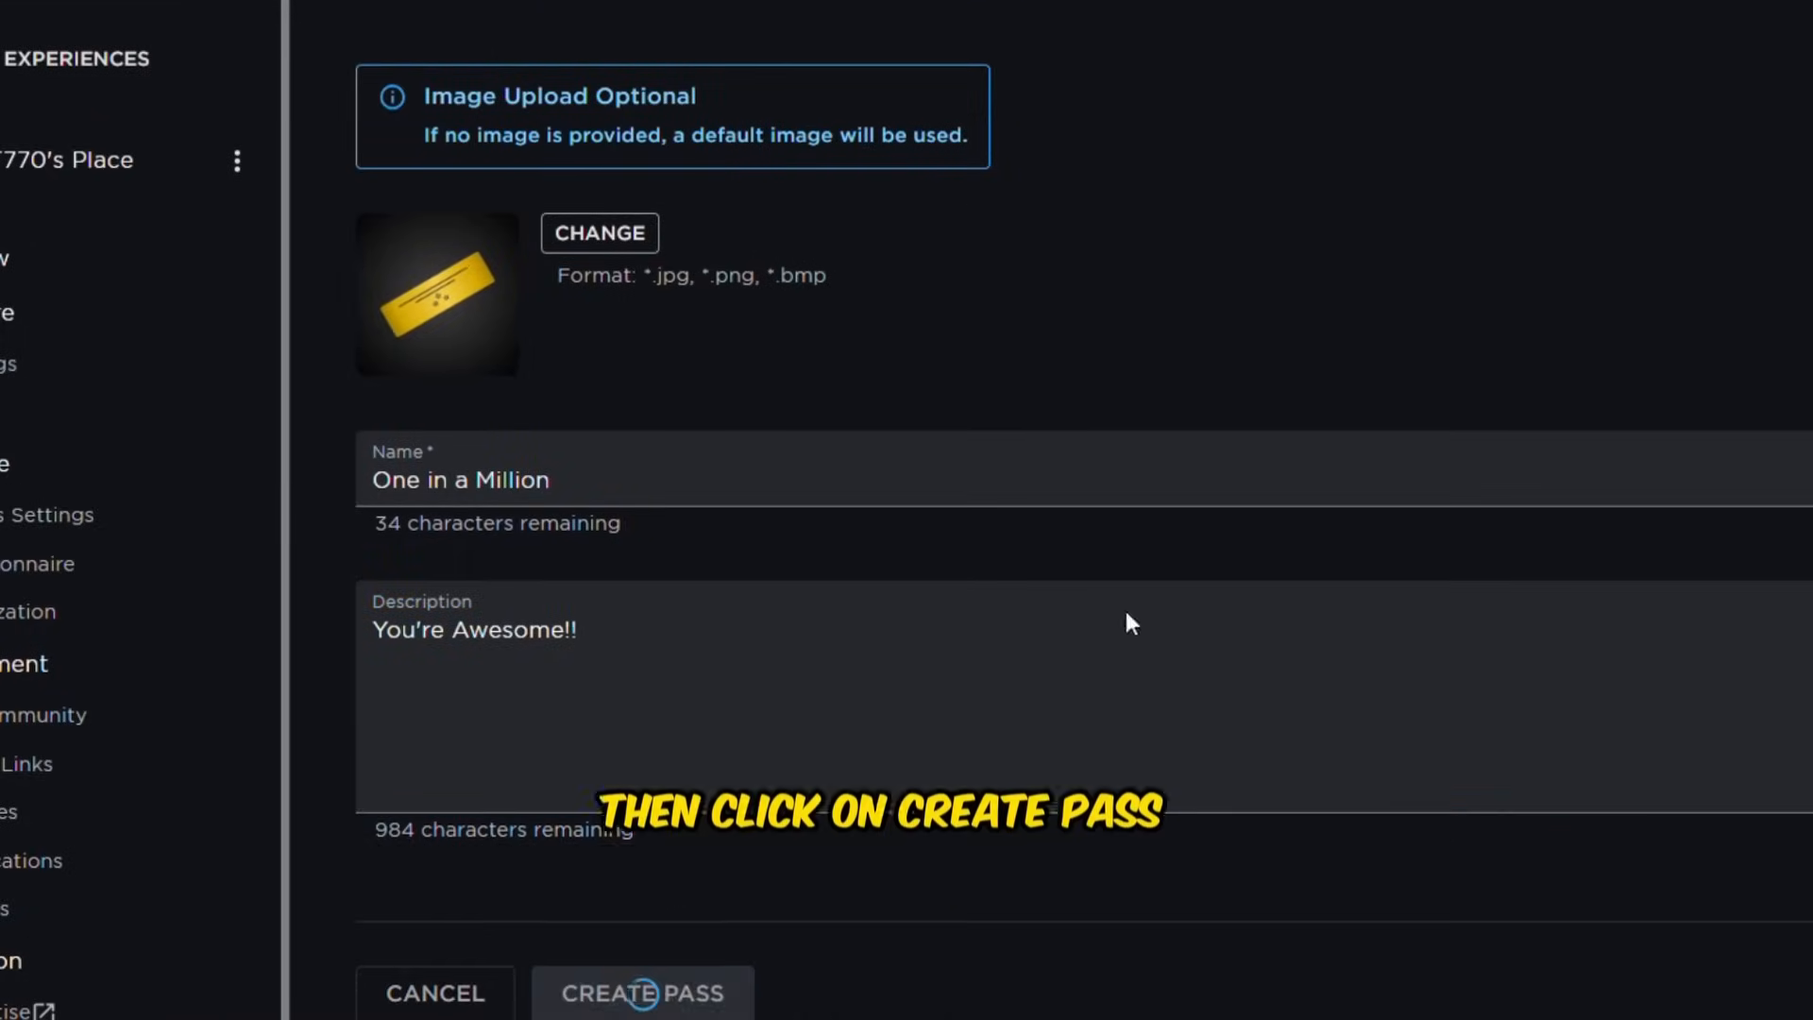
left_click(641, 993)
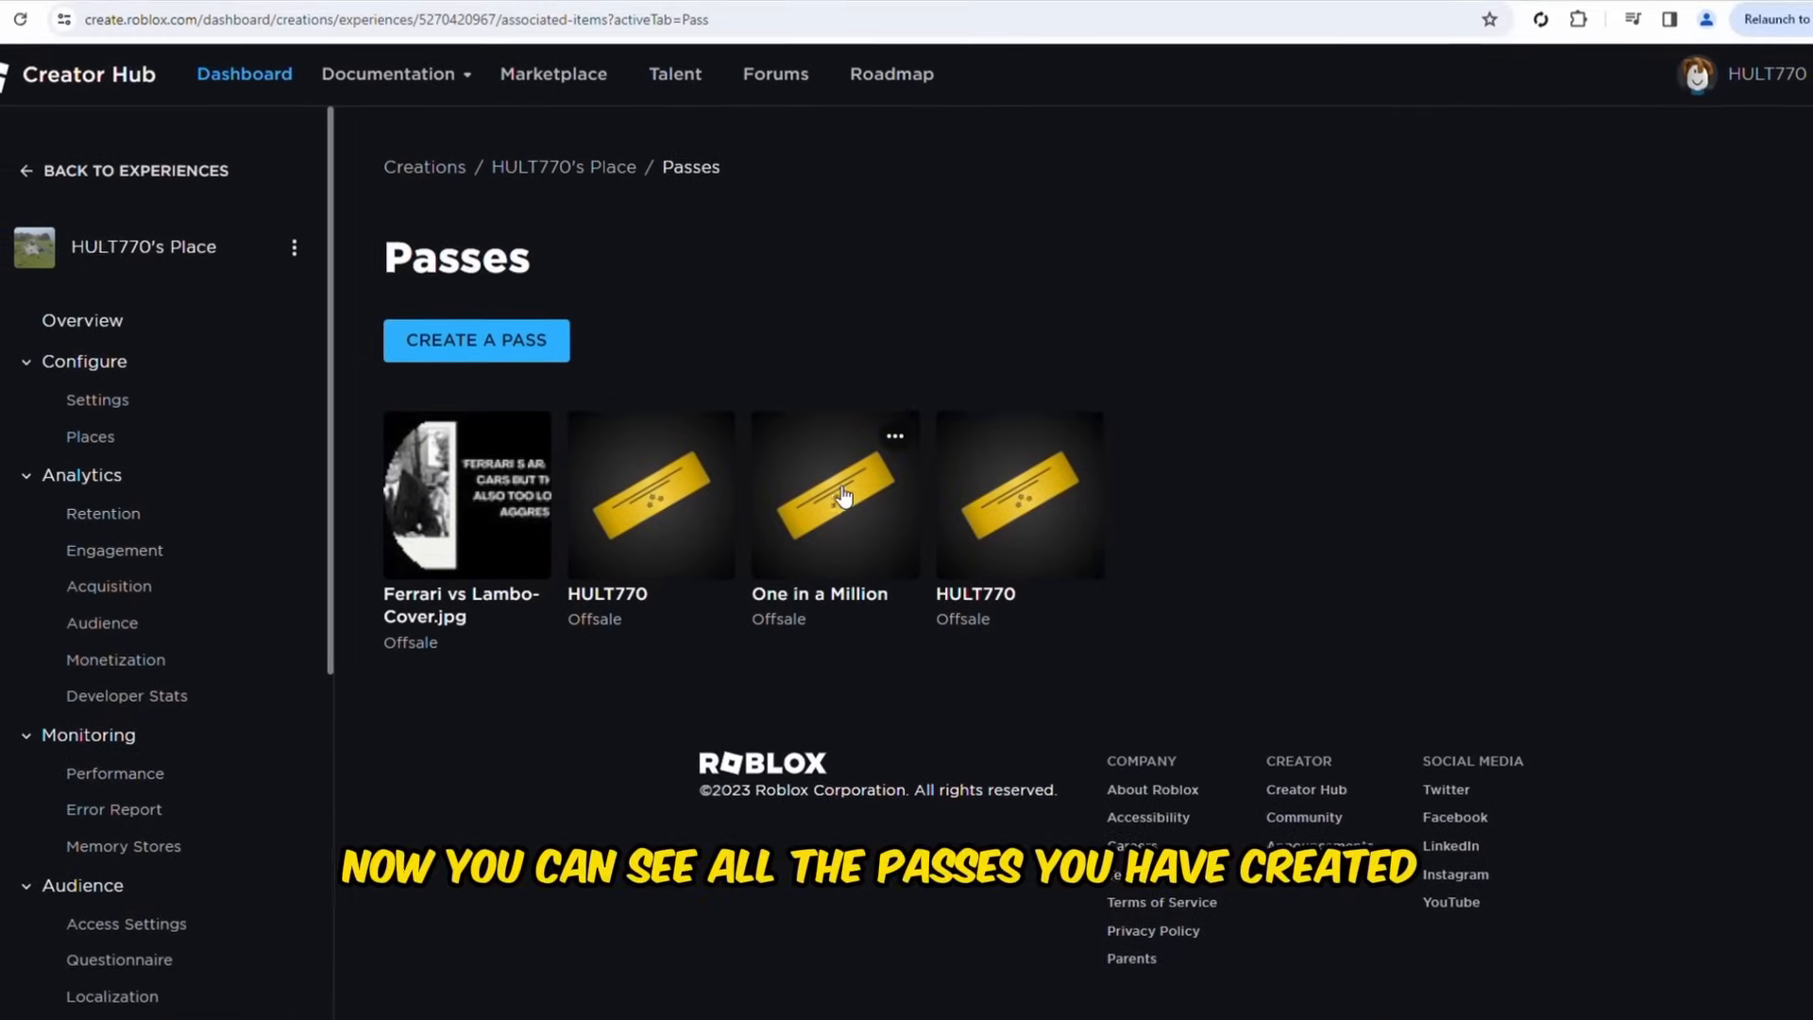
- Mark One in a Million as for sale at 10 Robux, then return to the passes list
left_click(833, 494)
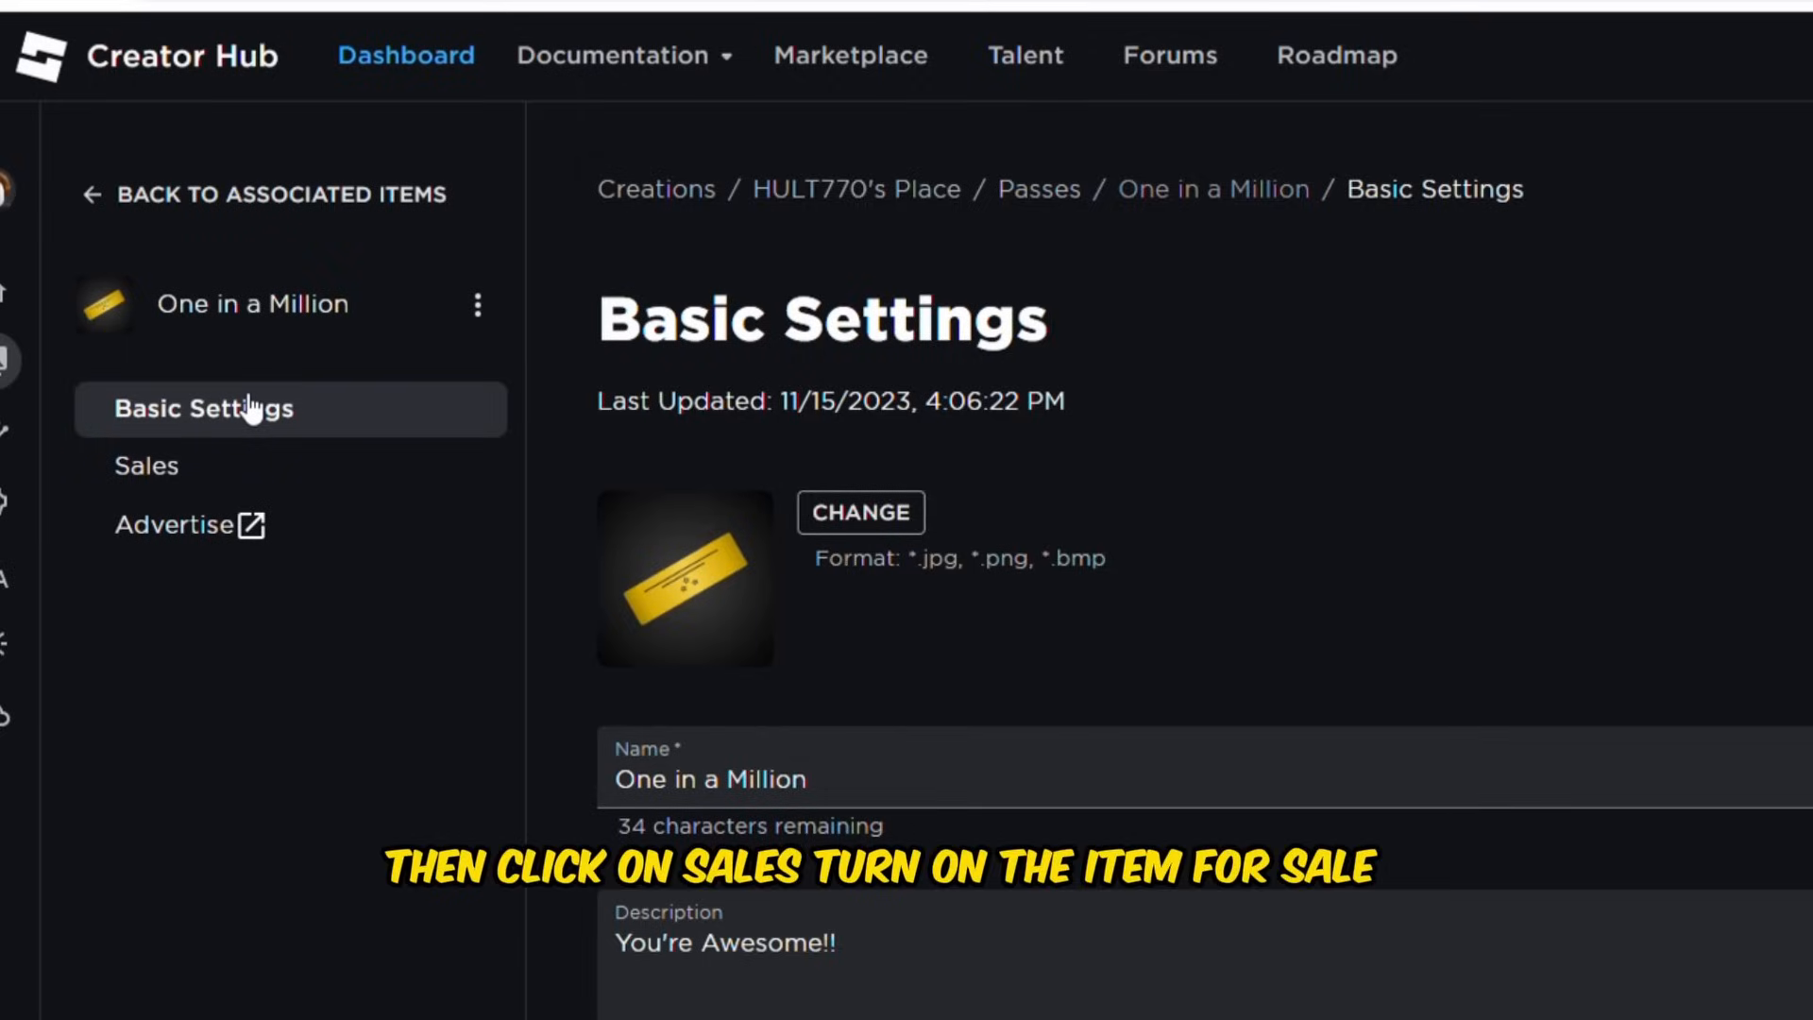
left_click(145, 467)
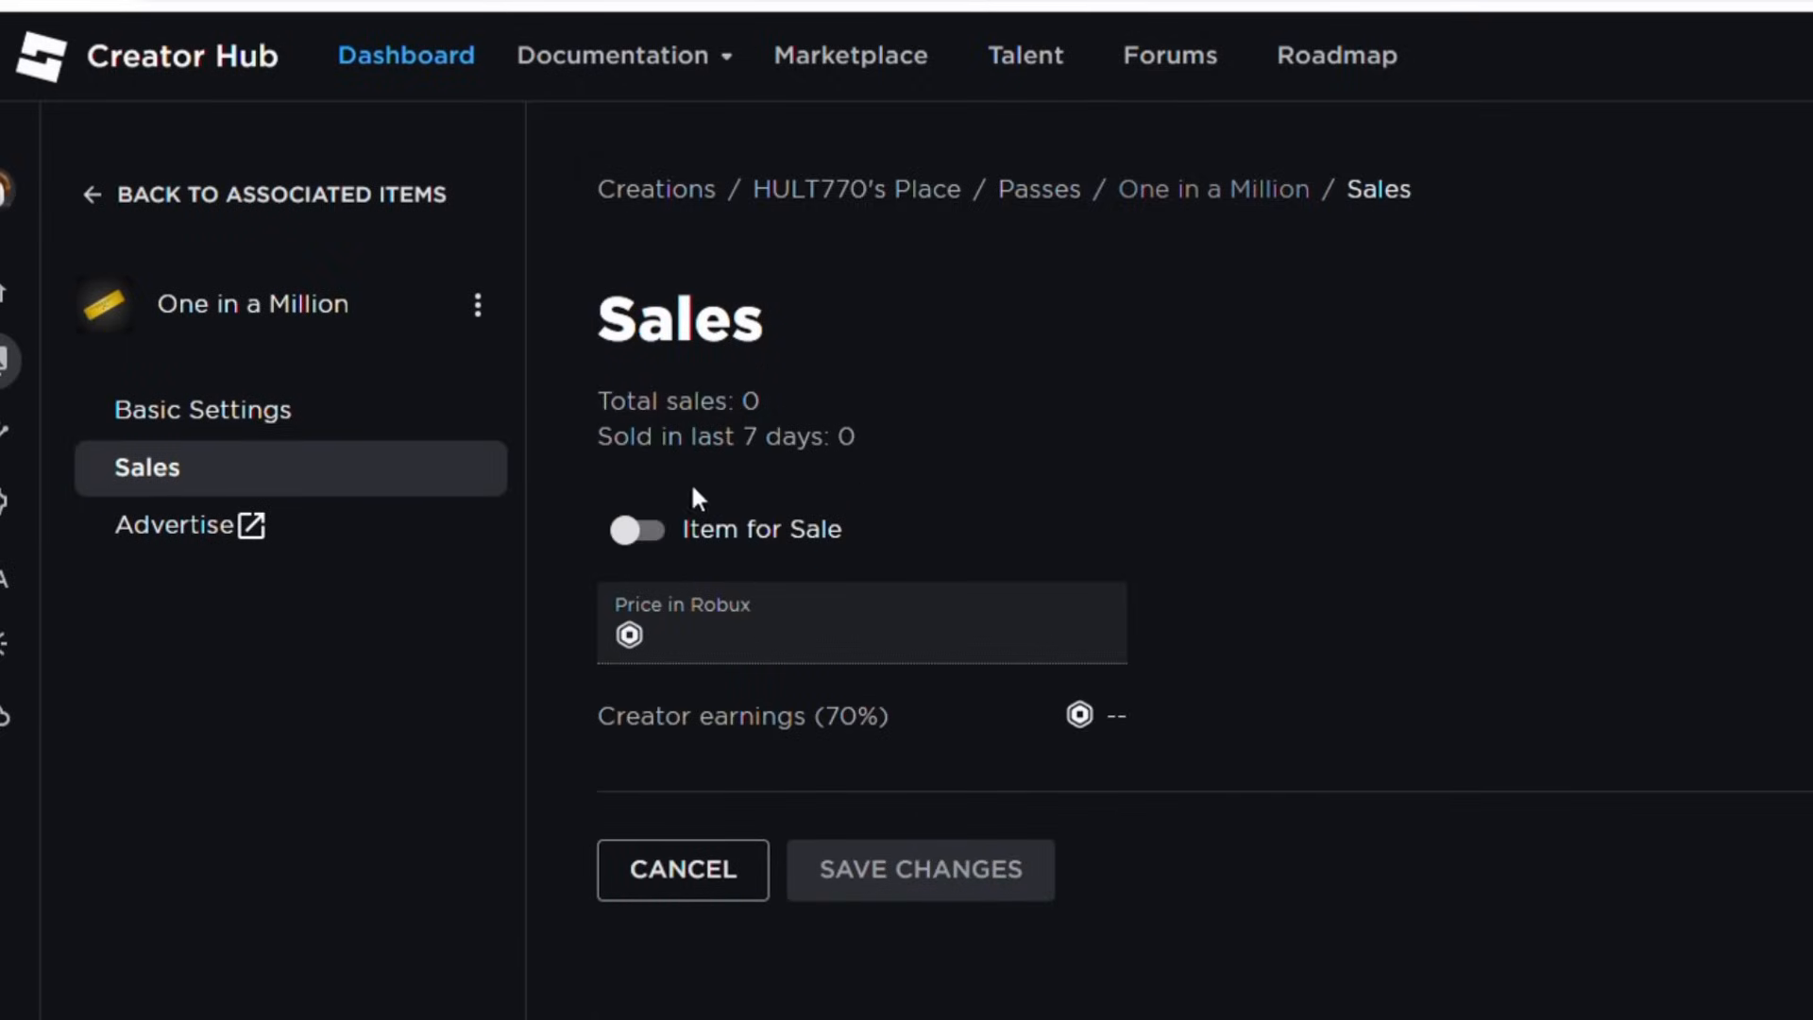
left_click(637, 529)
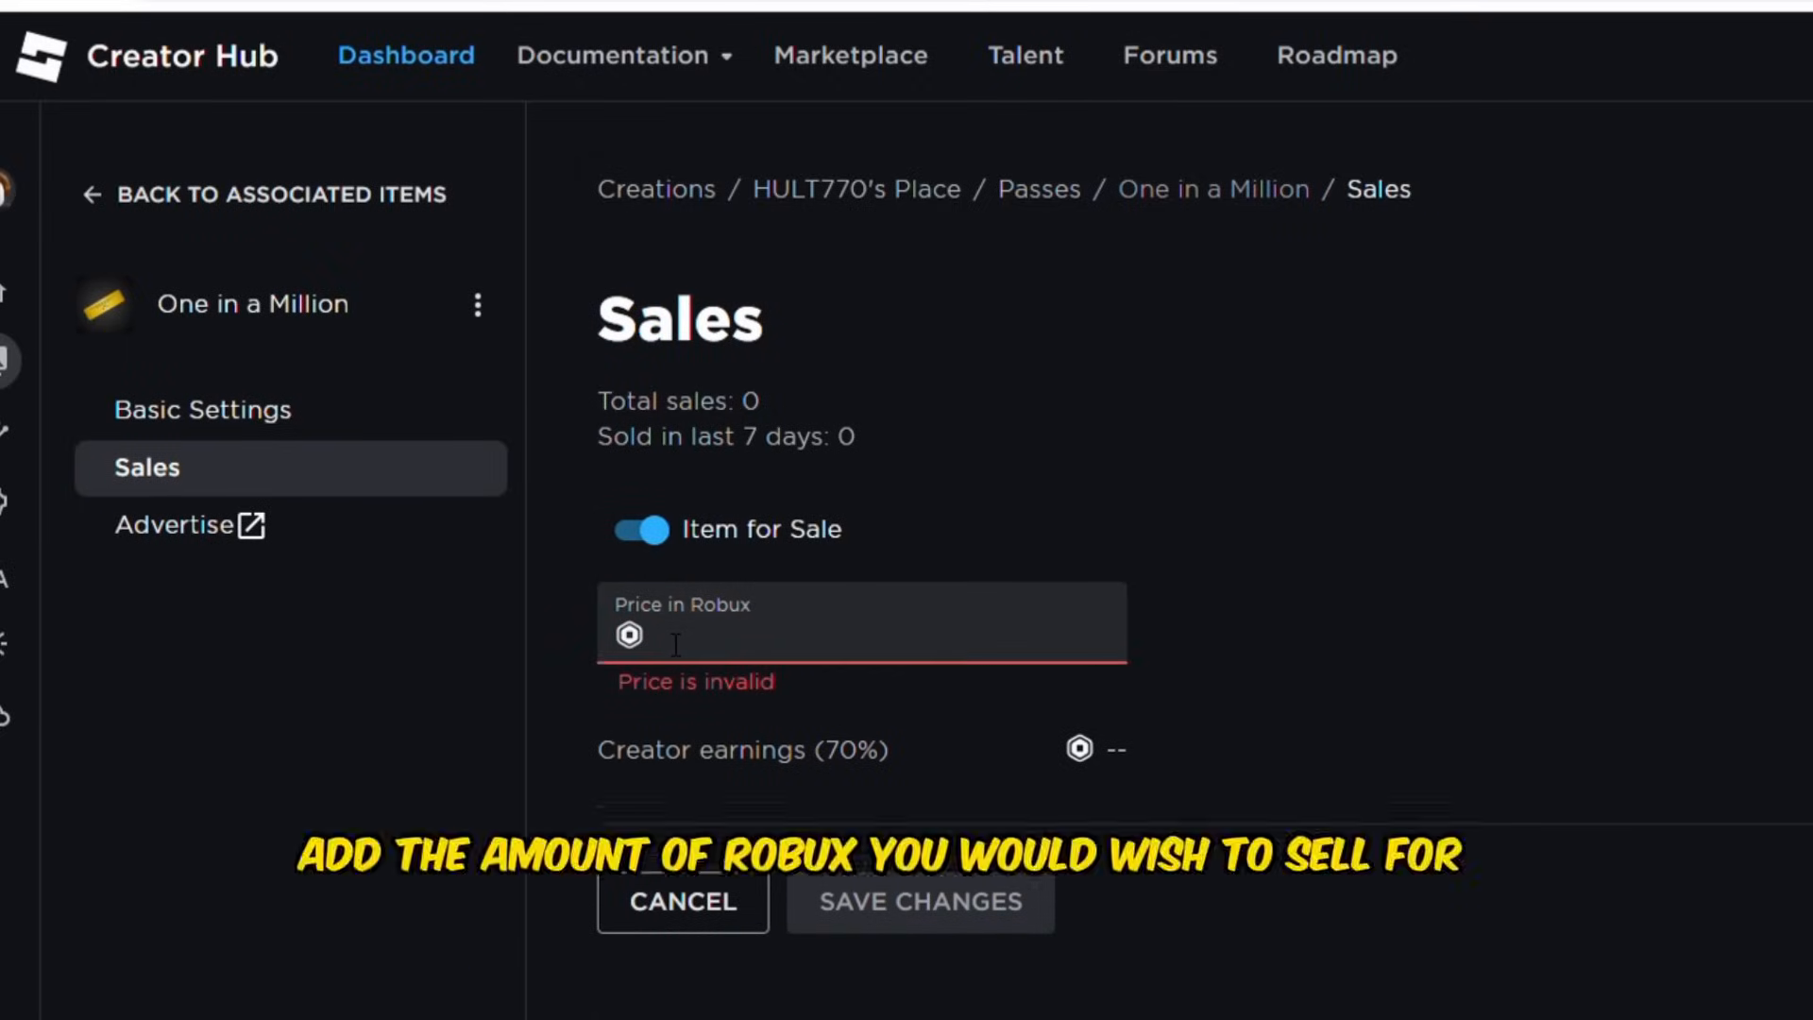
type("10")
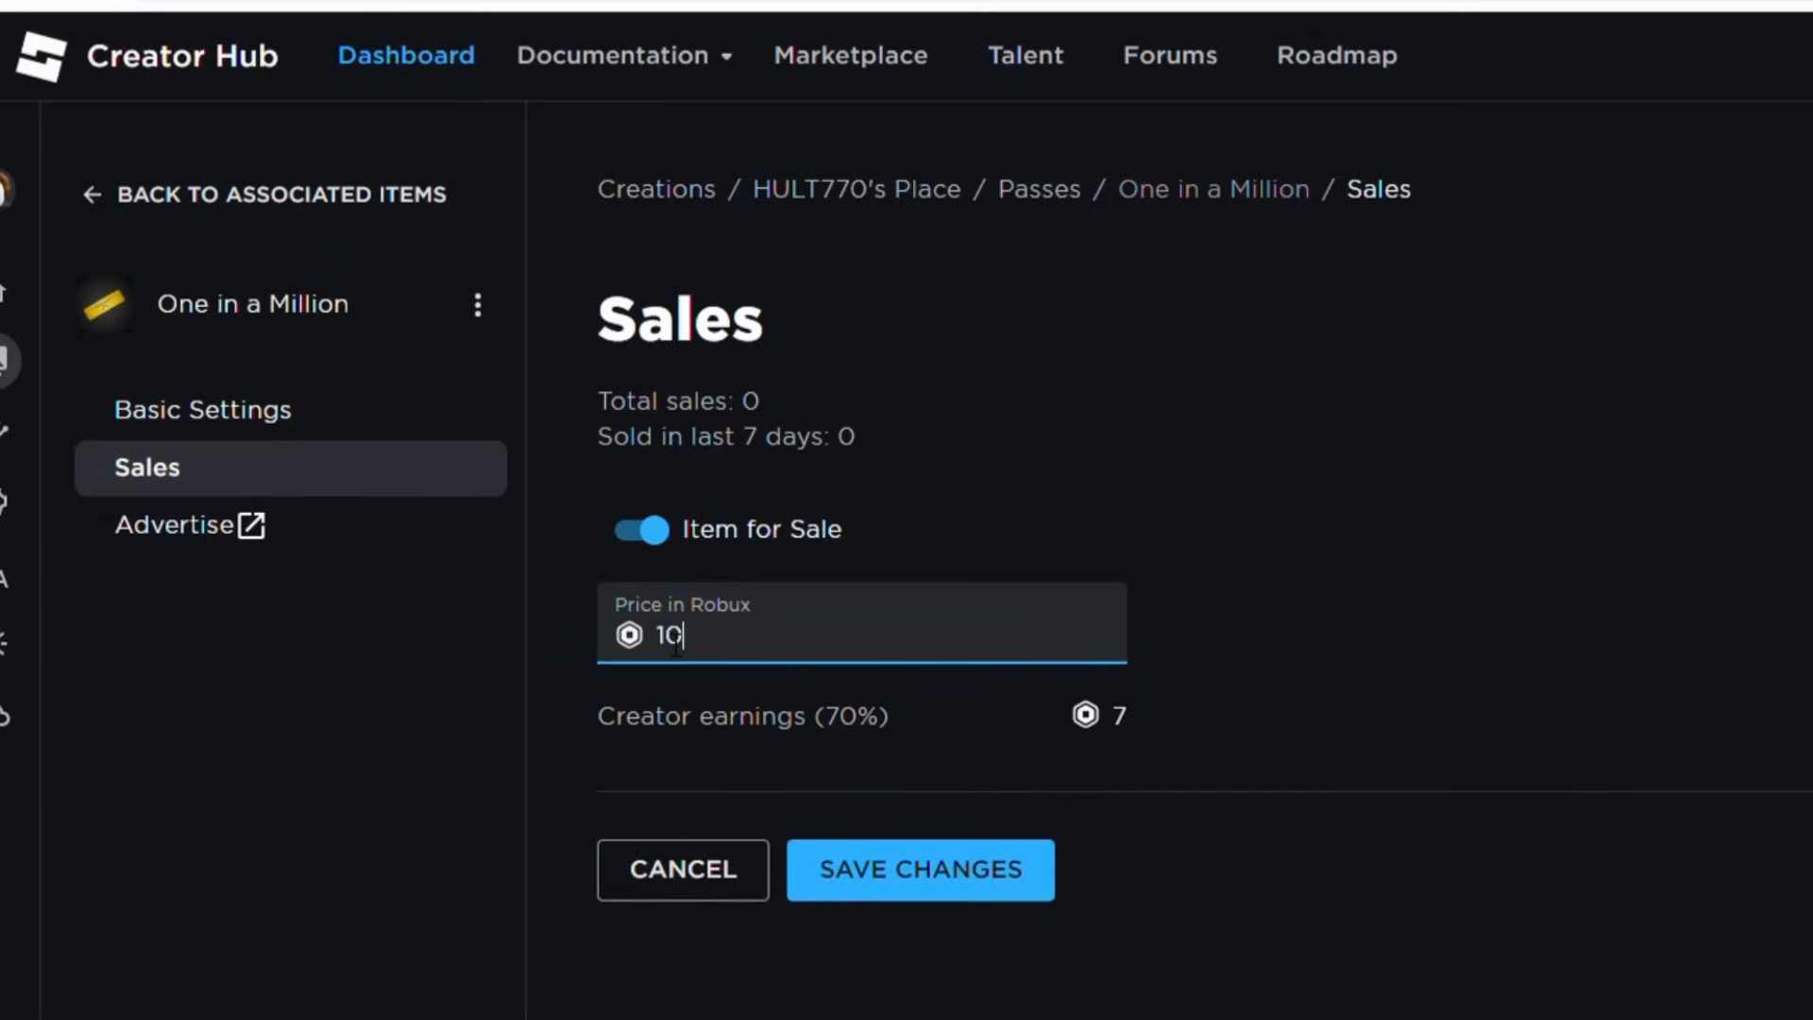
key("Backspace")
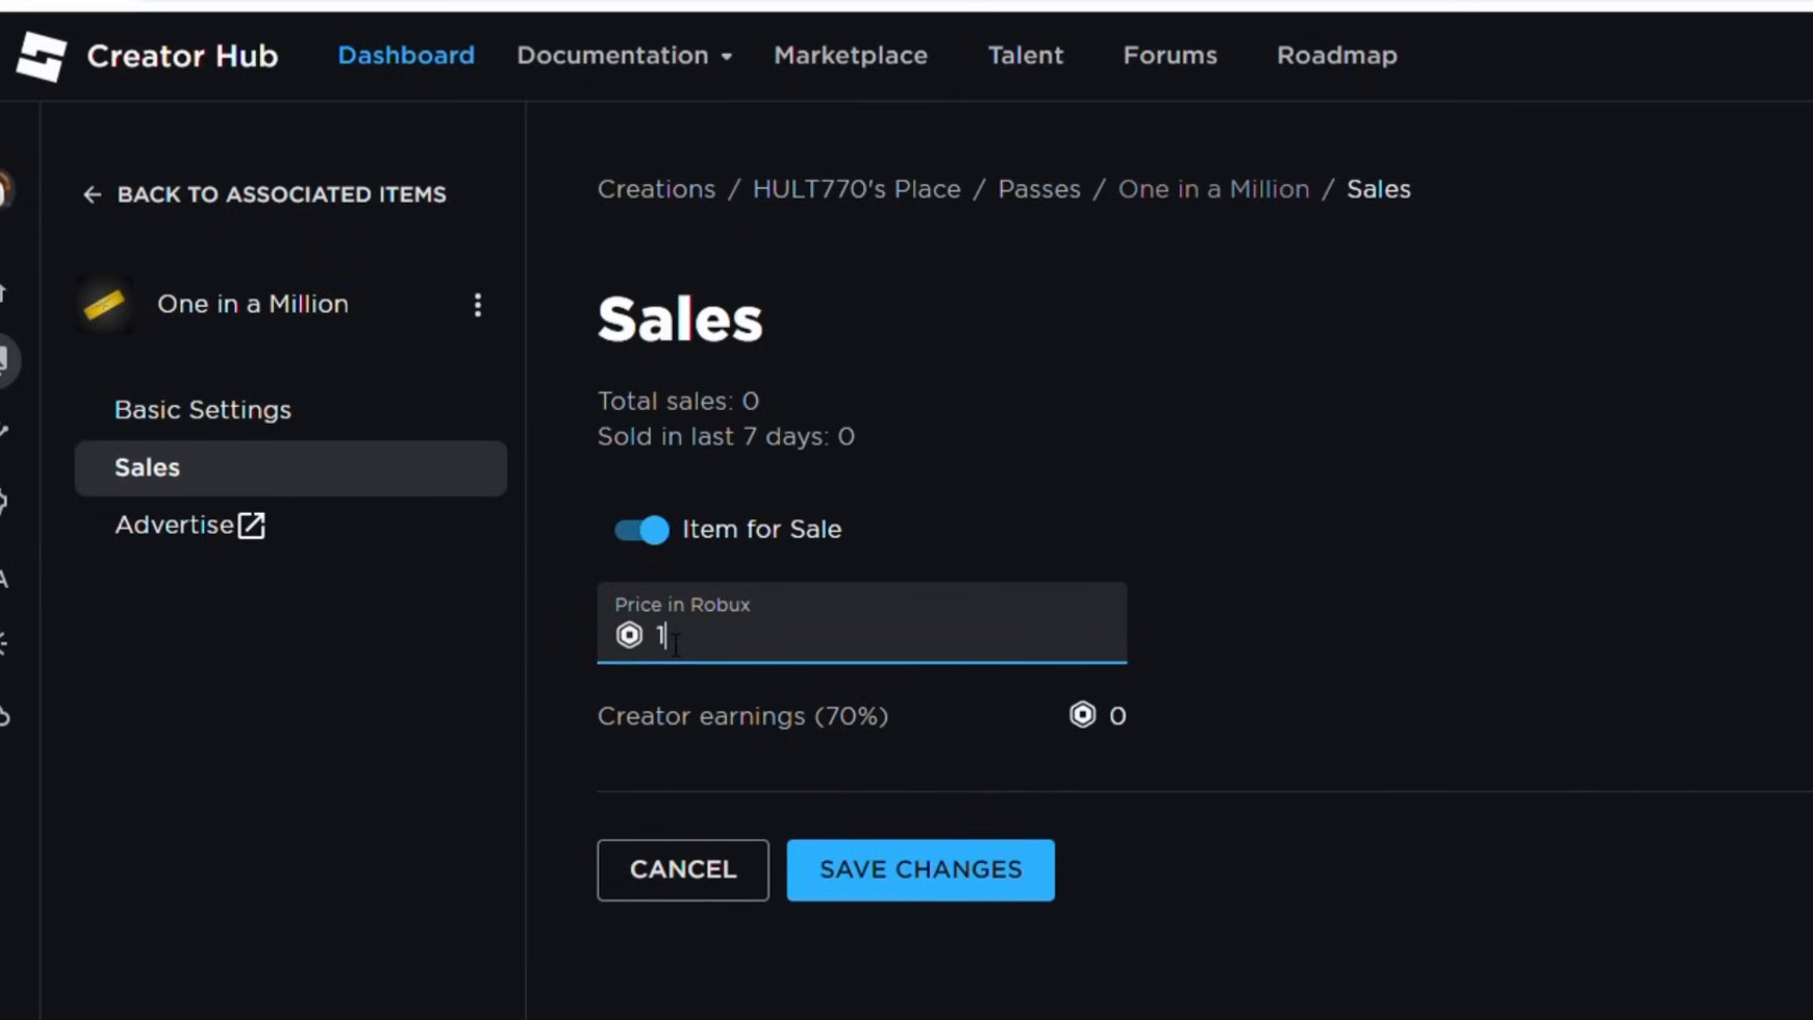
type("0")
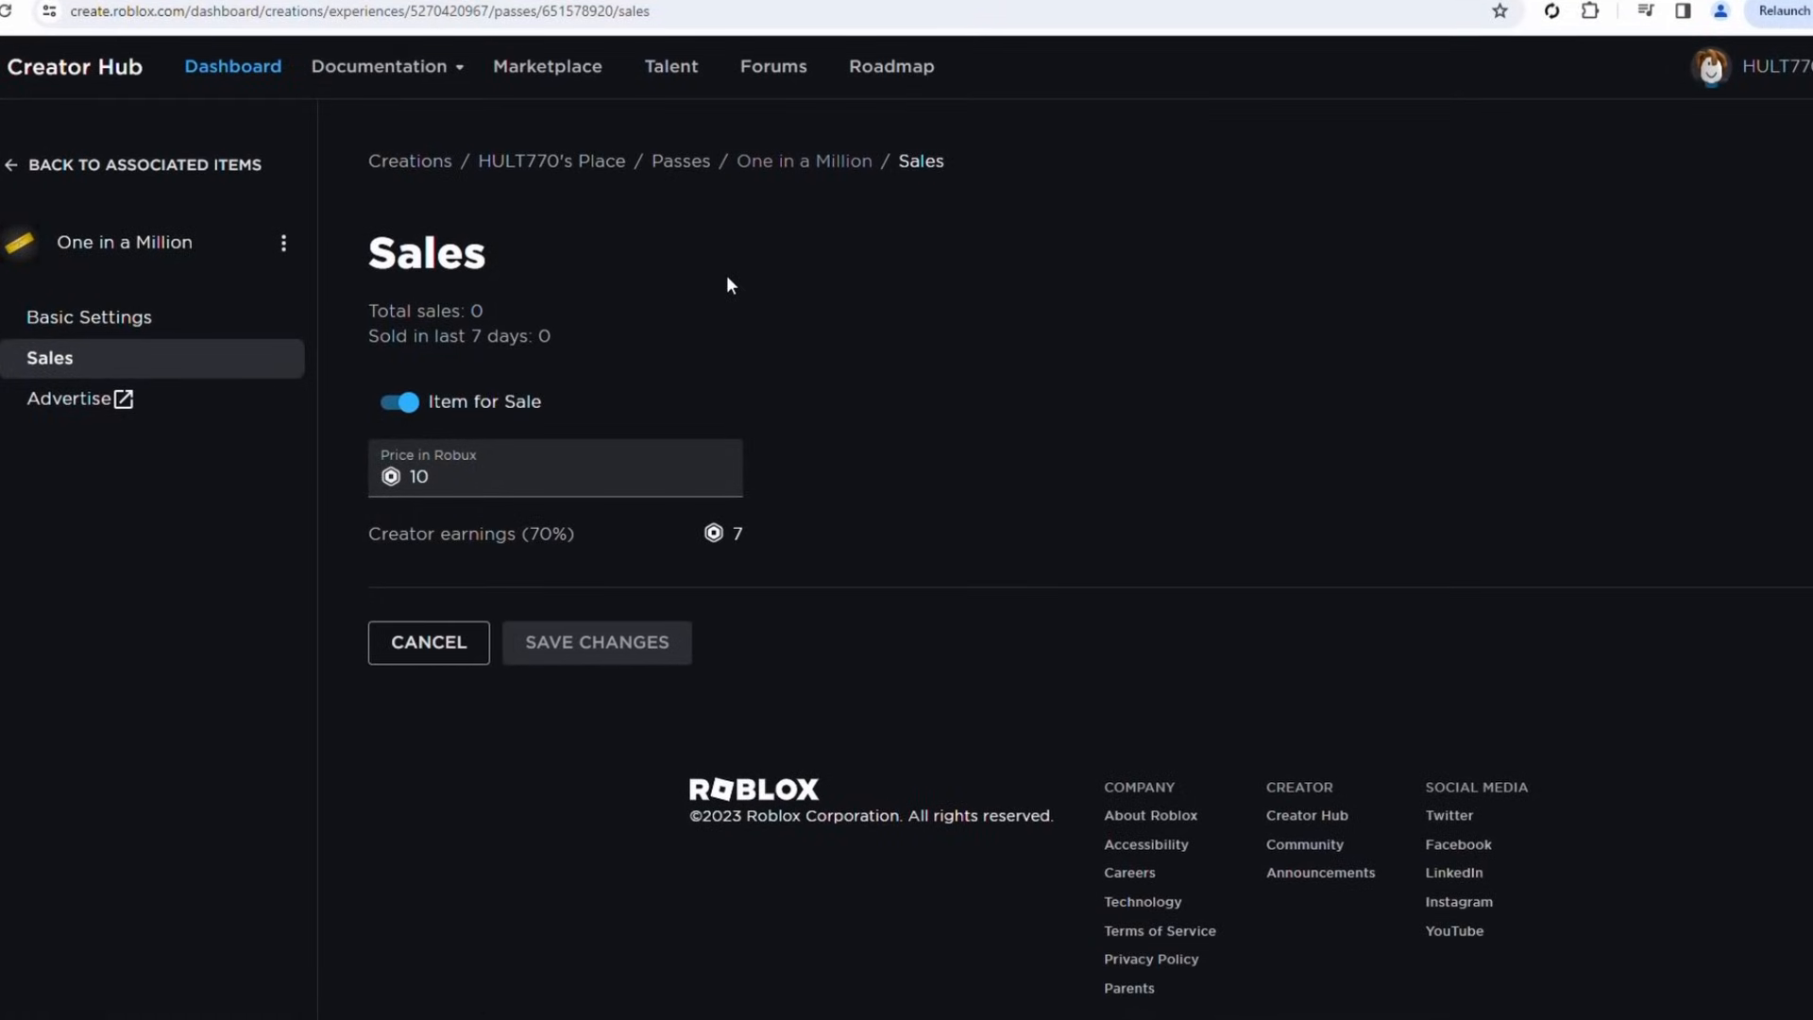
left_click(143, 165)
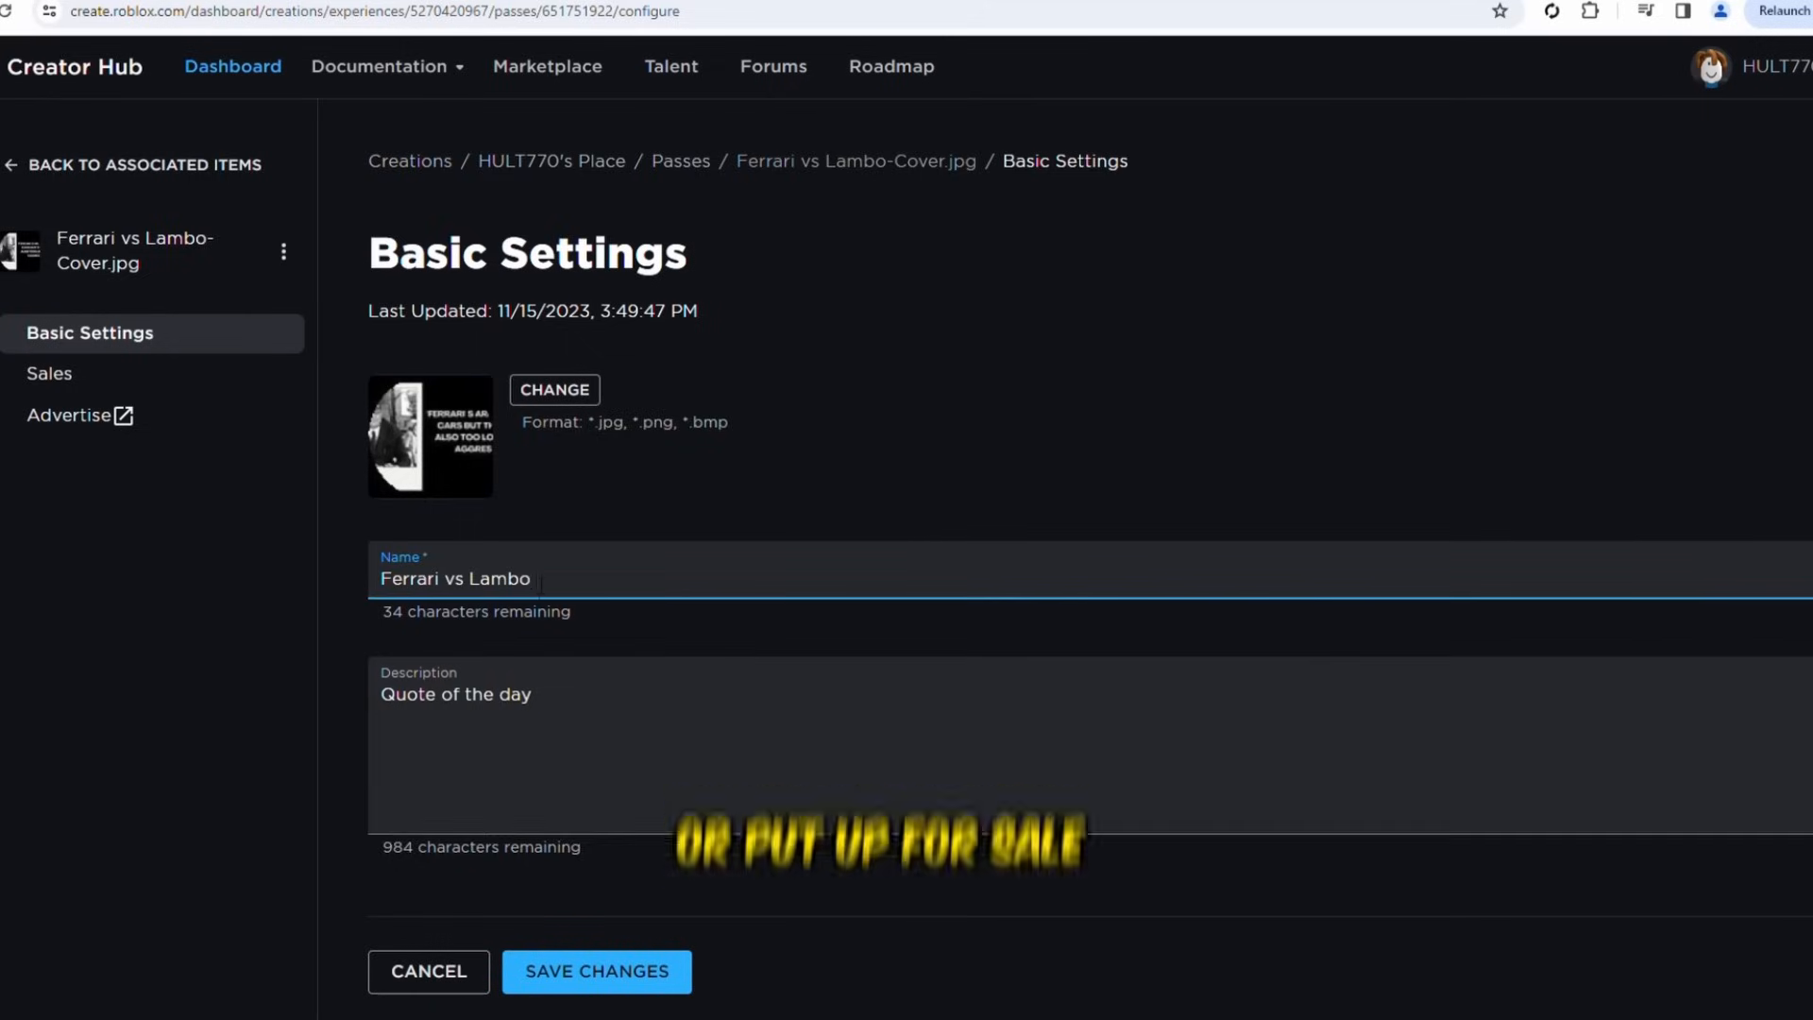
- Rename Ferrari vs Lambo to 'Quote of the Day' with description 'You my Friend are the Best!!'
triple_click(455, 694)
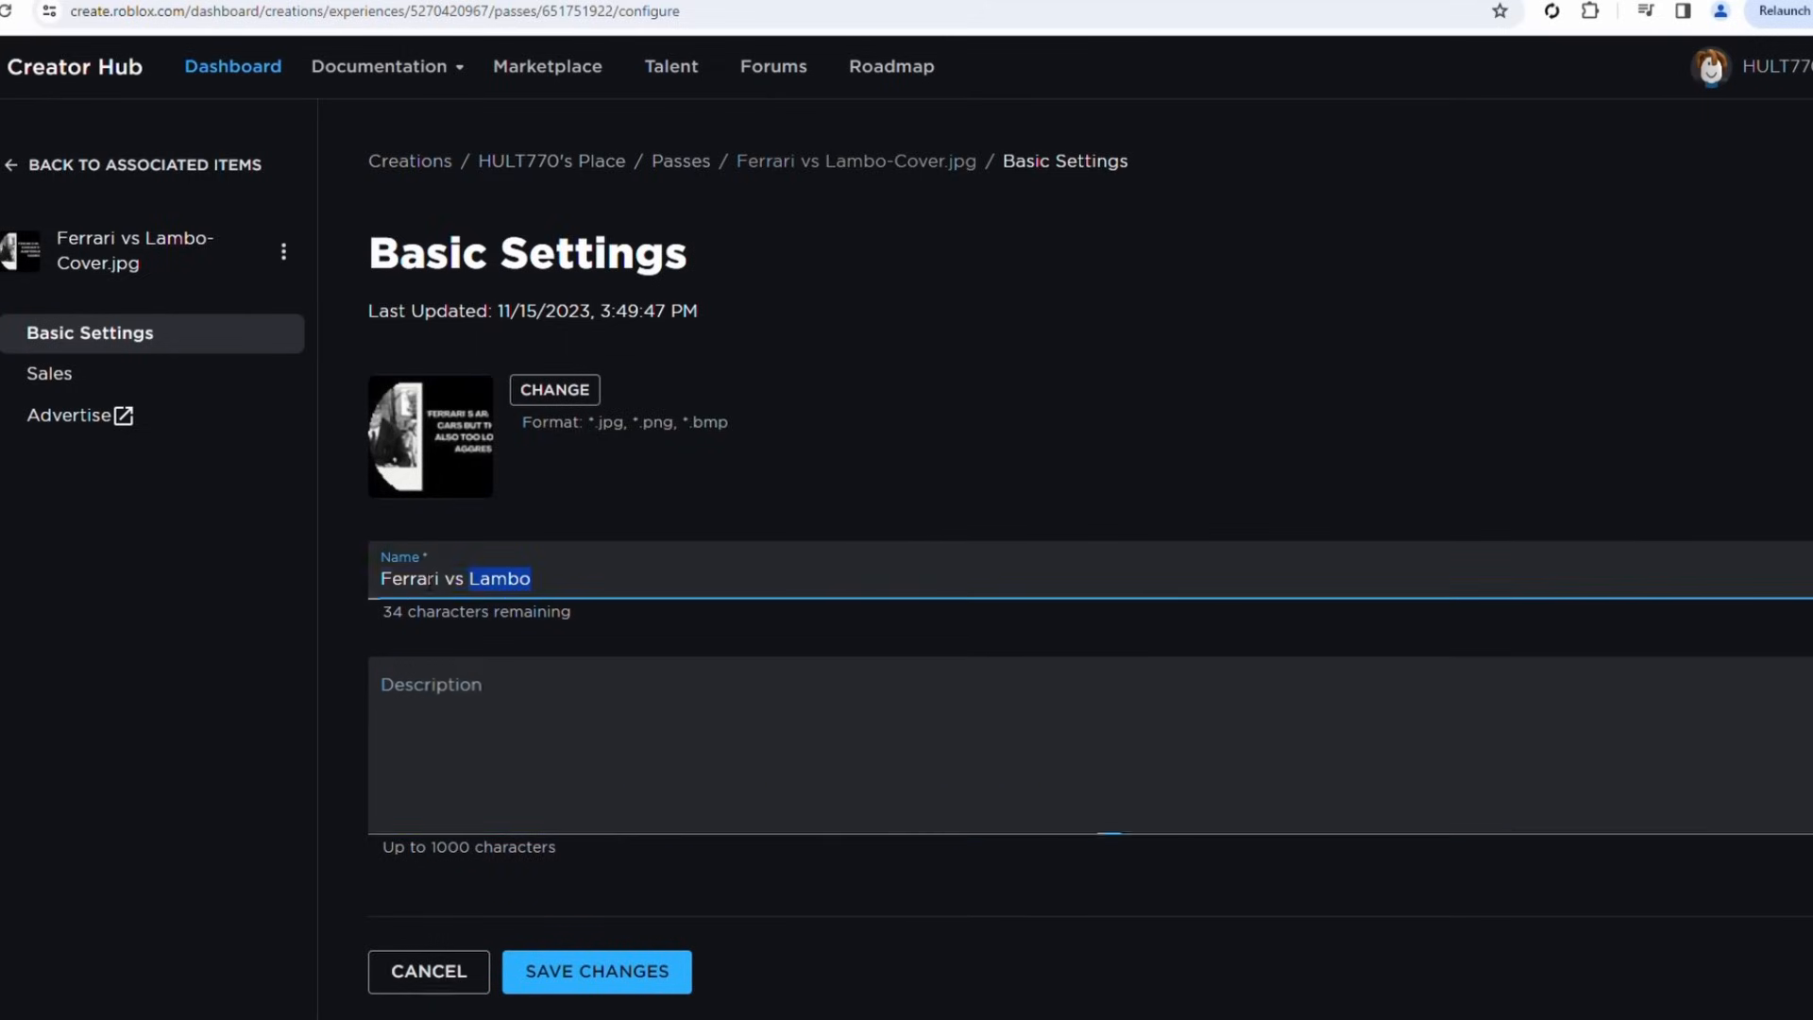
type("Quote of")
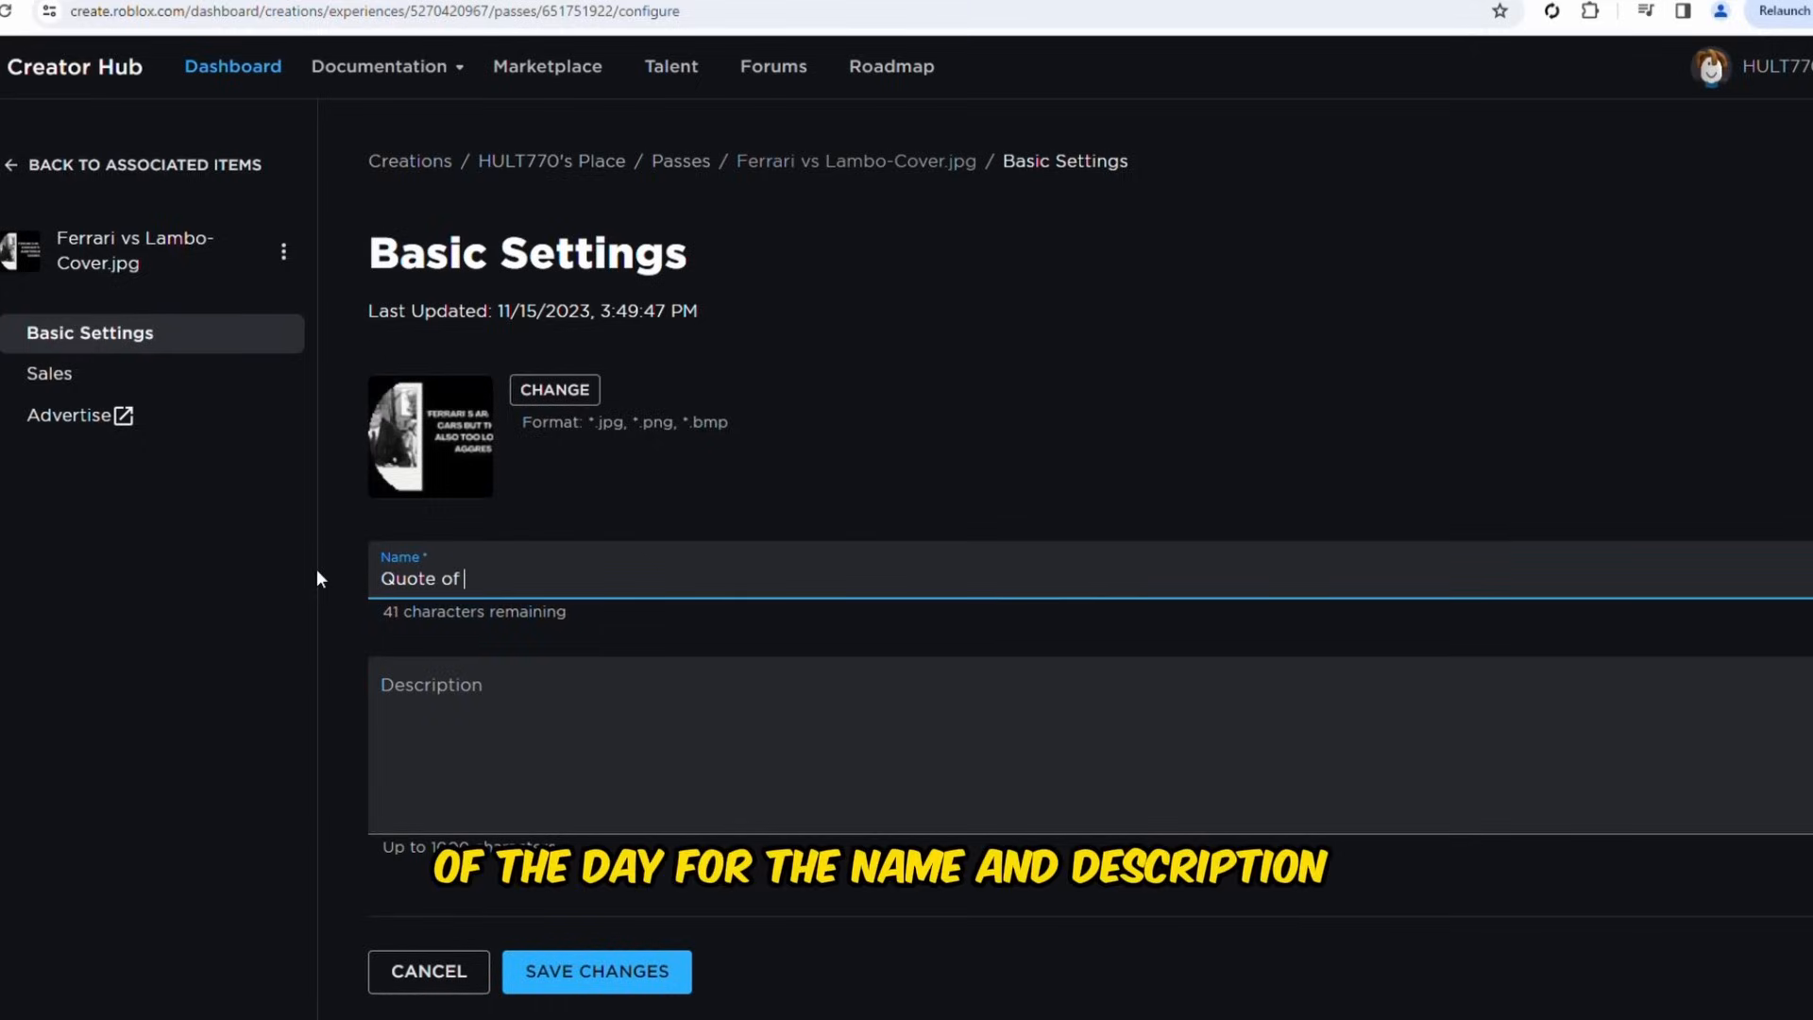
type("the Day")
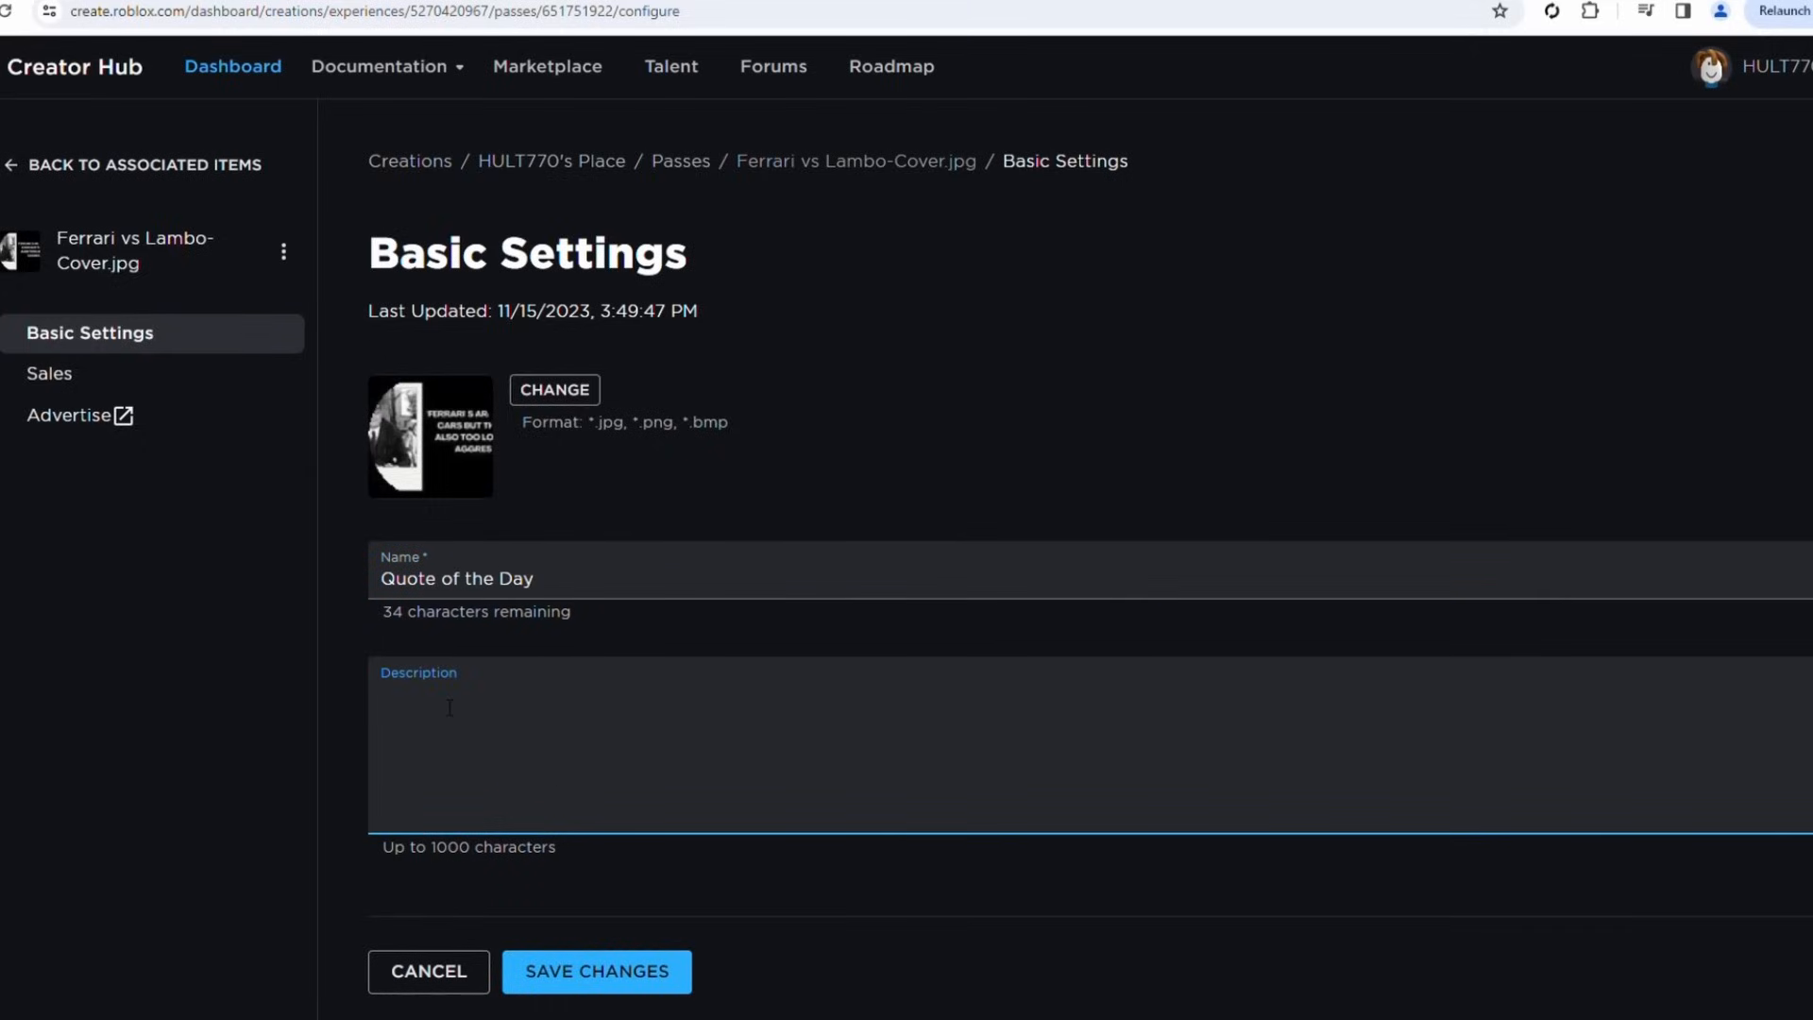
type("You my Frie")
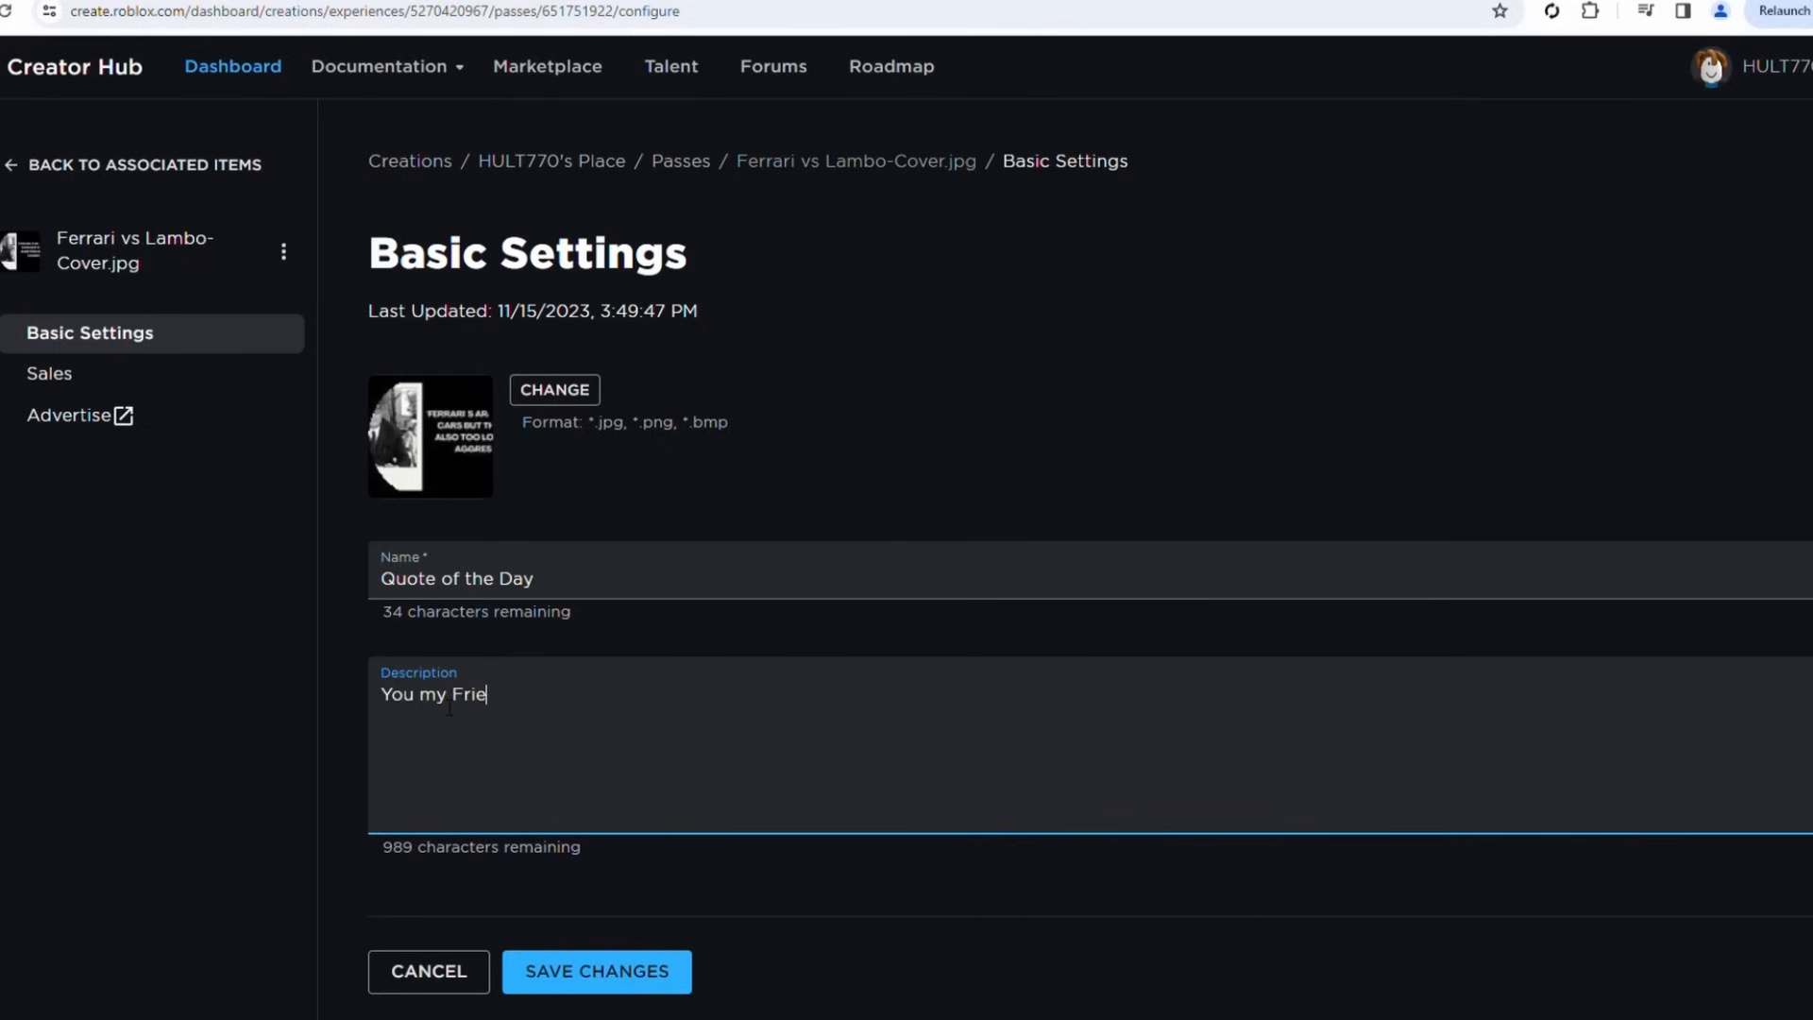
type("nd is the")
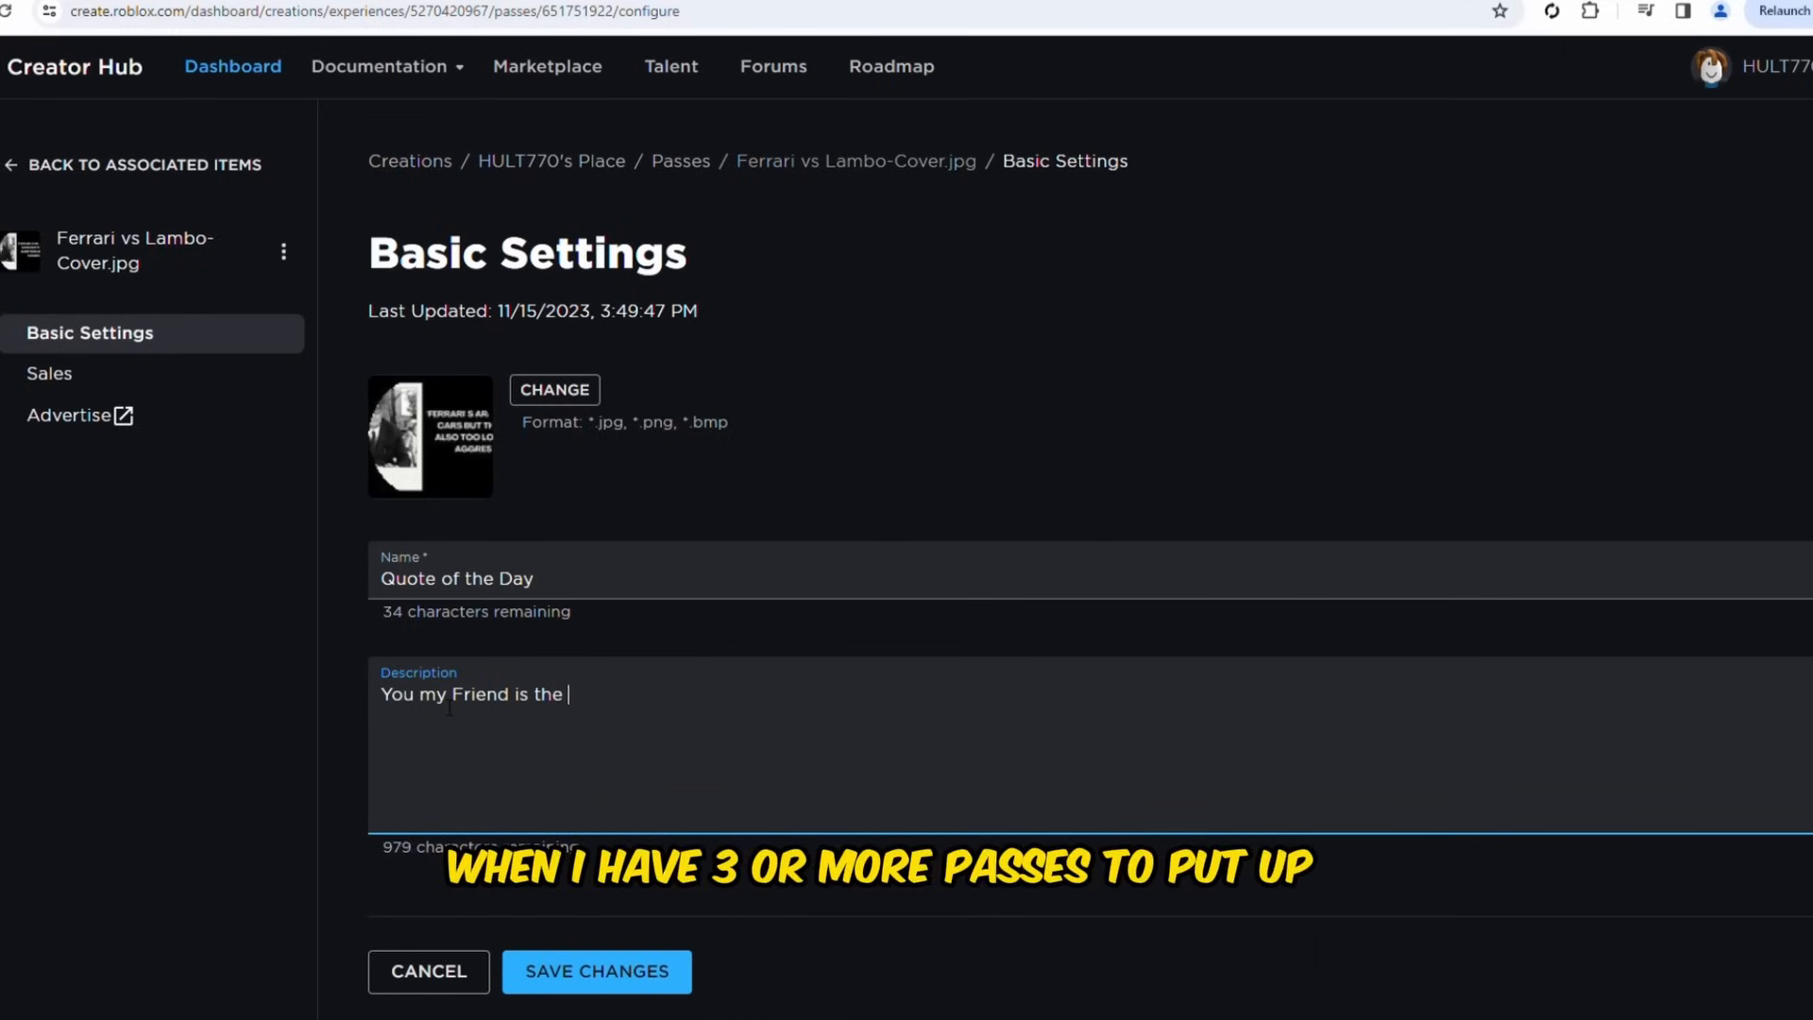
type("Best")
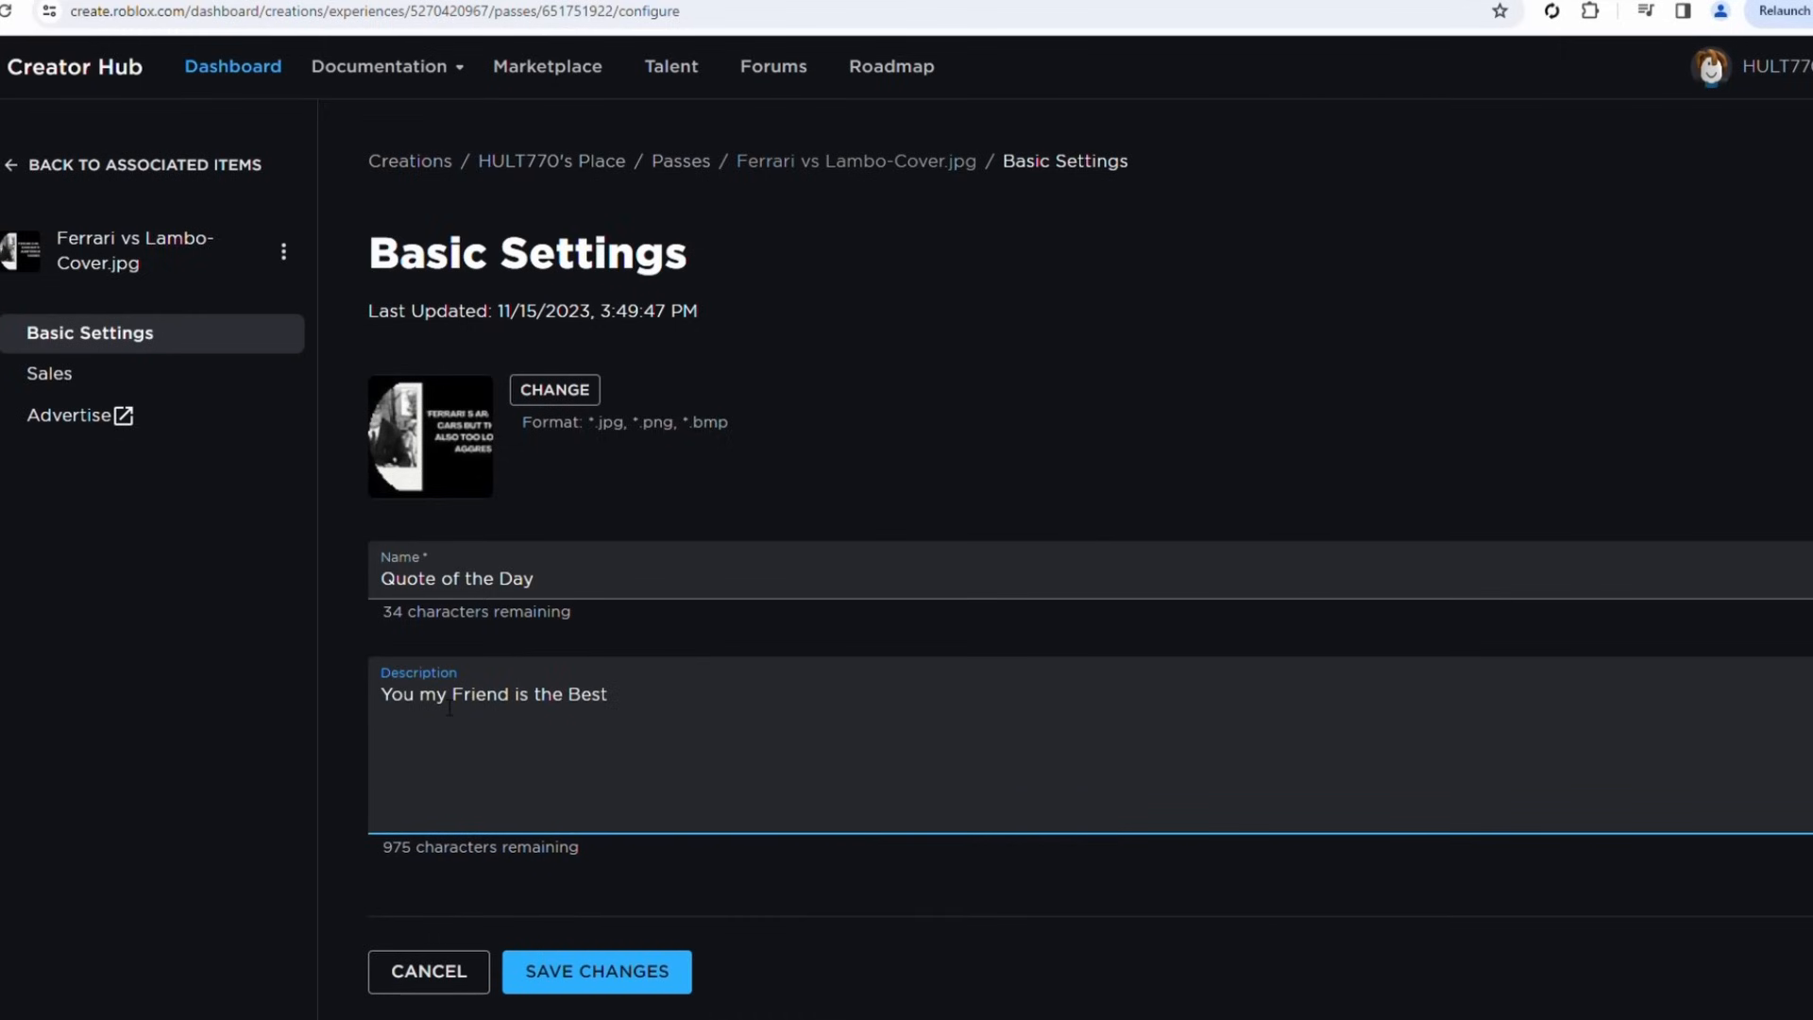
type("!!")
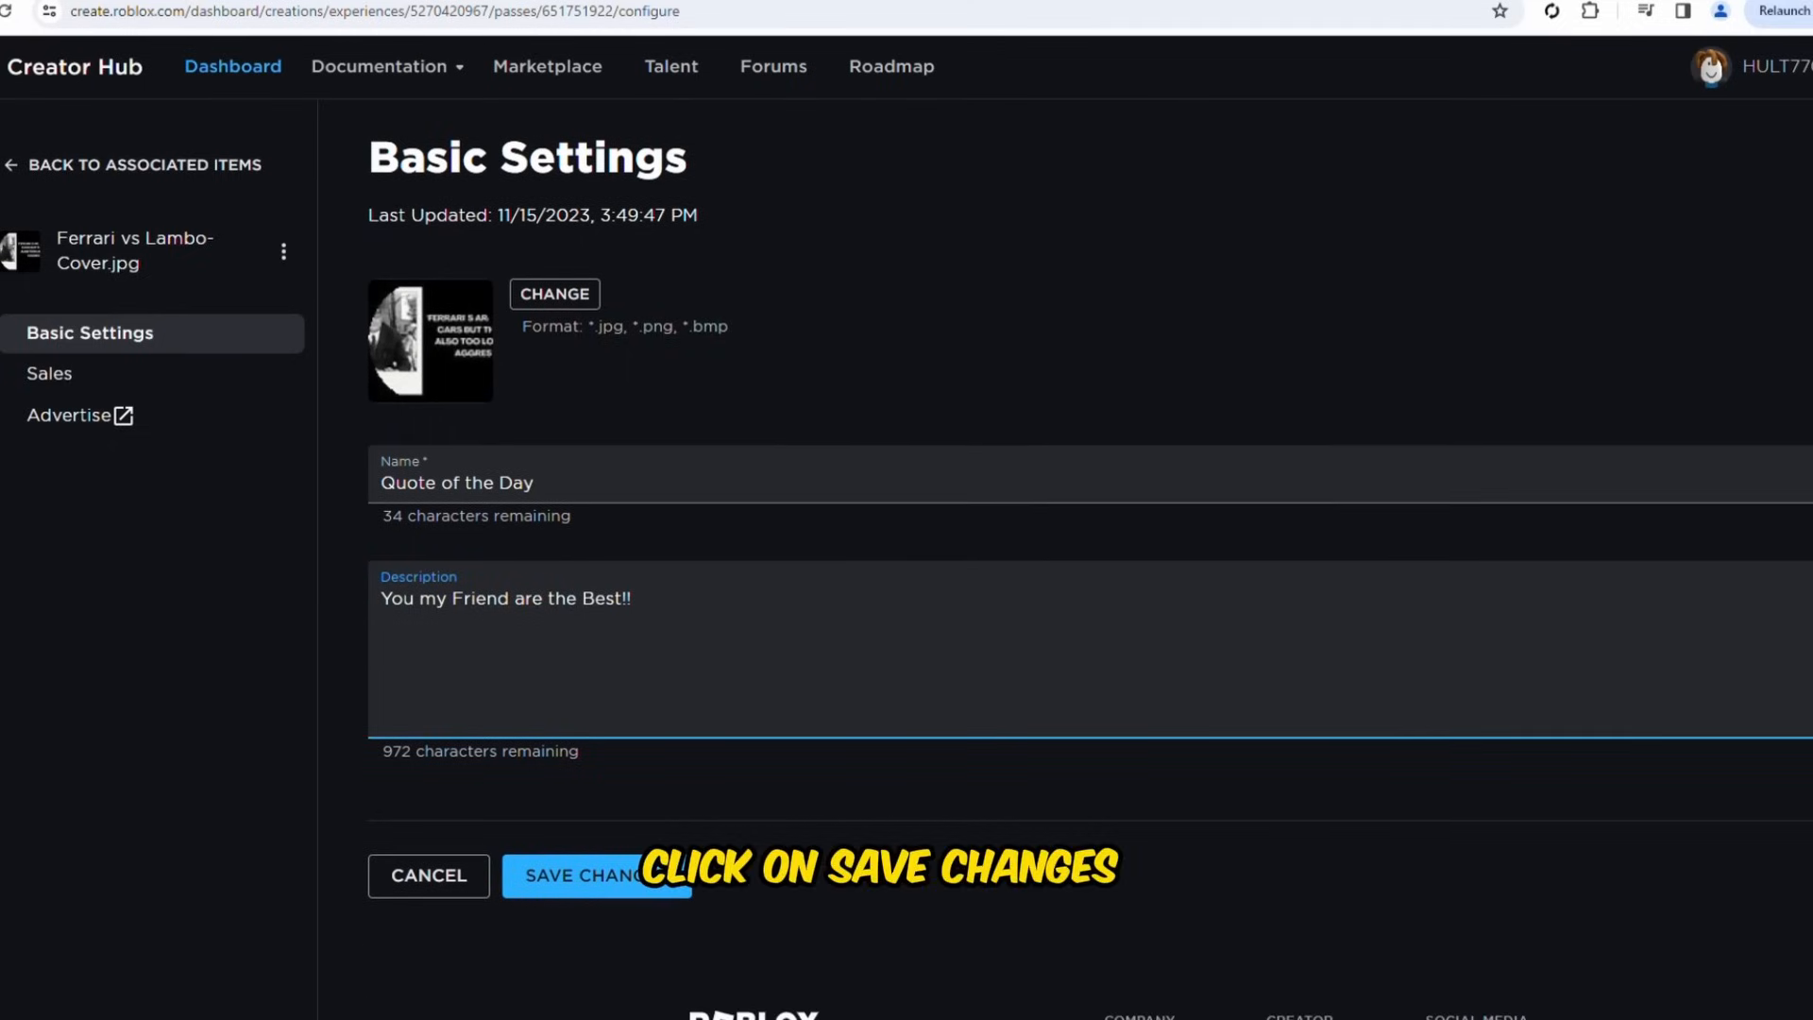
left_click(596, 875)
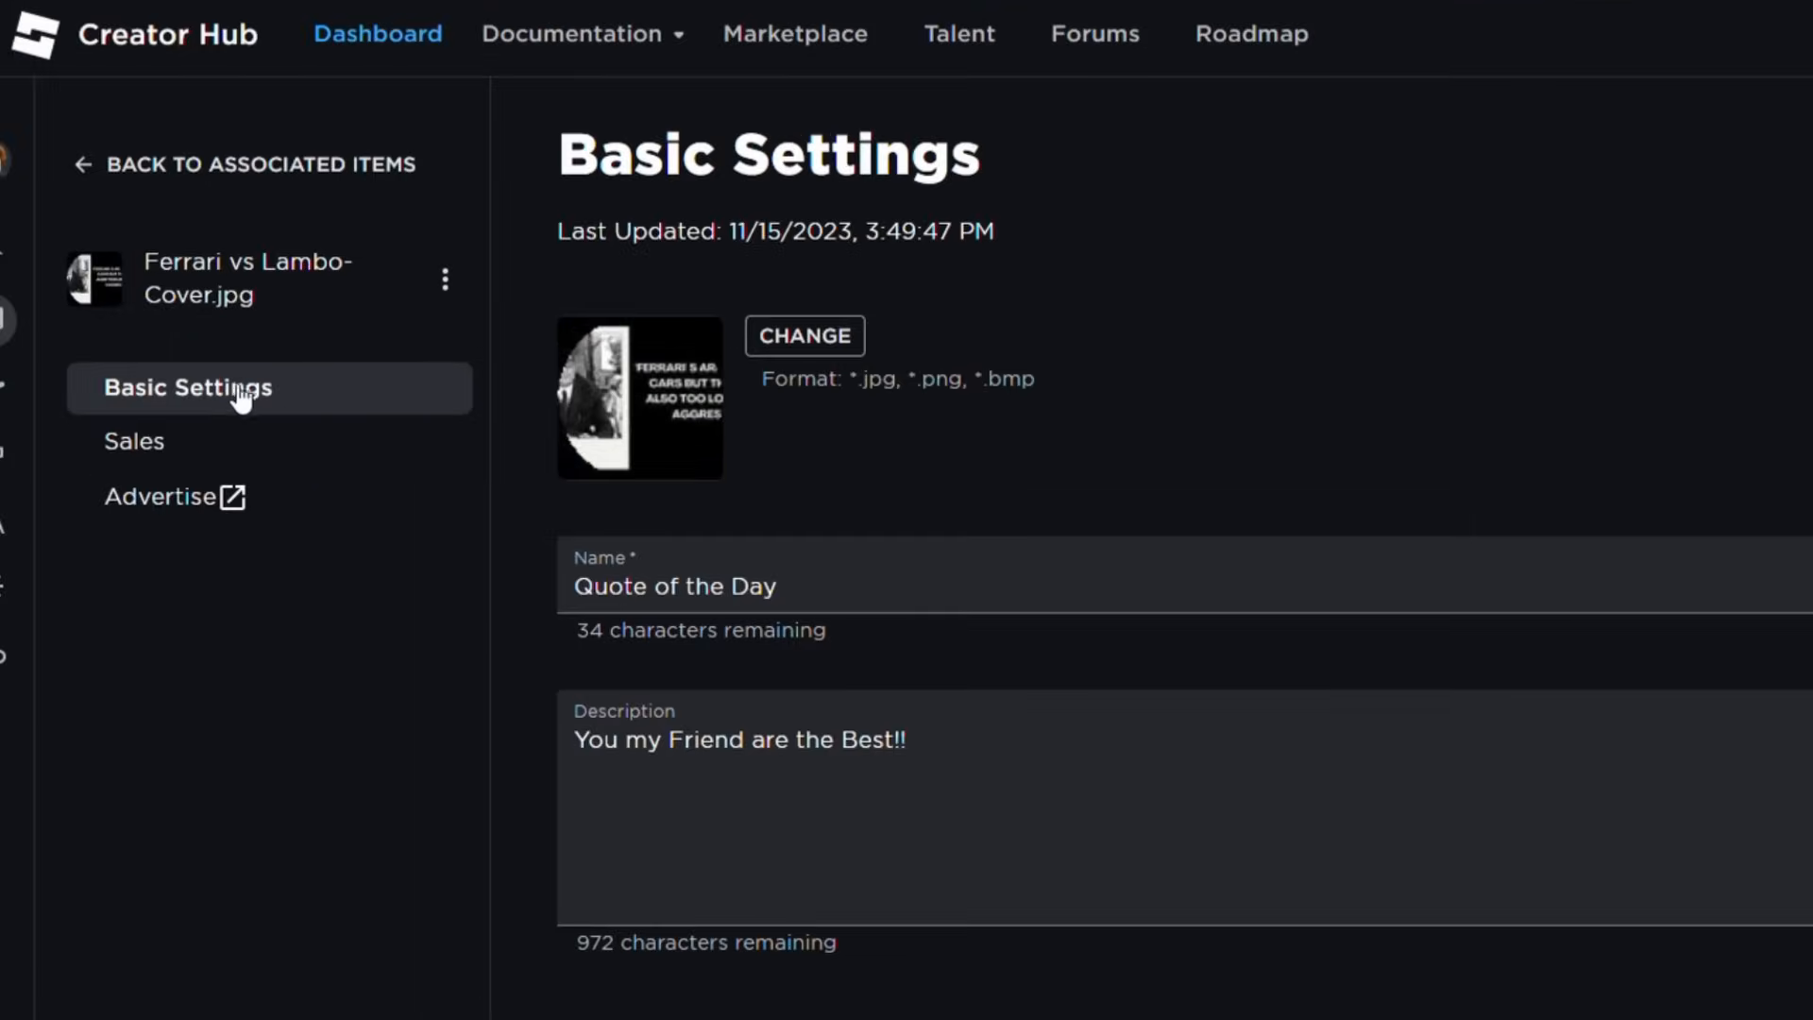
- Turn on Item for Sale for Quote of the Day at 20 Robux and save
left_click(135, 441)
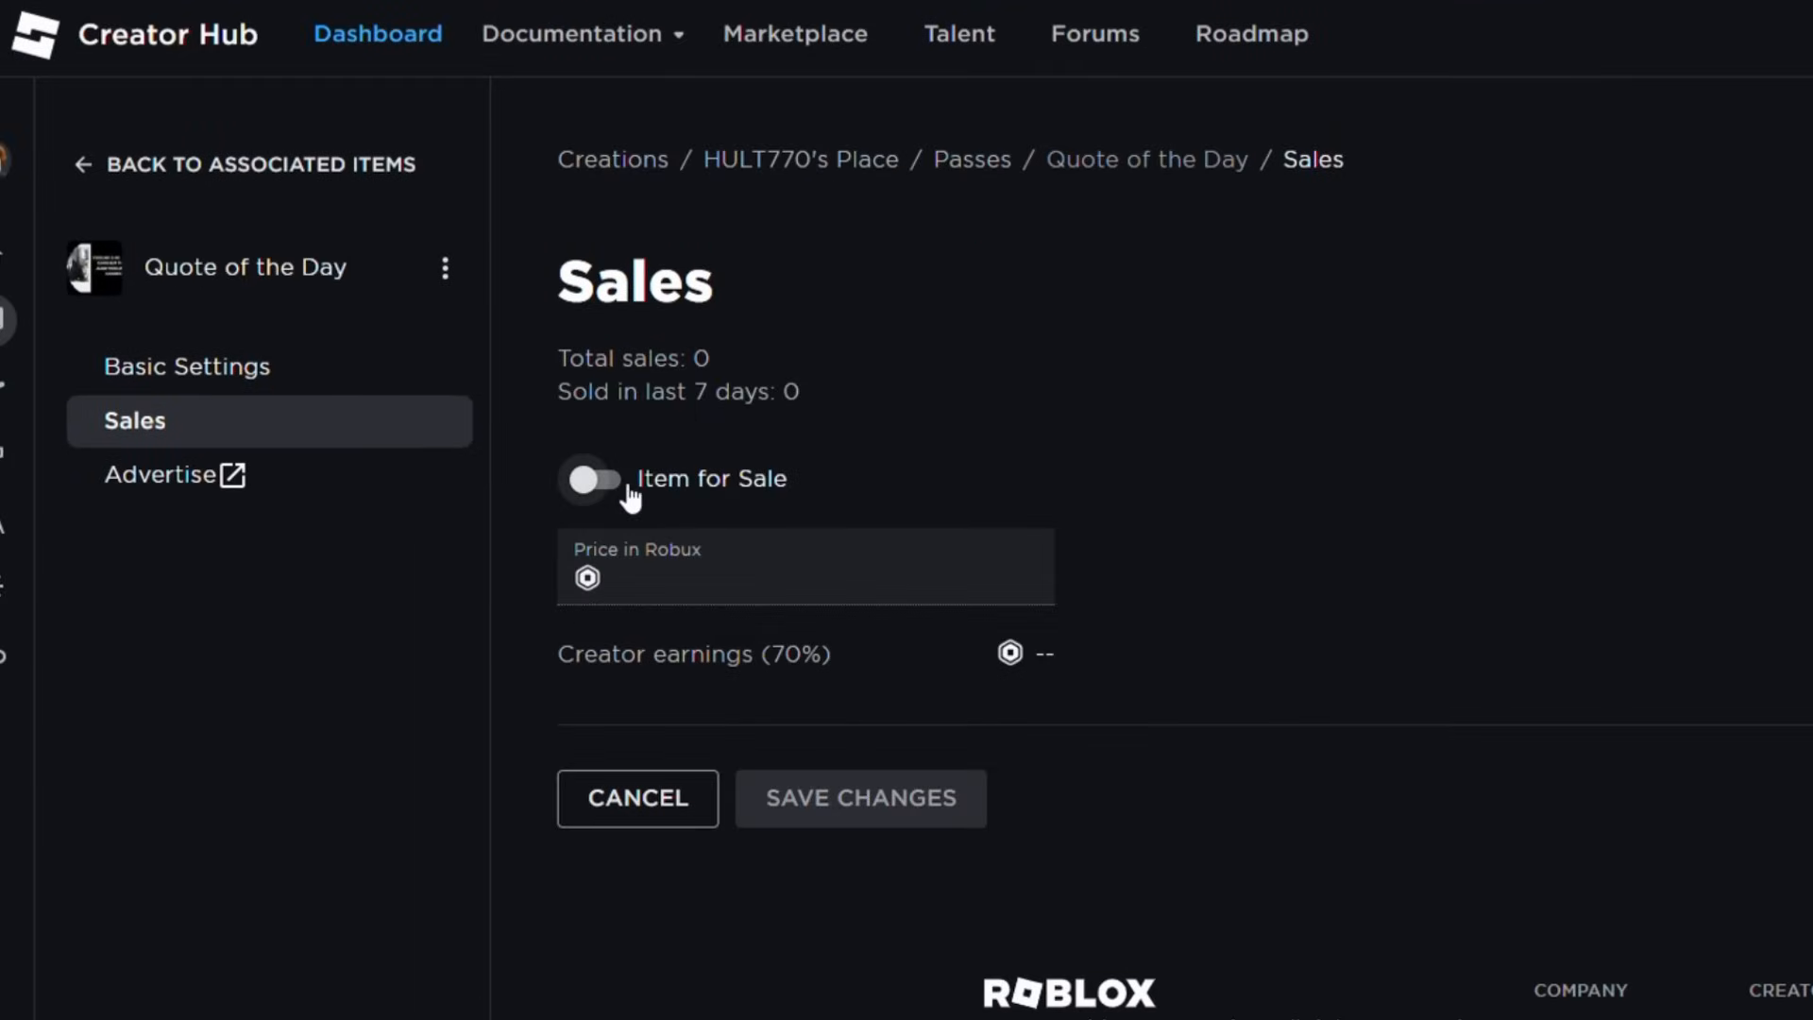
left_click(593, 479)
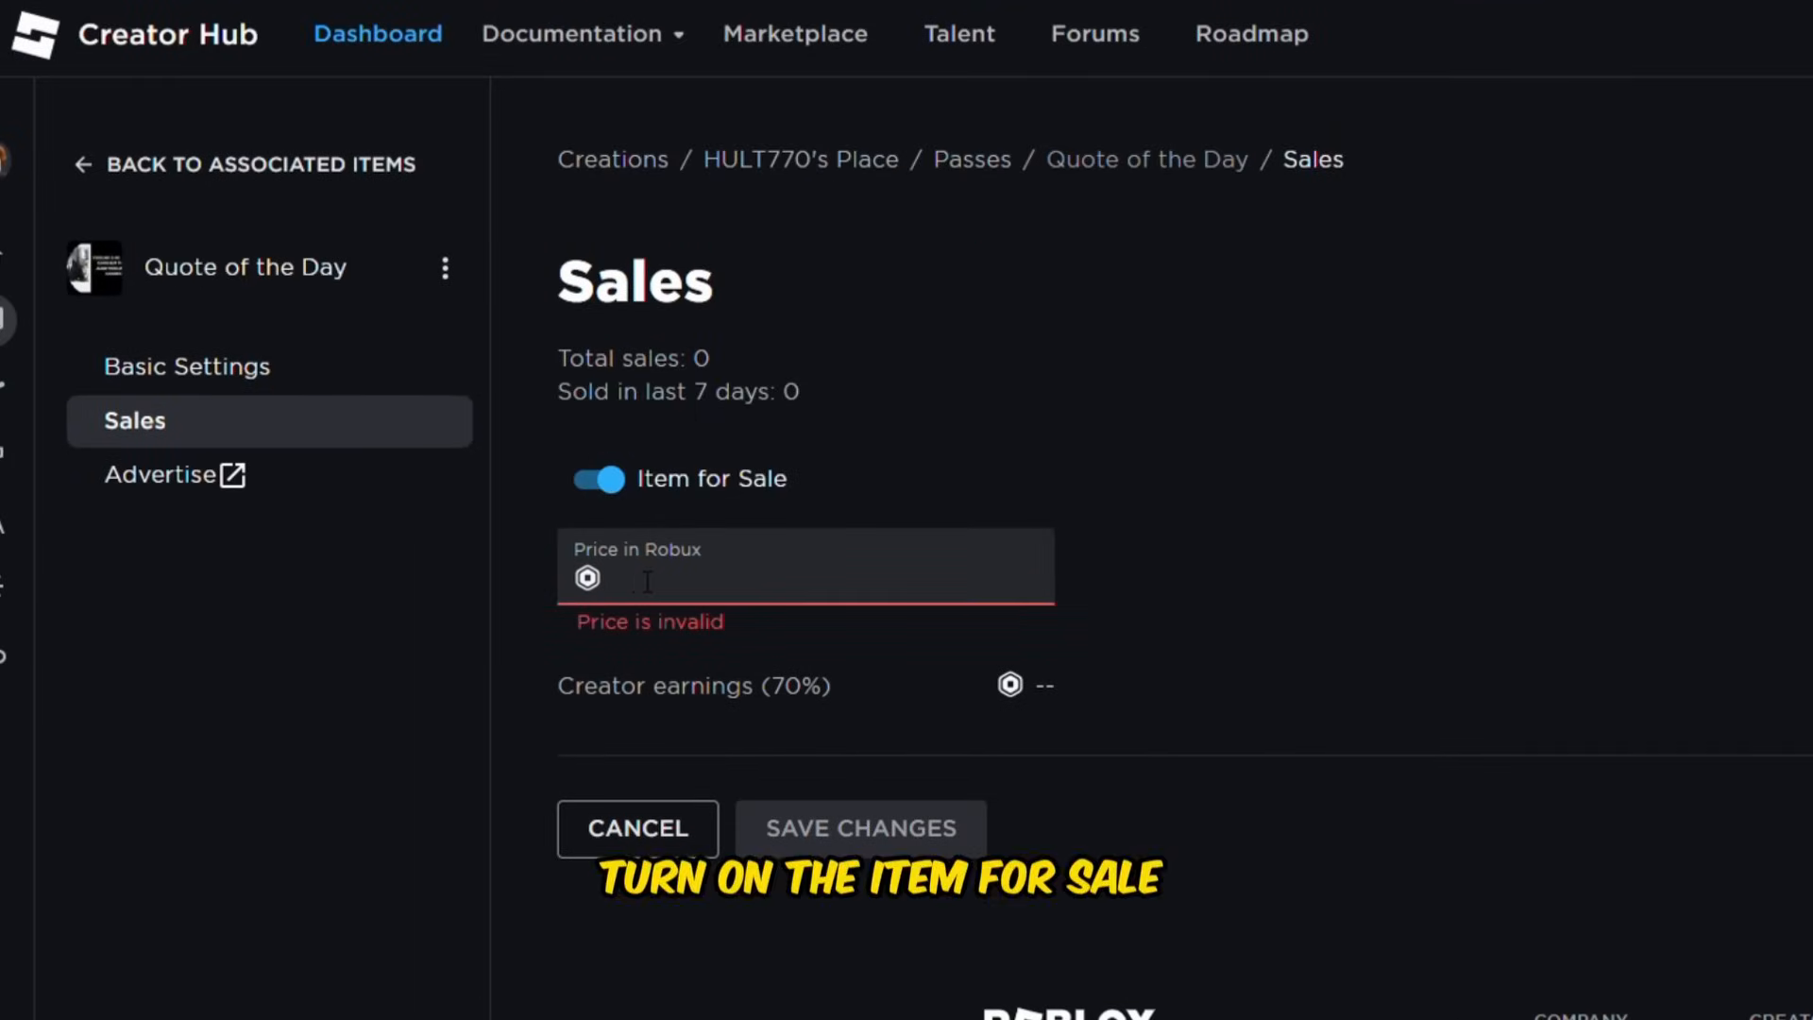
type("20")
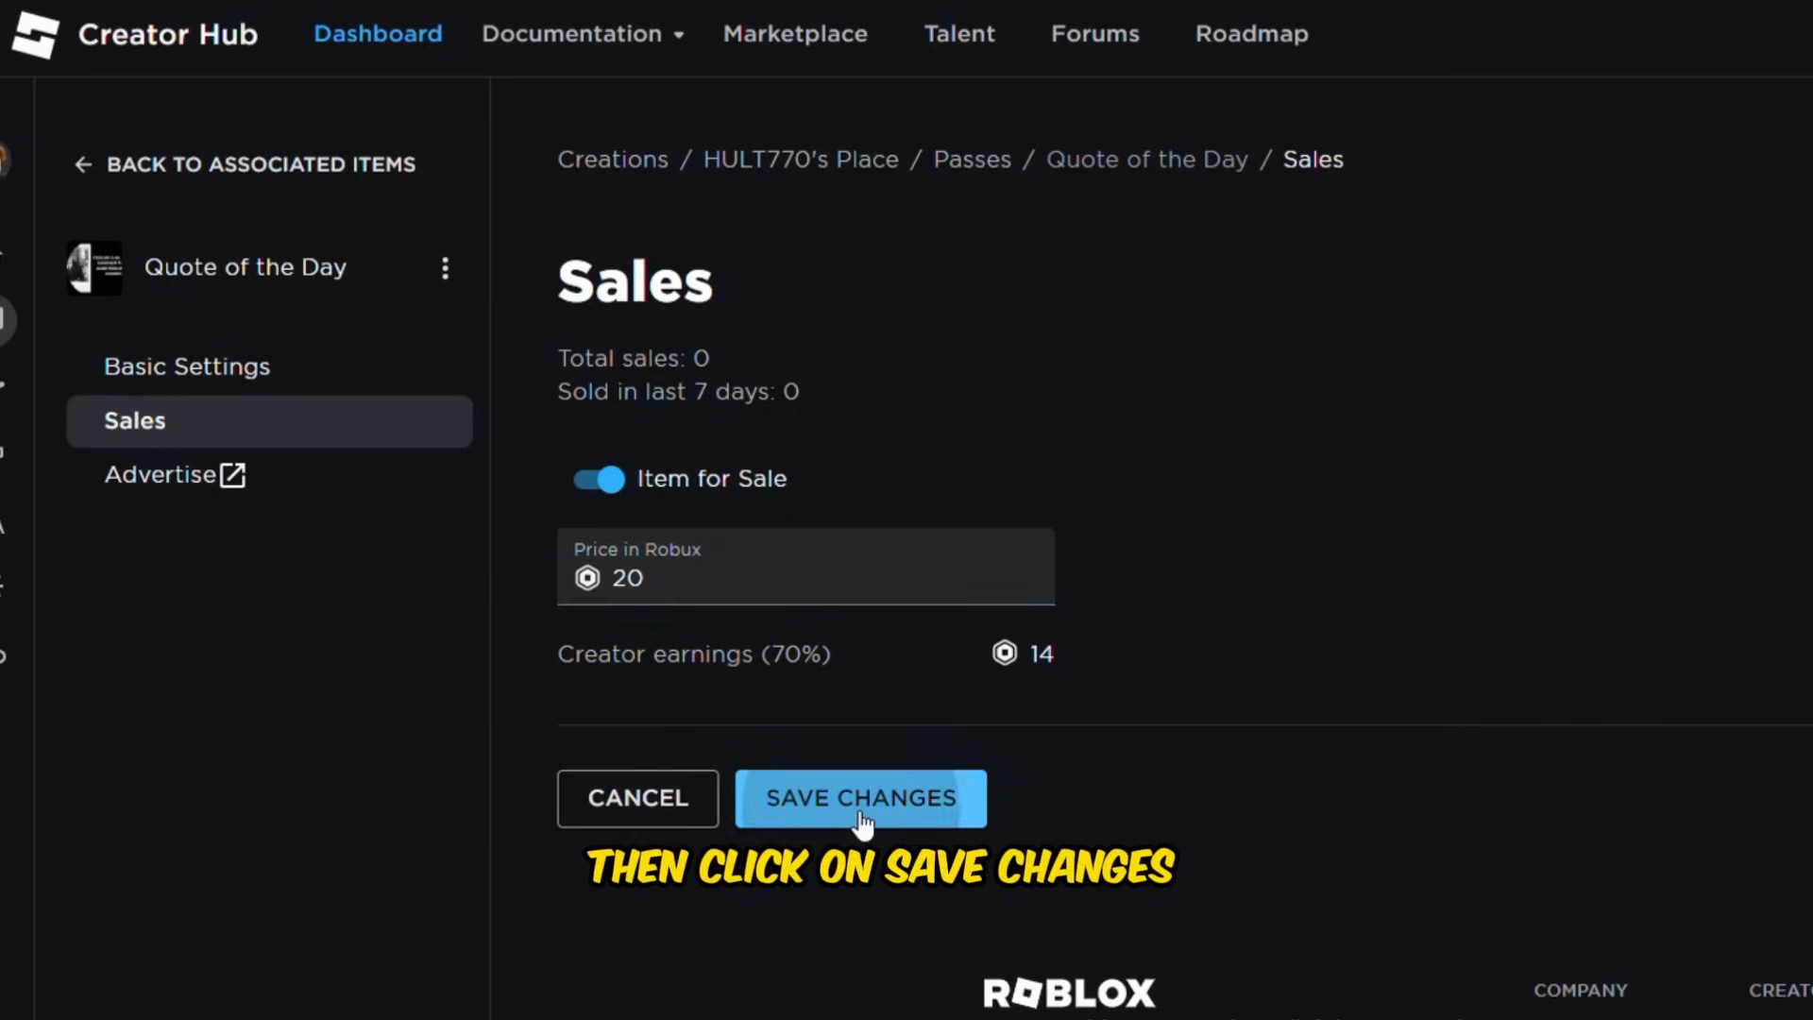
left_click(860, 798)
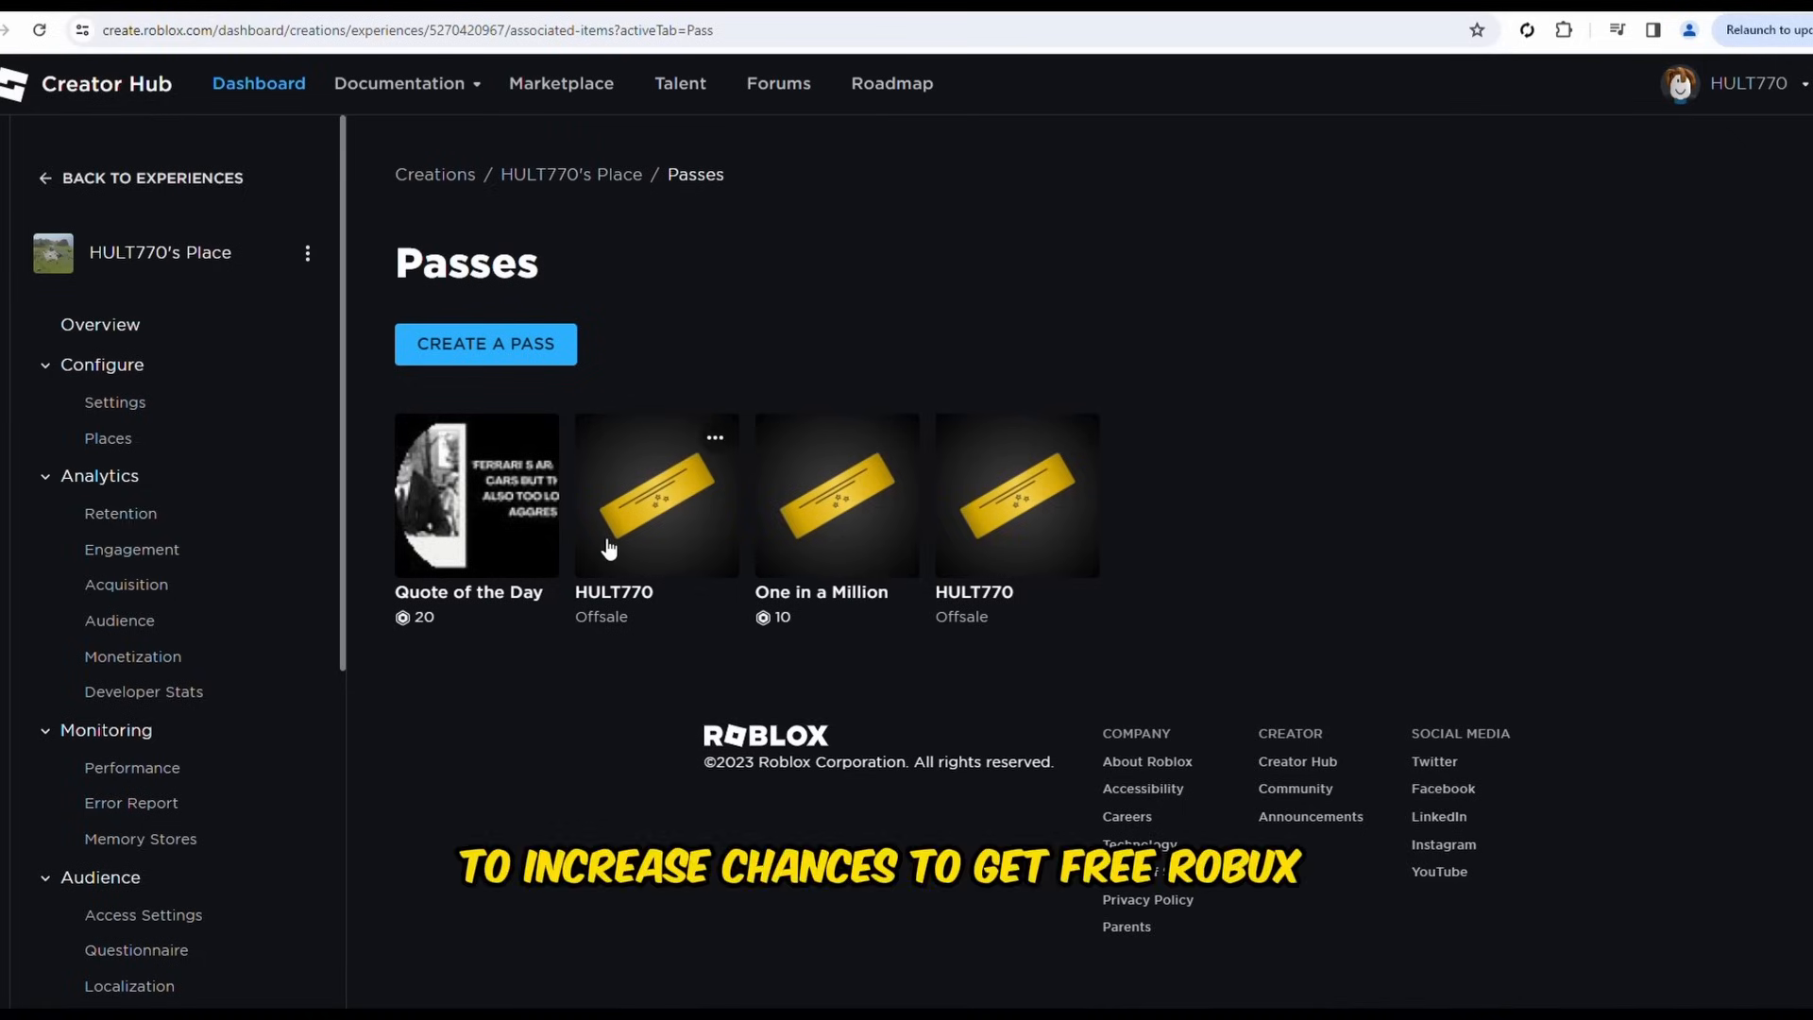
- Rename the HULT770 pass to 'Best Sticker Ever', described 'Thank You so Much!!', and save
left_click(654, 495)
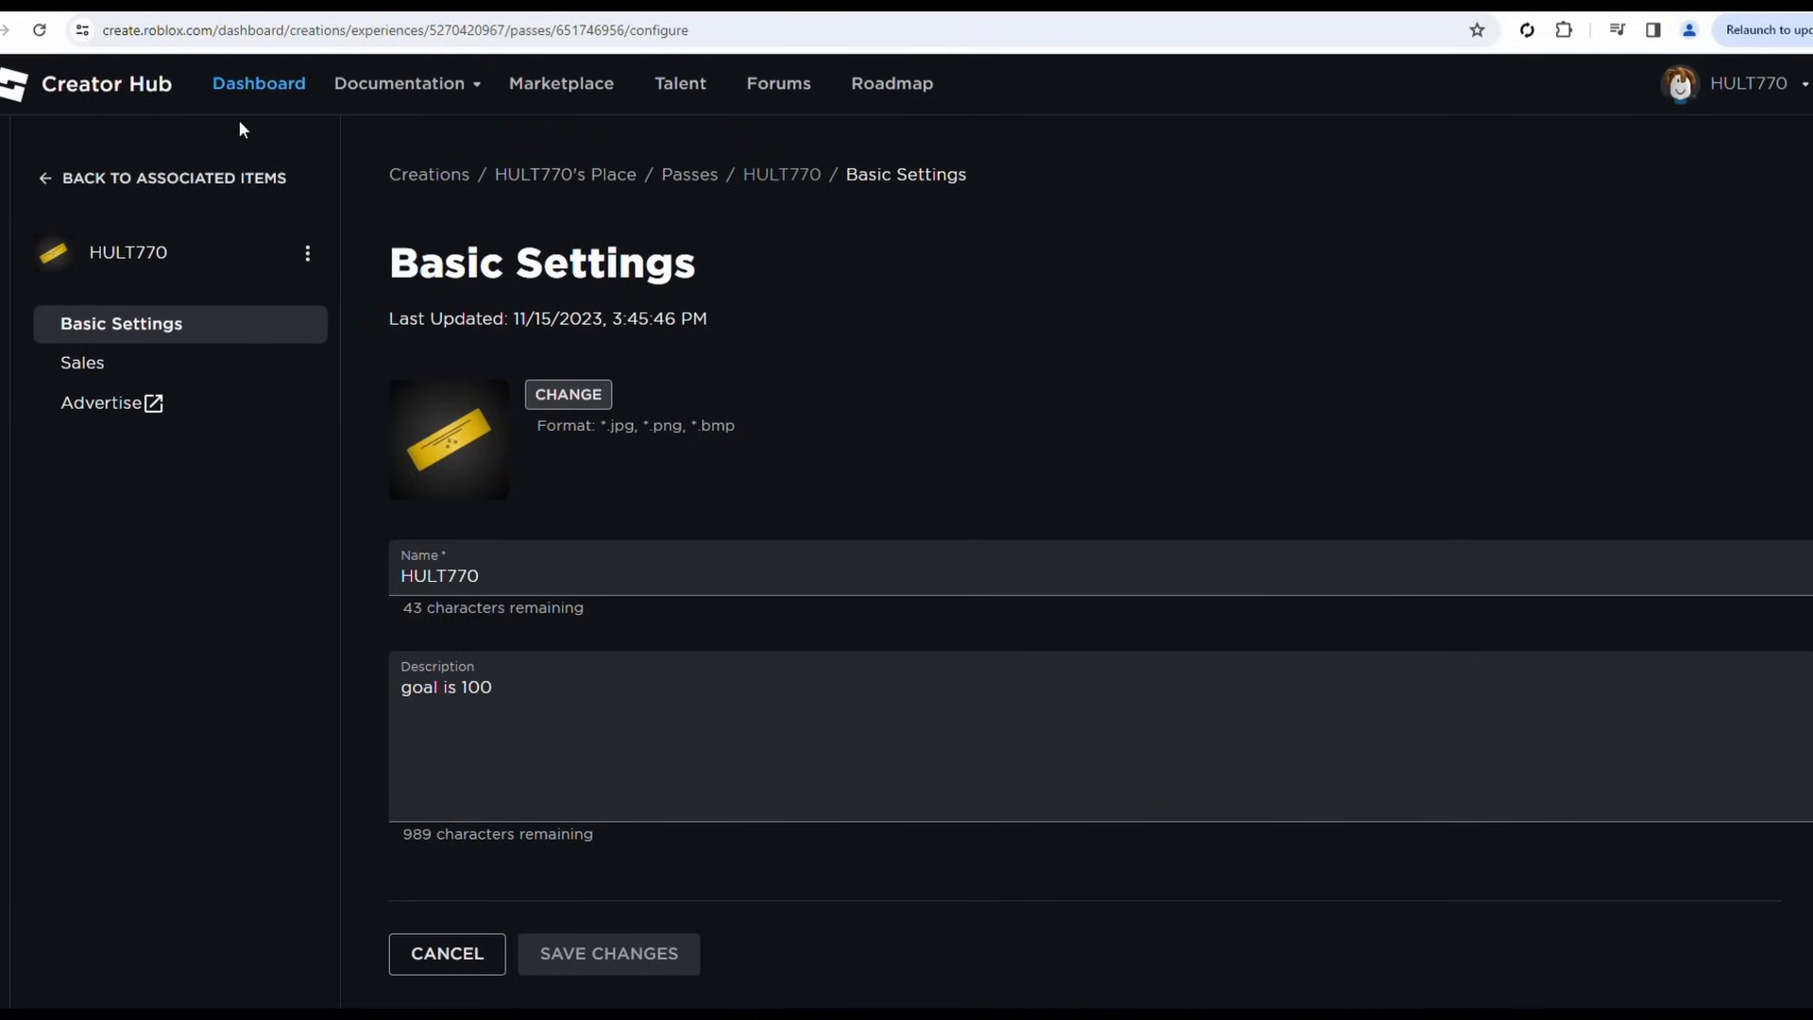
mouse_move(737, 479)
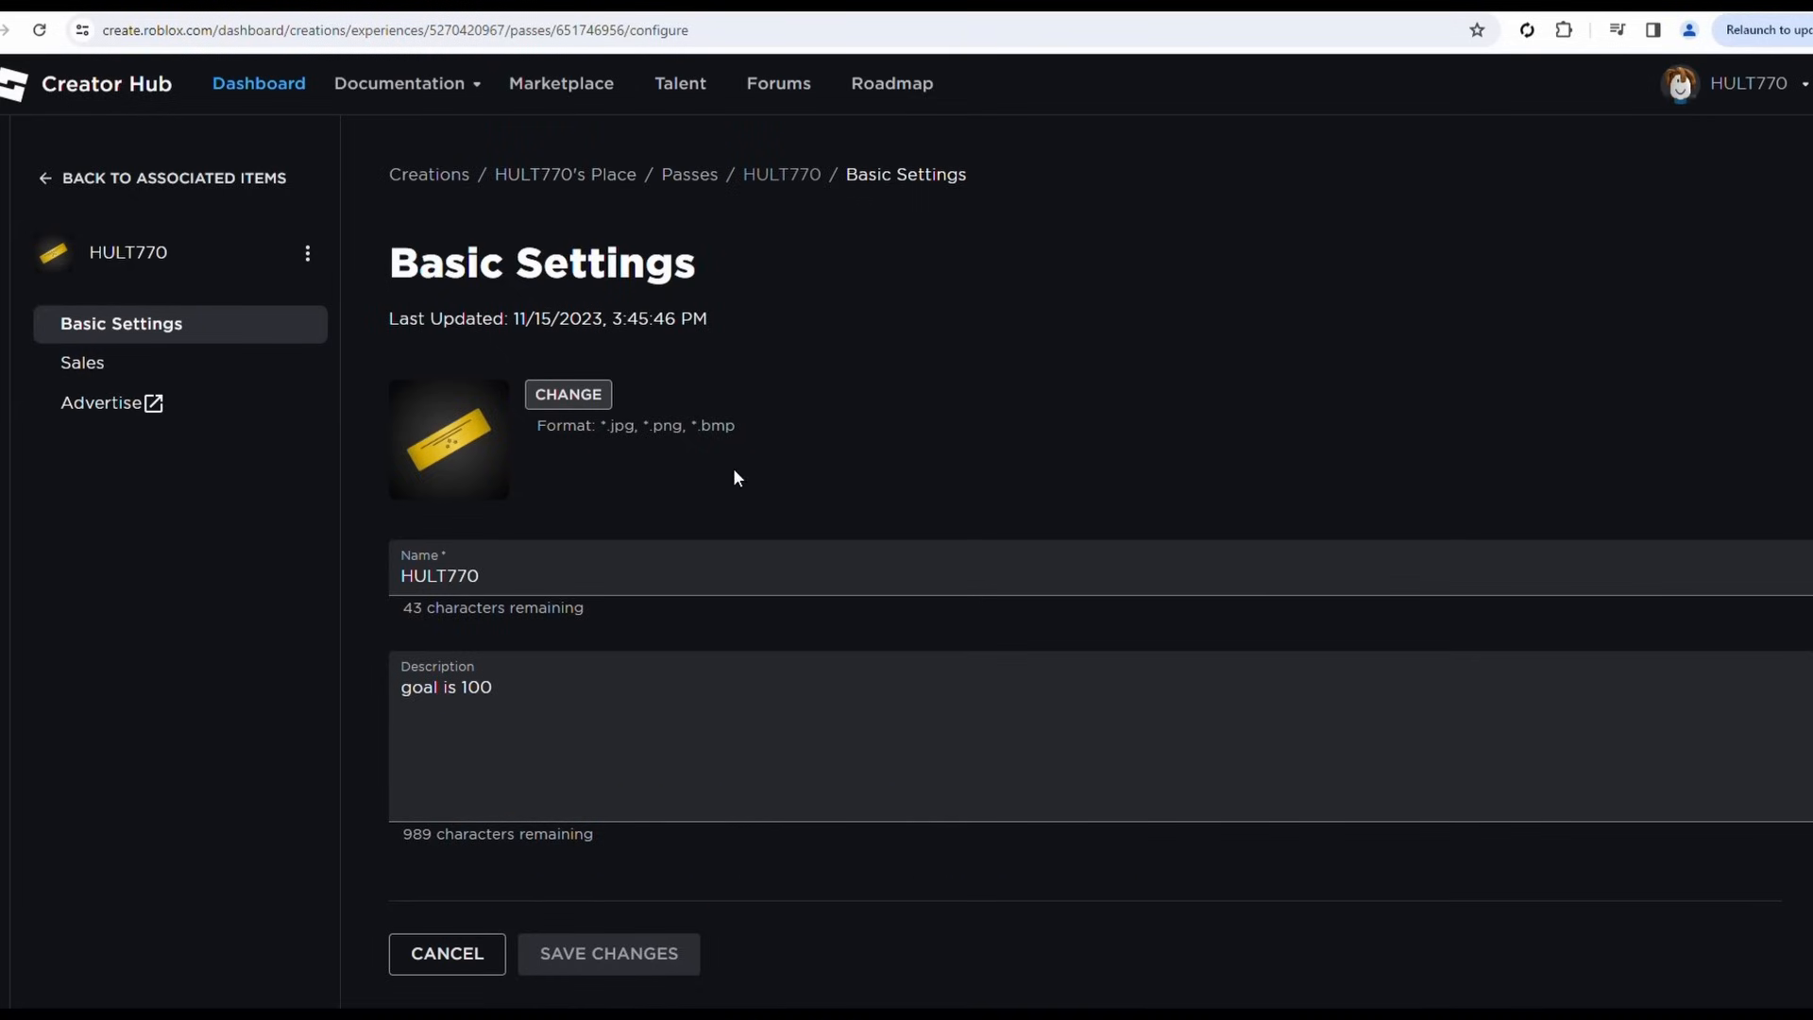
left_click(568, 393)
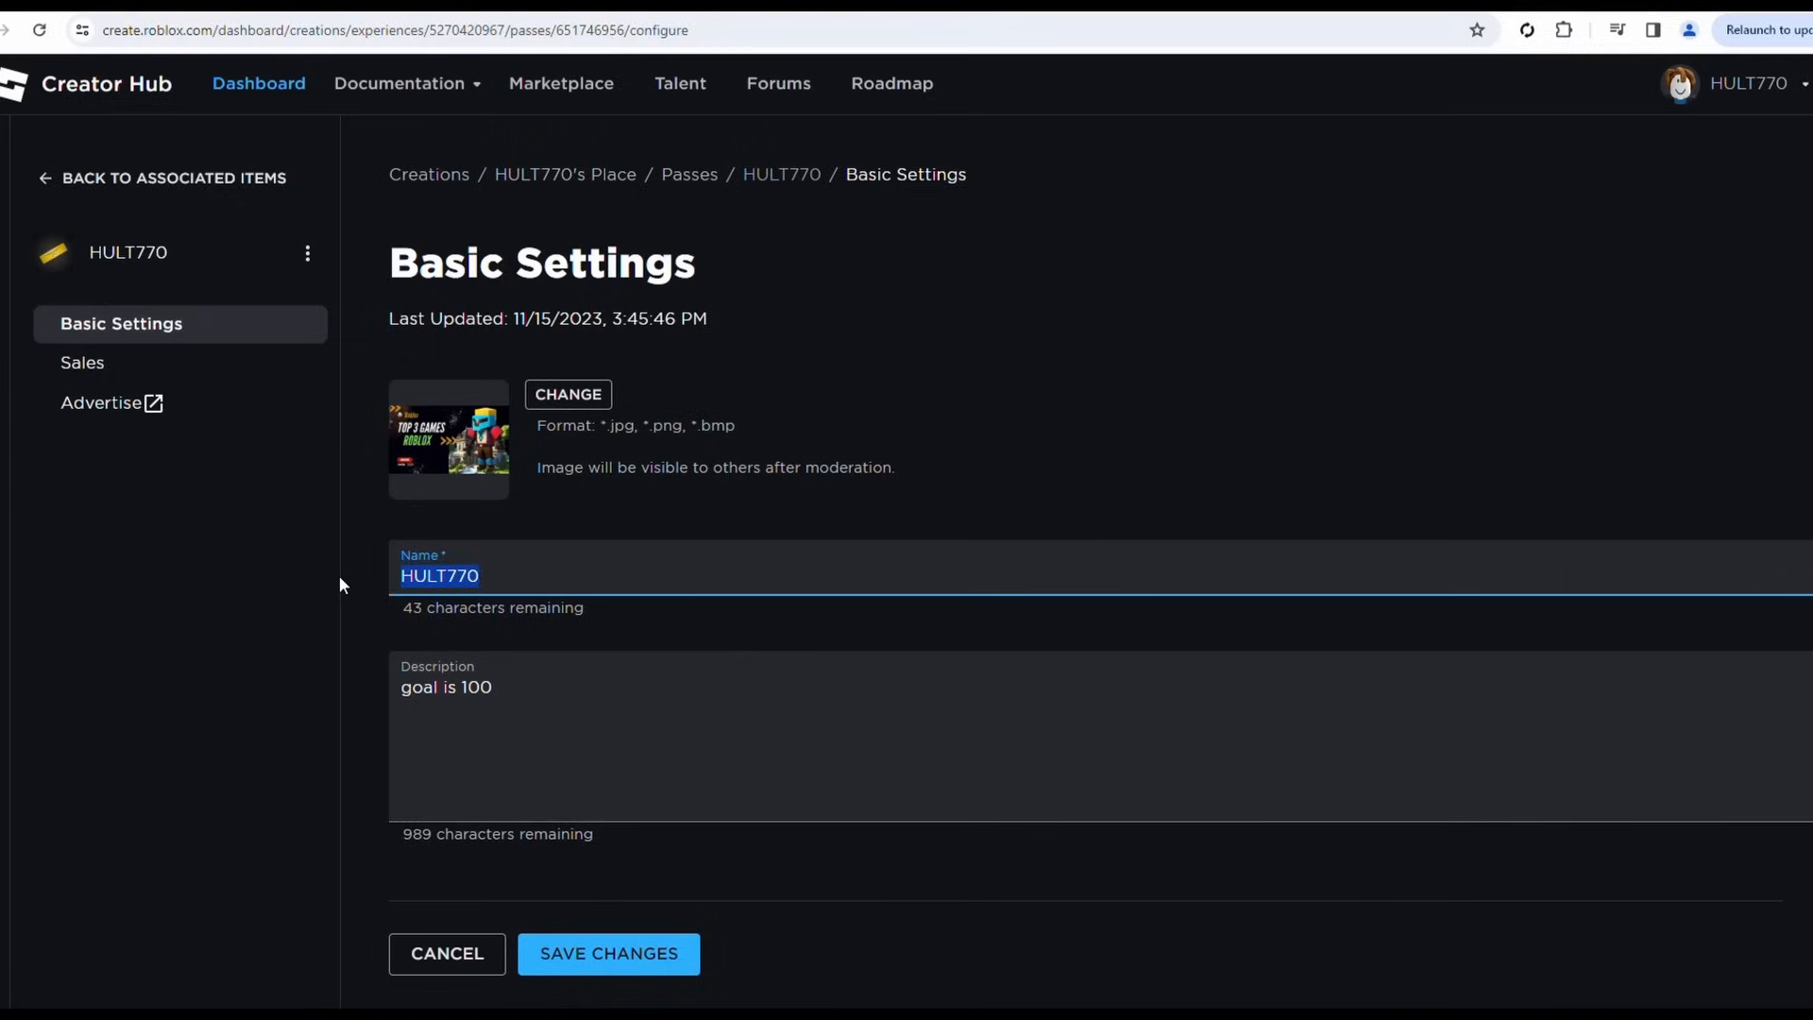
type("Best")
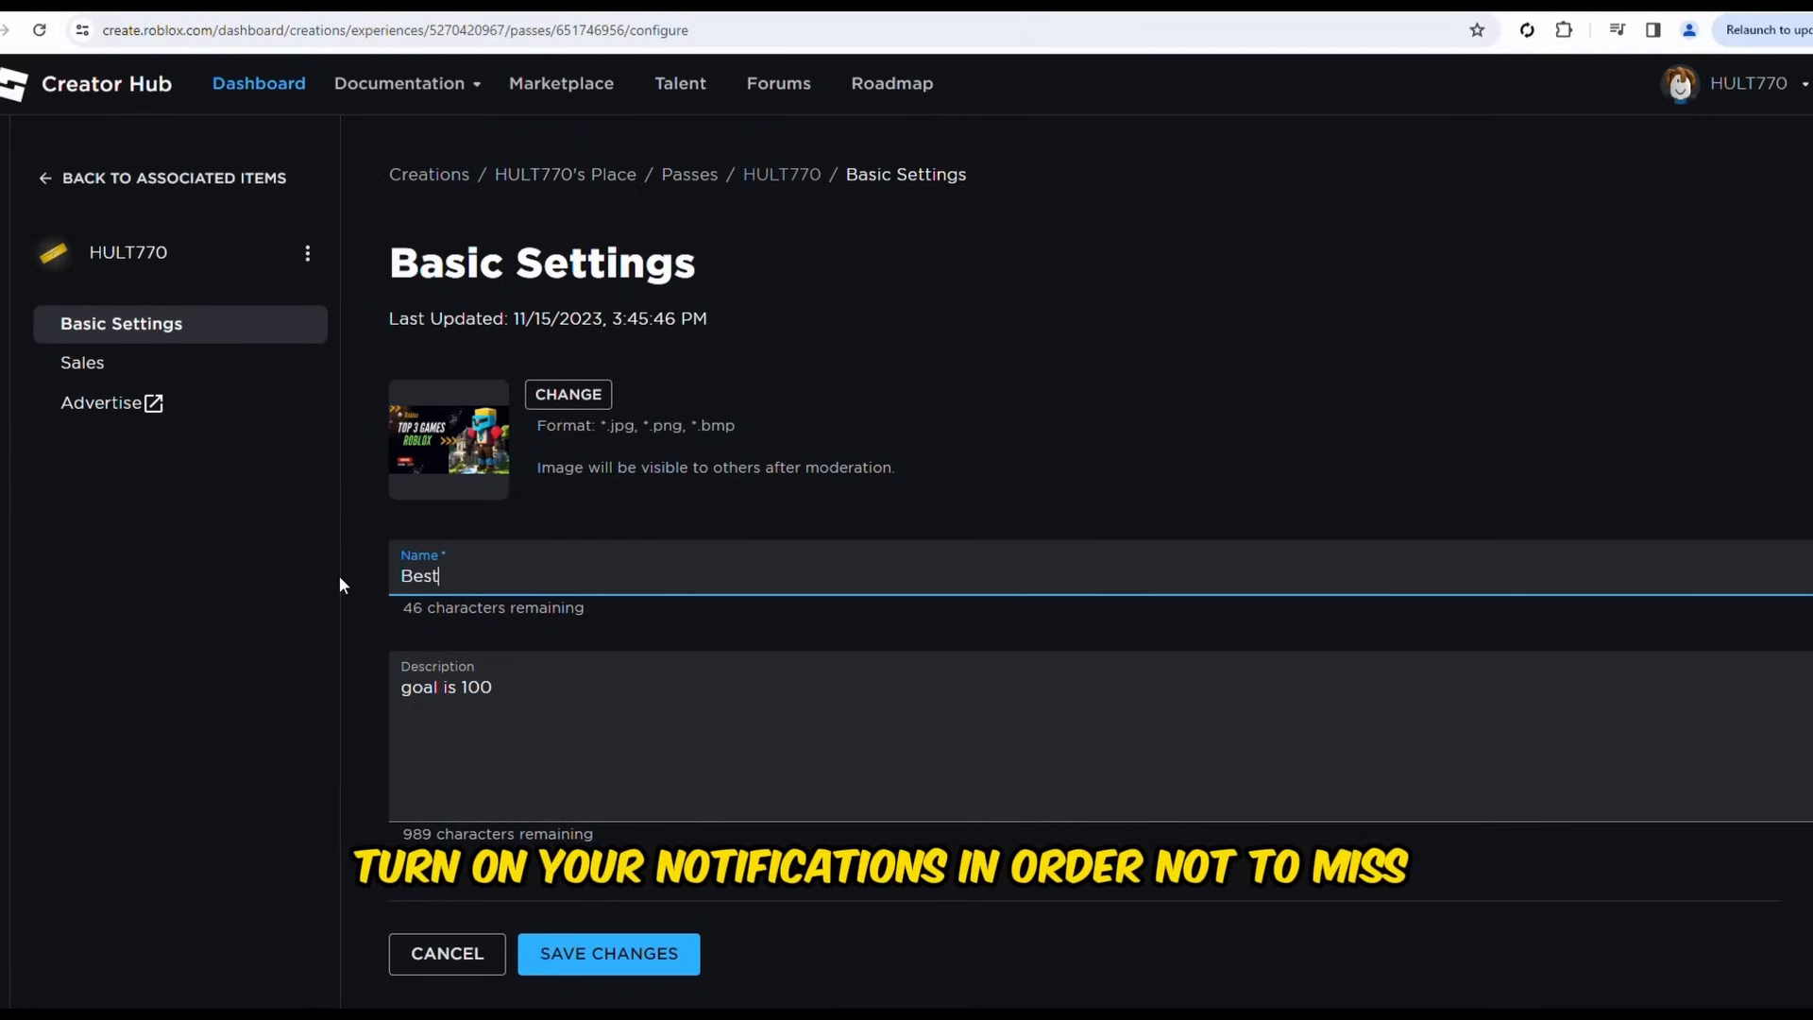
type("Sticker Ever")
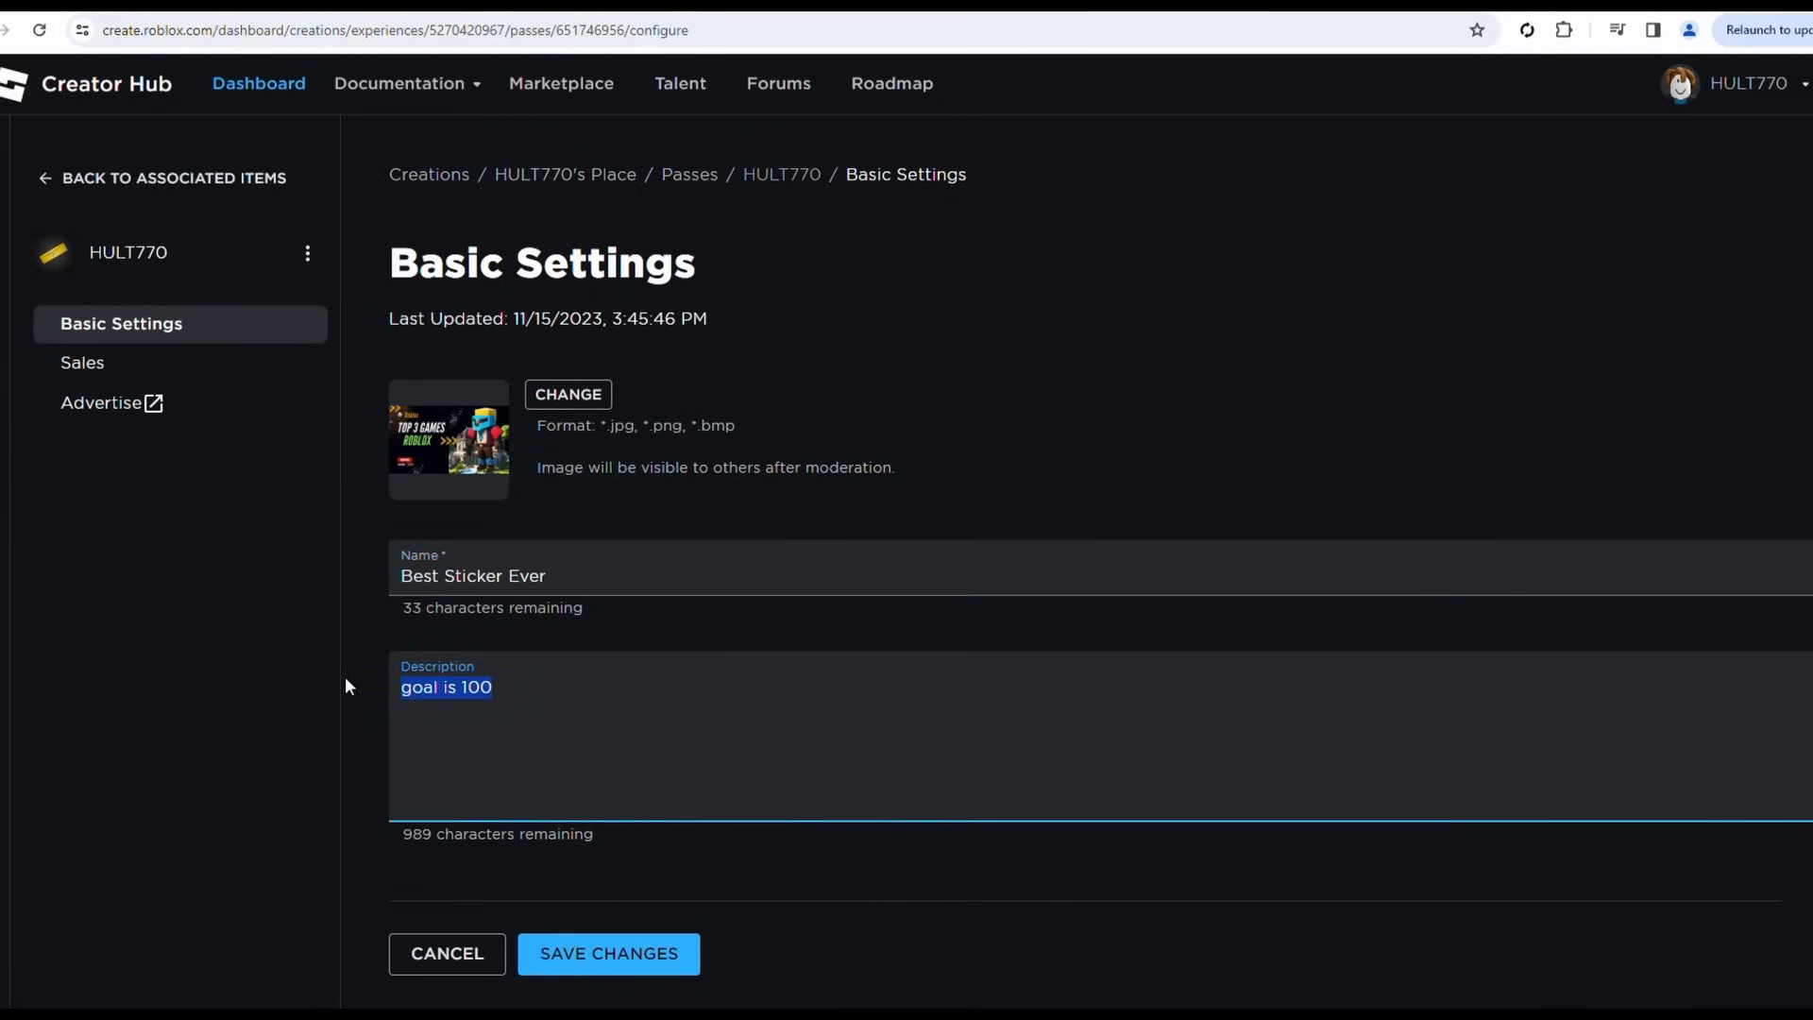
type("Thank You so Much!!")
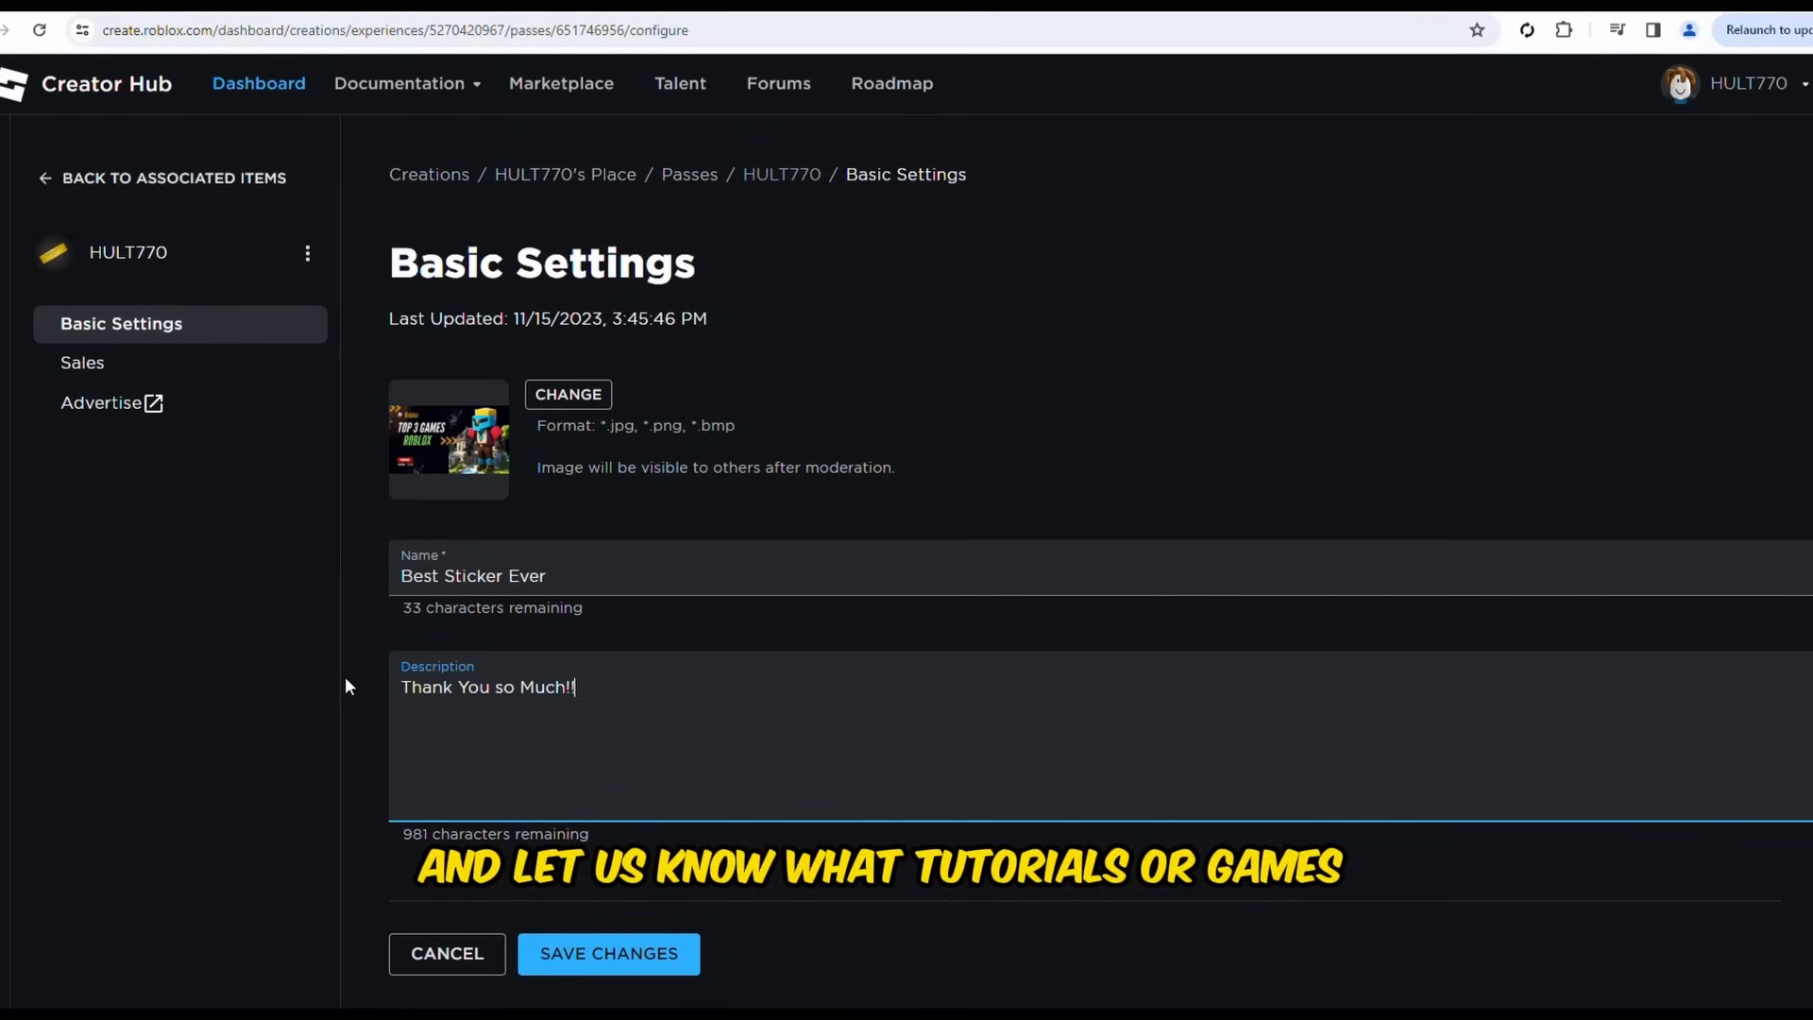
left_click(608, 953)
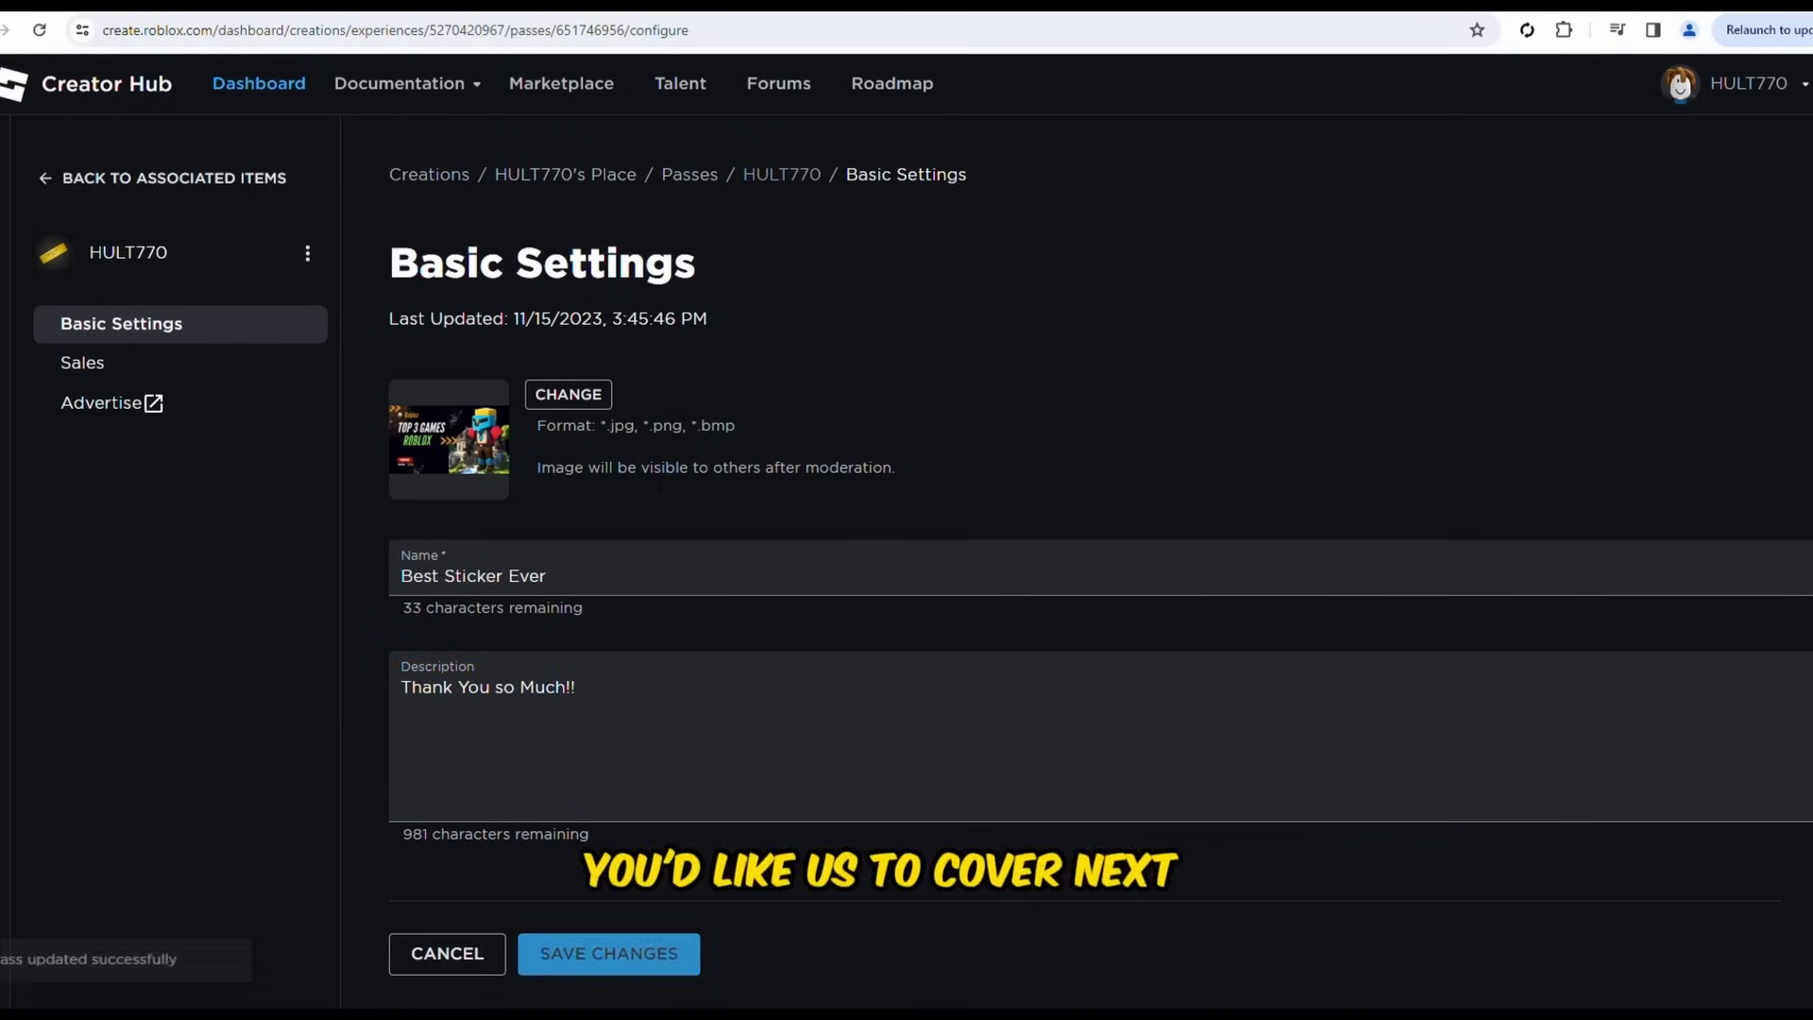
left_click(82, 363)
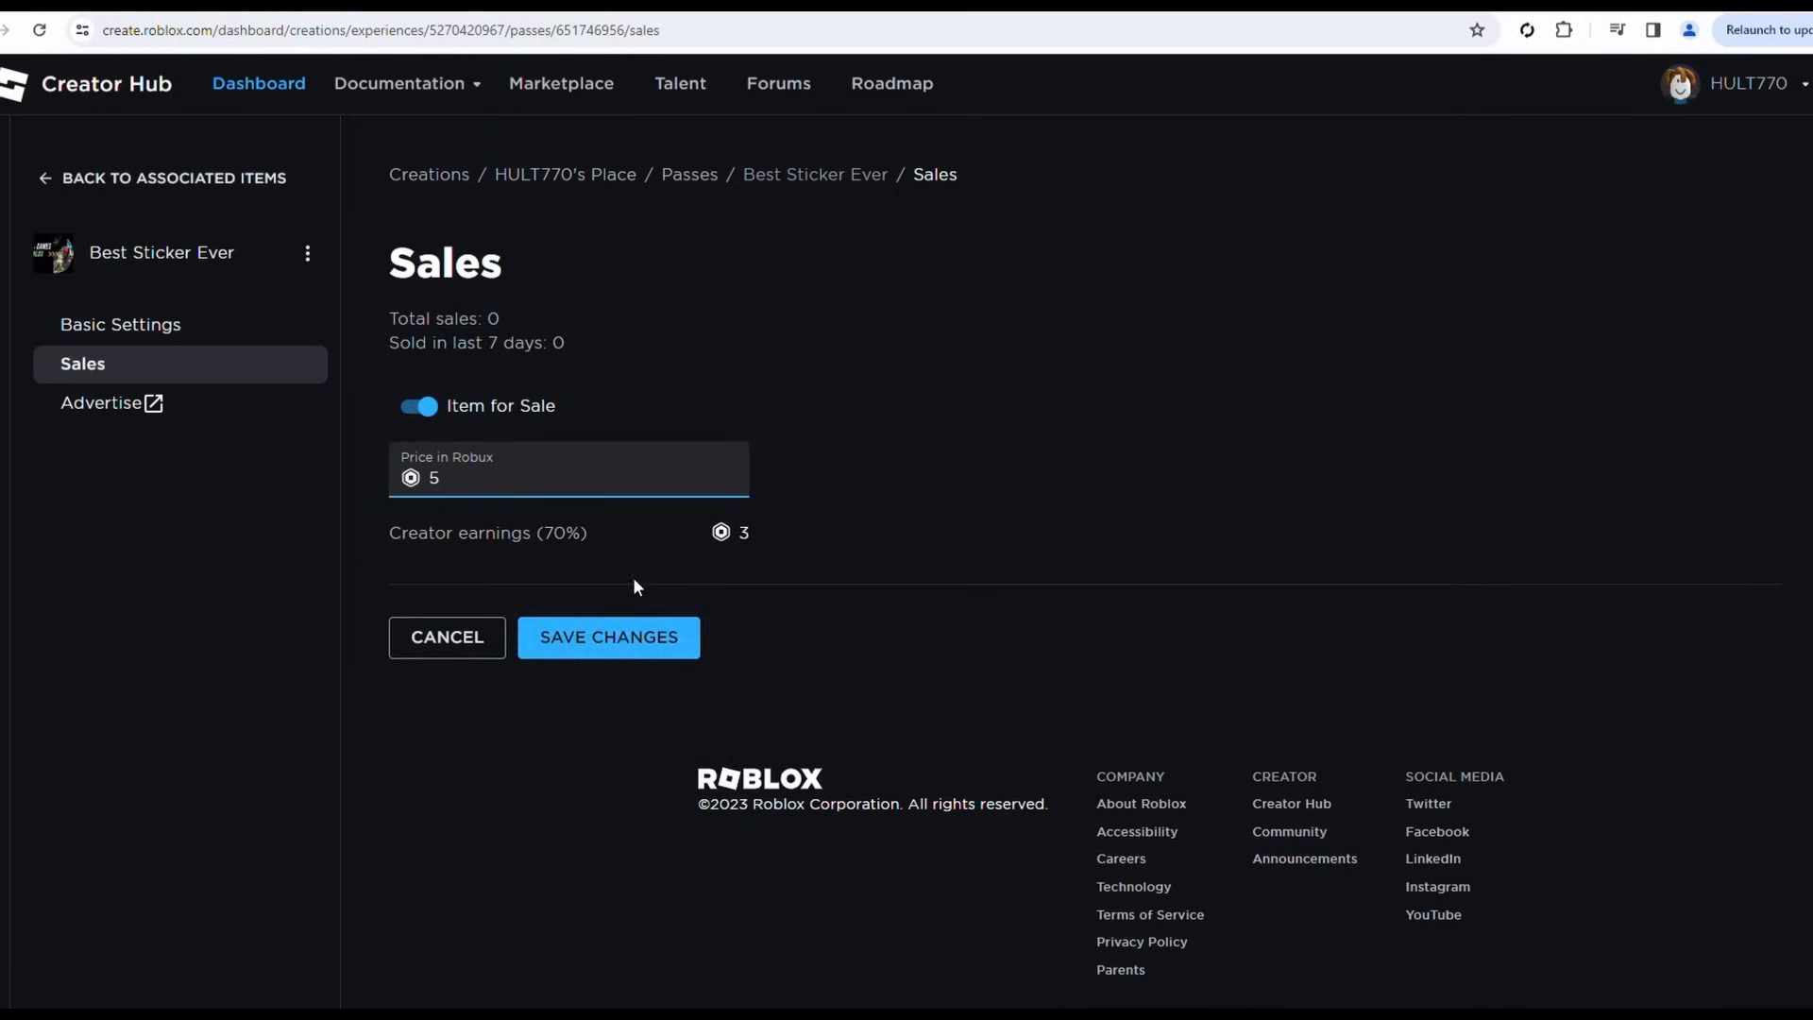
- Save Best Sticker Ever as on sale for 5 Robux
left_click(607, 637)
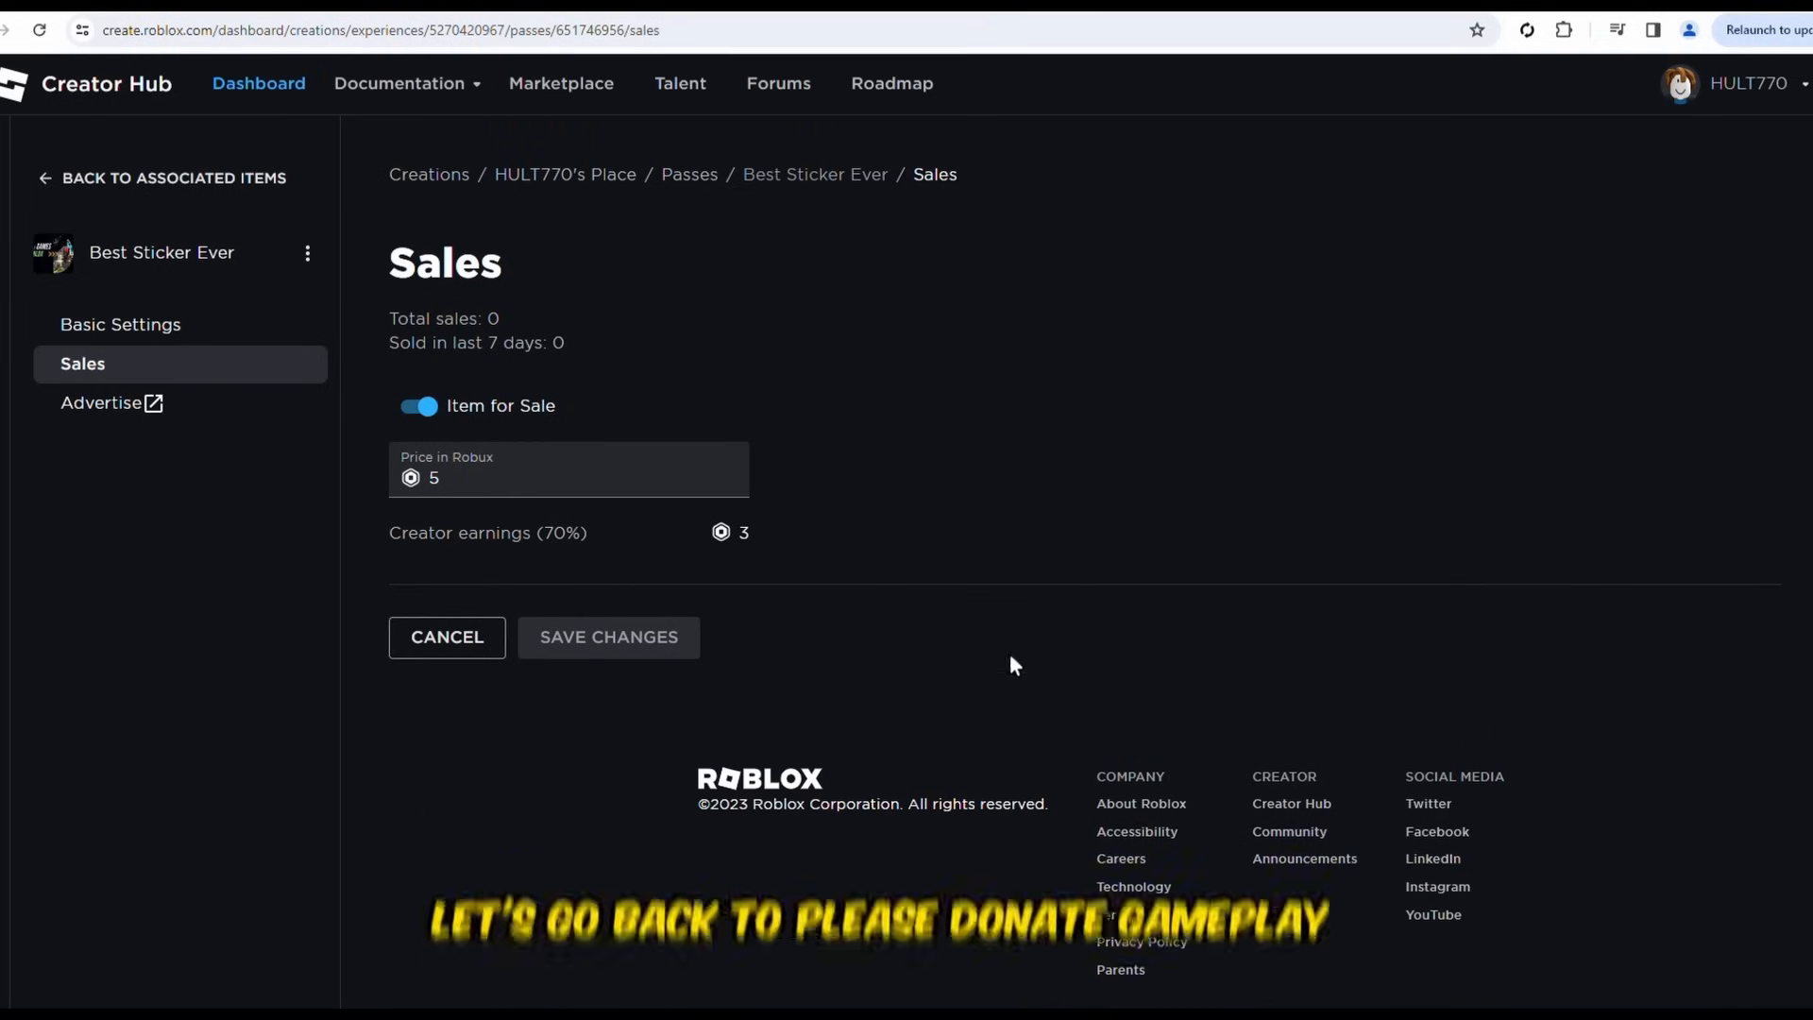
mouse_move(1601, 263)
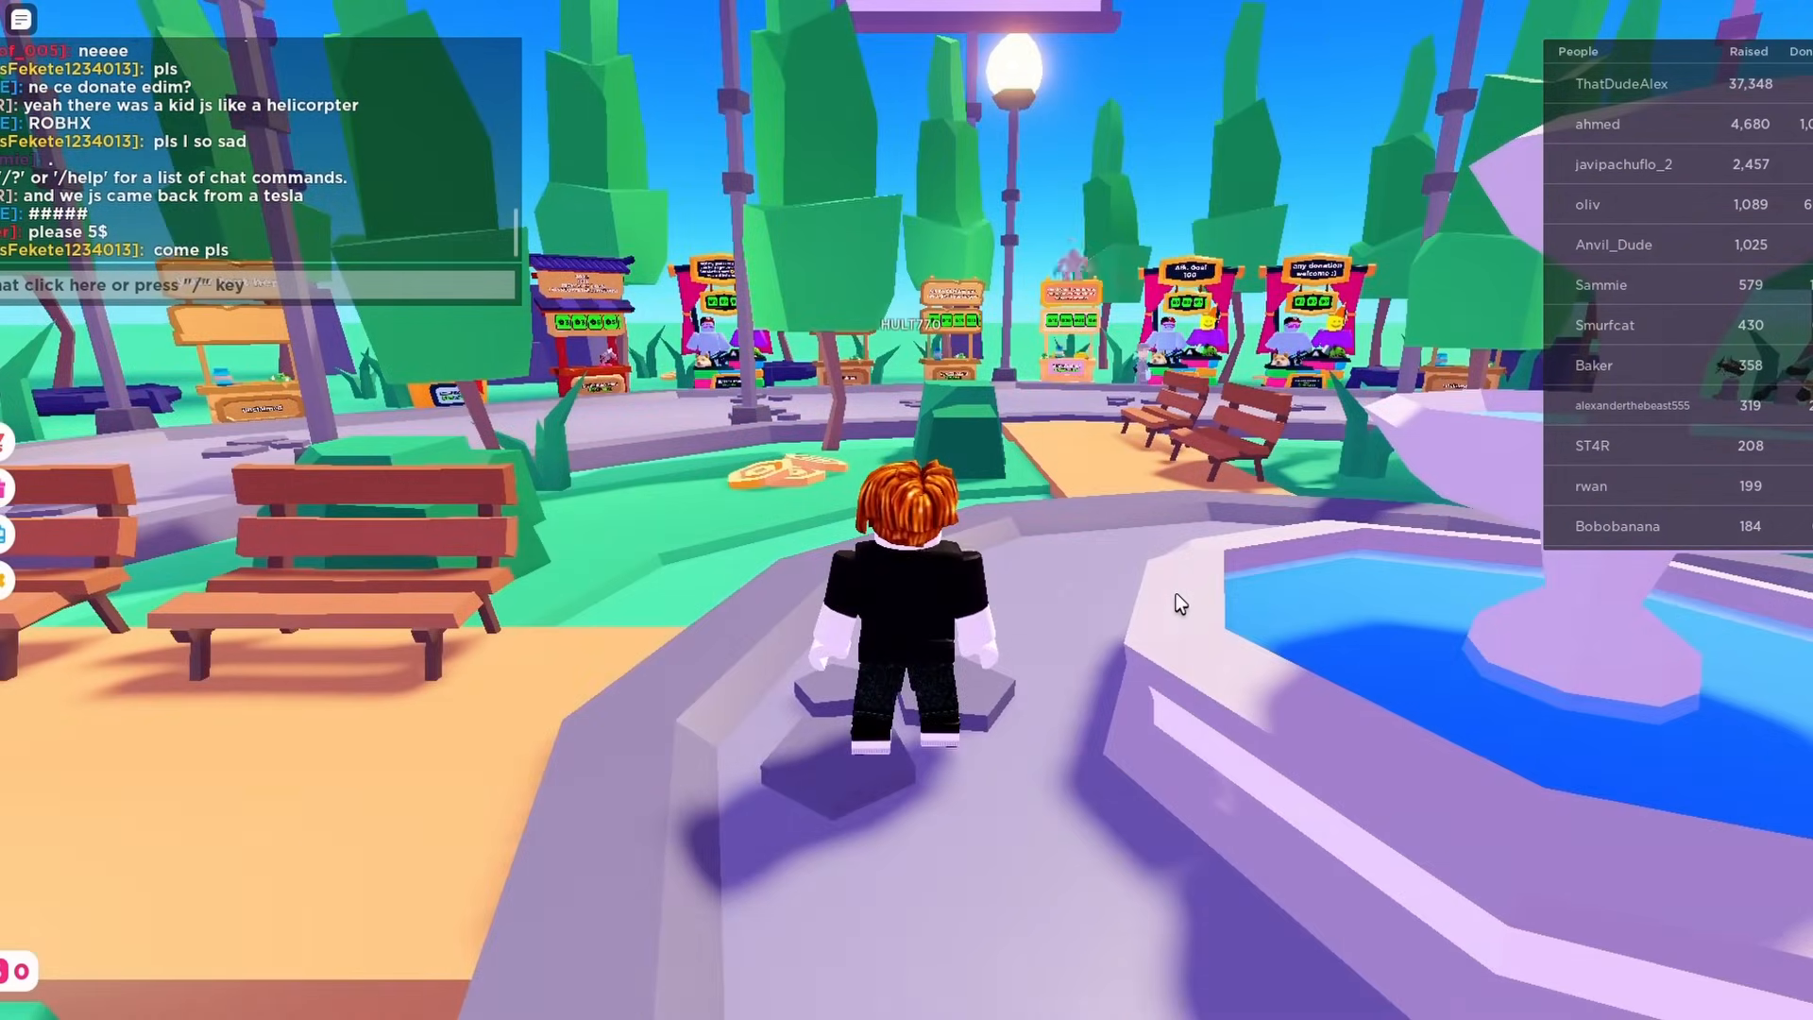
- Walk the avatar forward with W toward the donation booths
key("w")
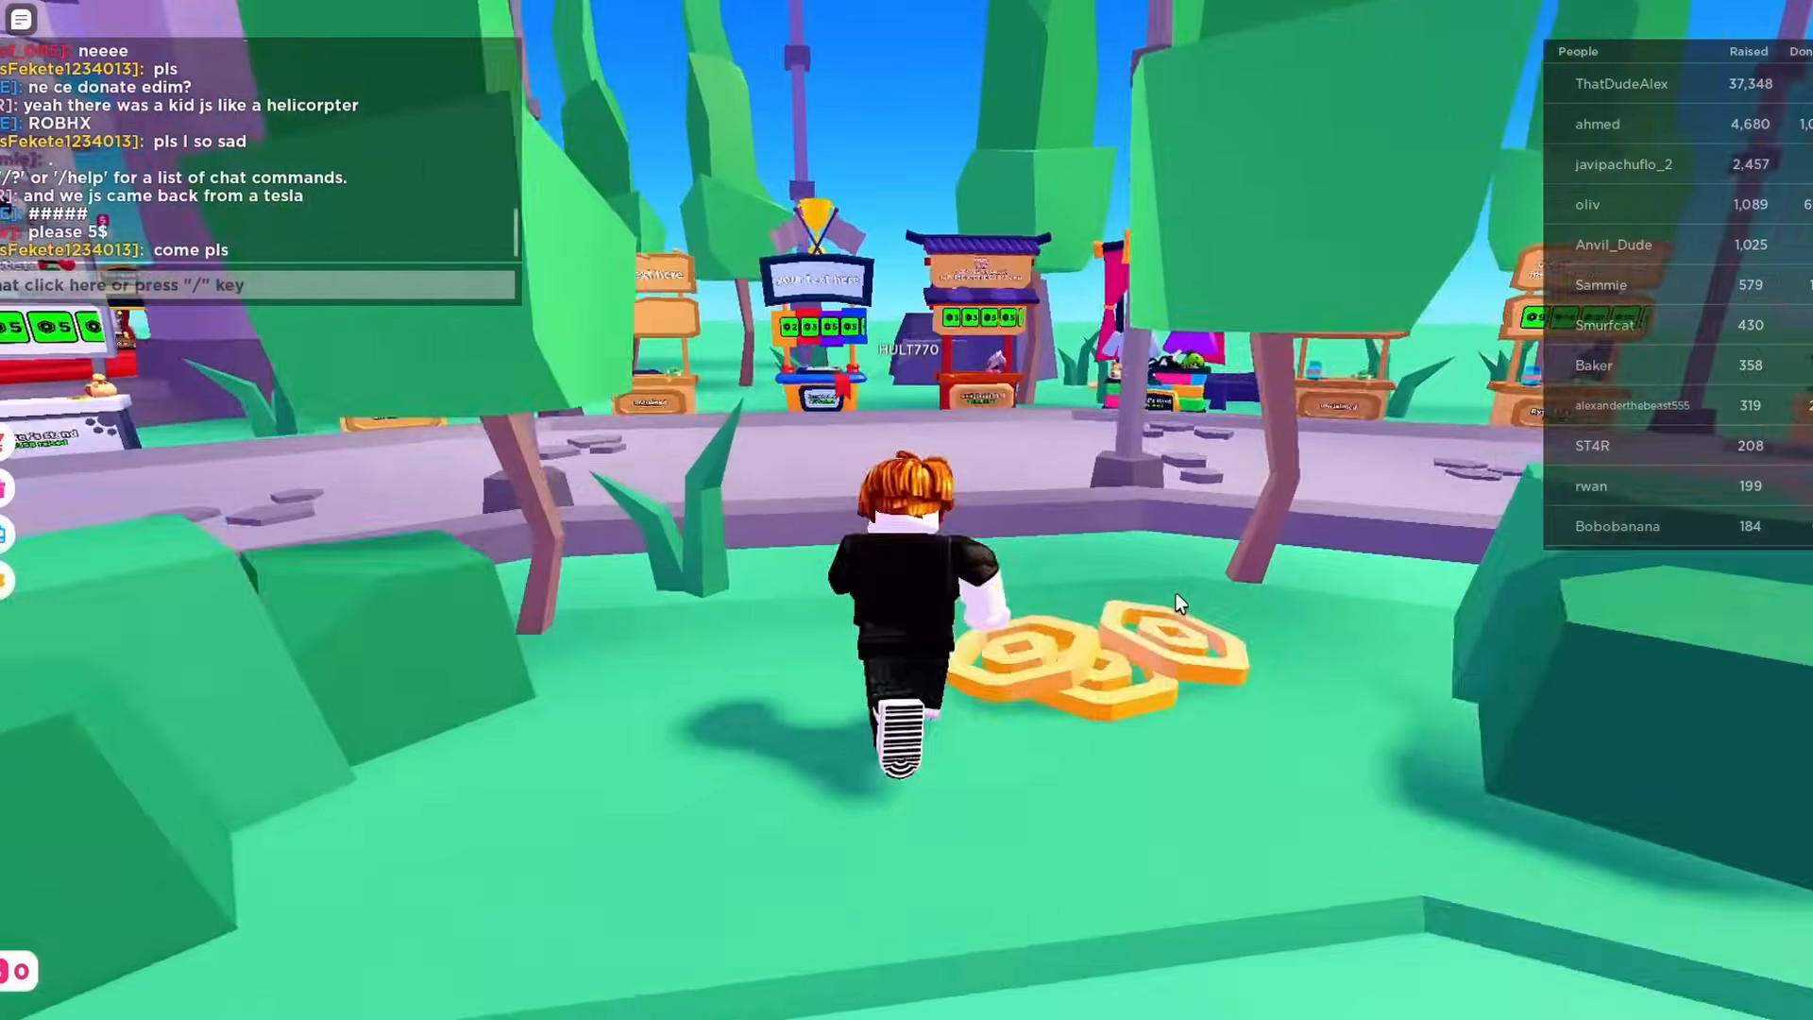